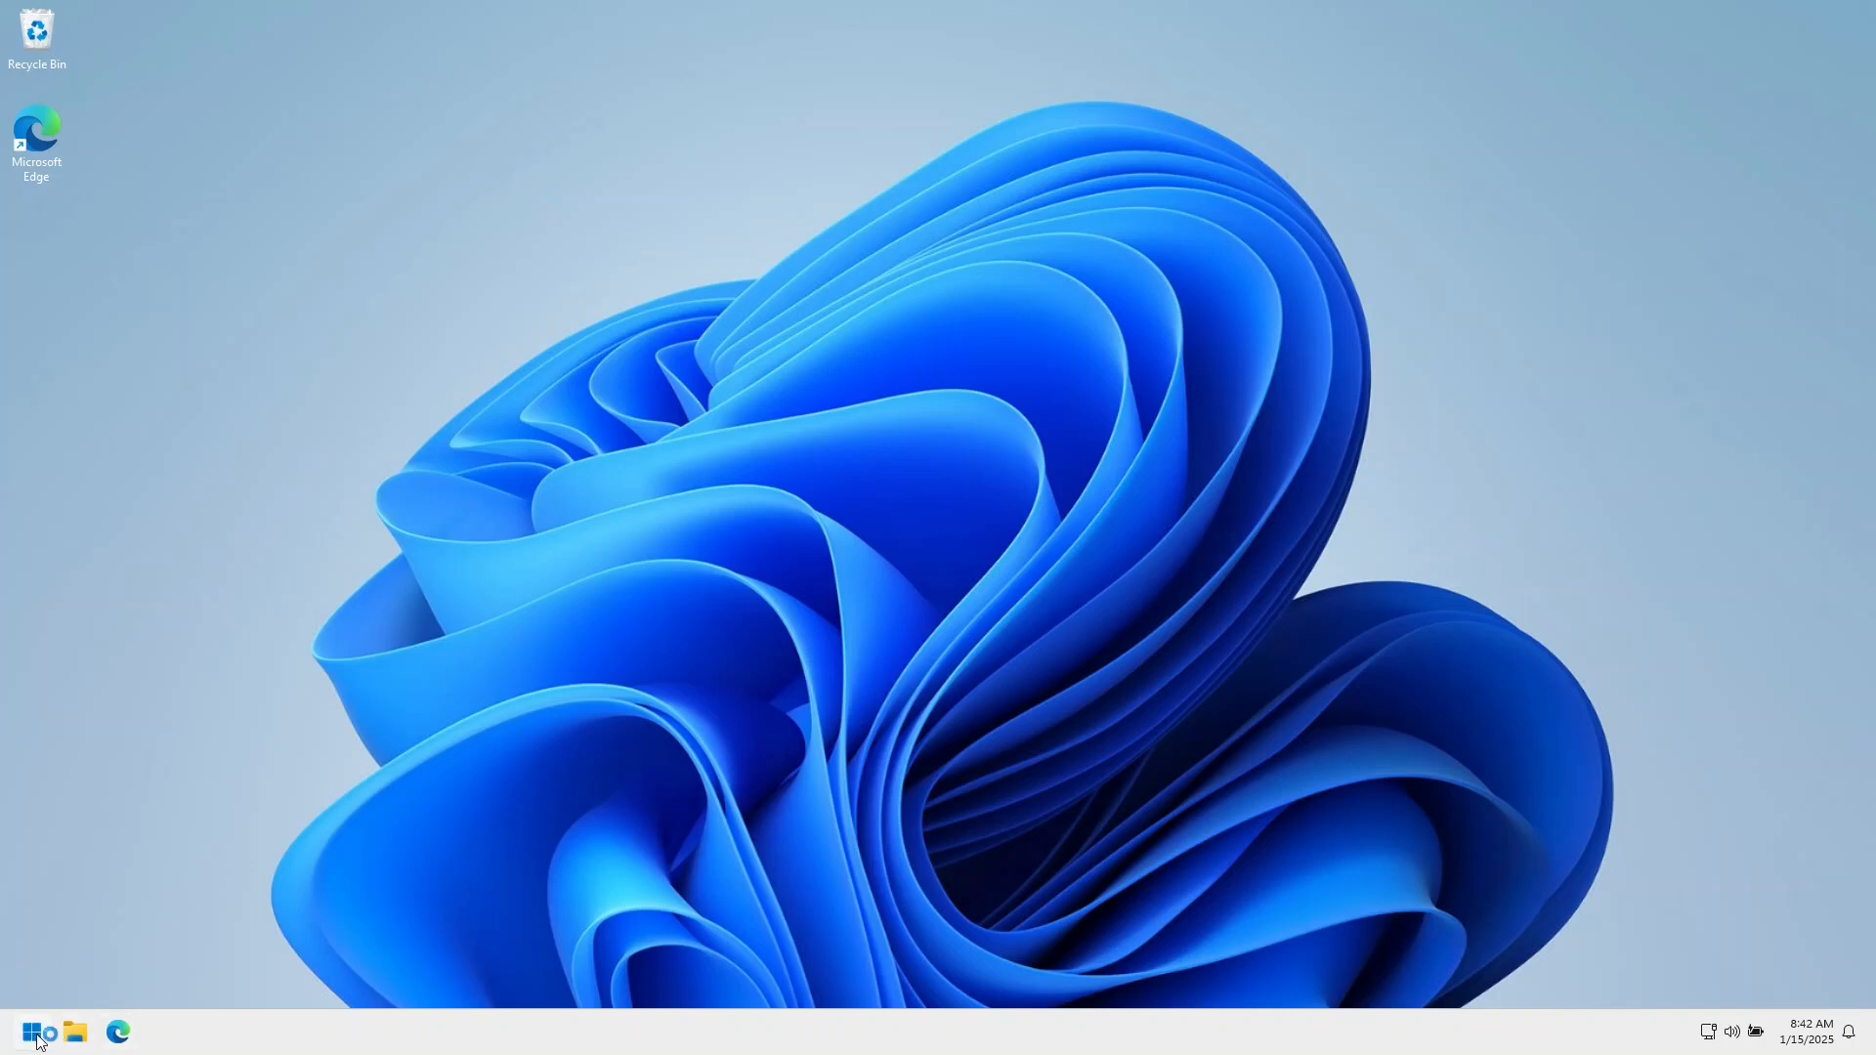
- Open Disk Management and confirm the 300 MB EFI System Partition's actions are all unavailable
{"action": "right_click", "coordinate": [30, 1032]}
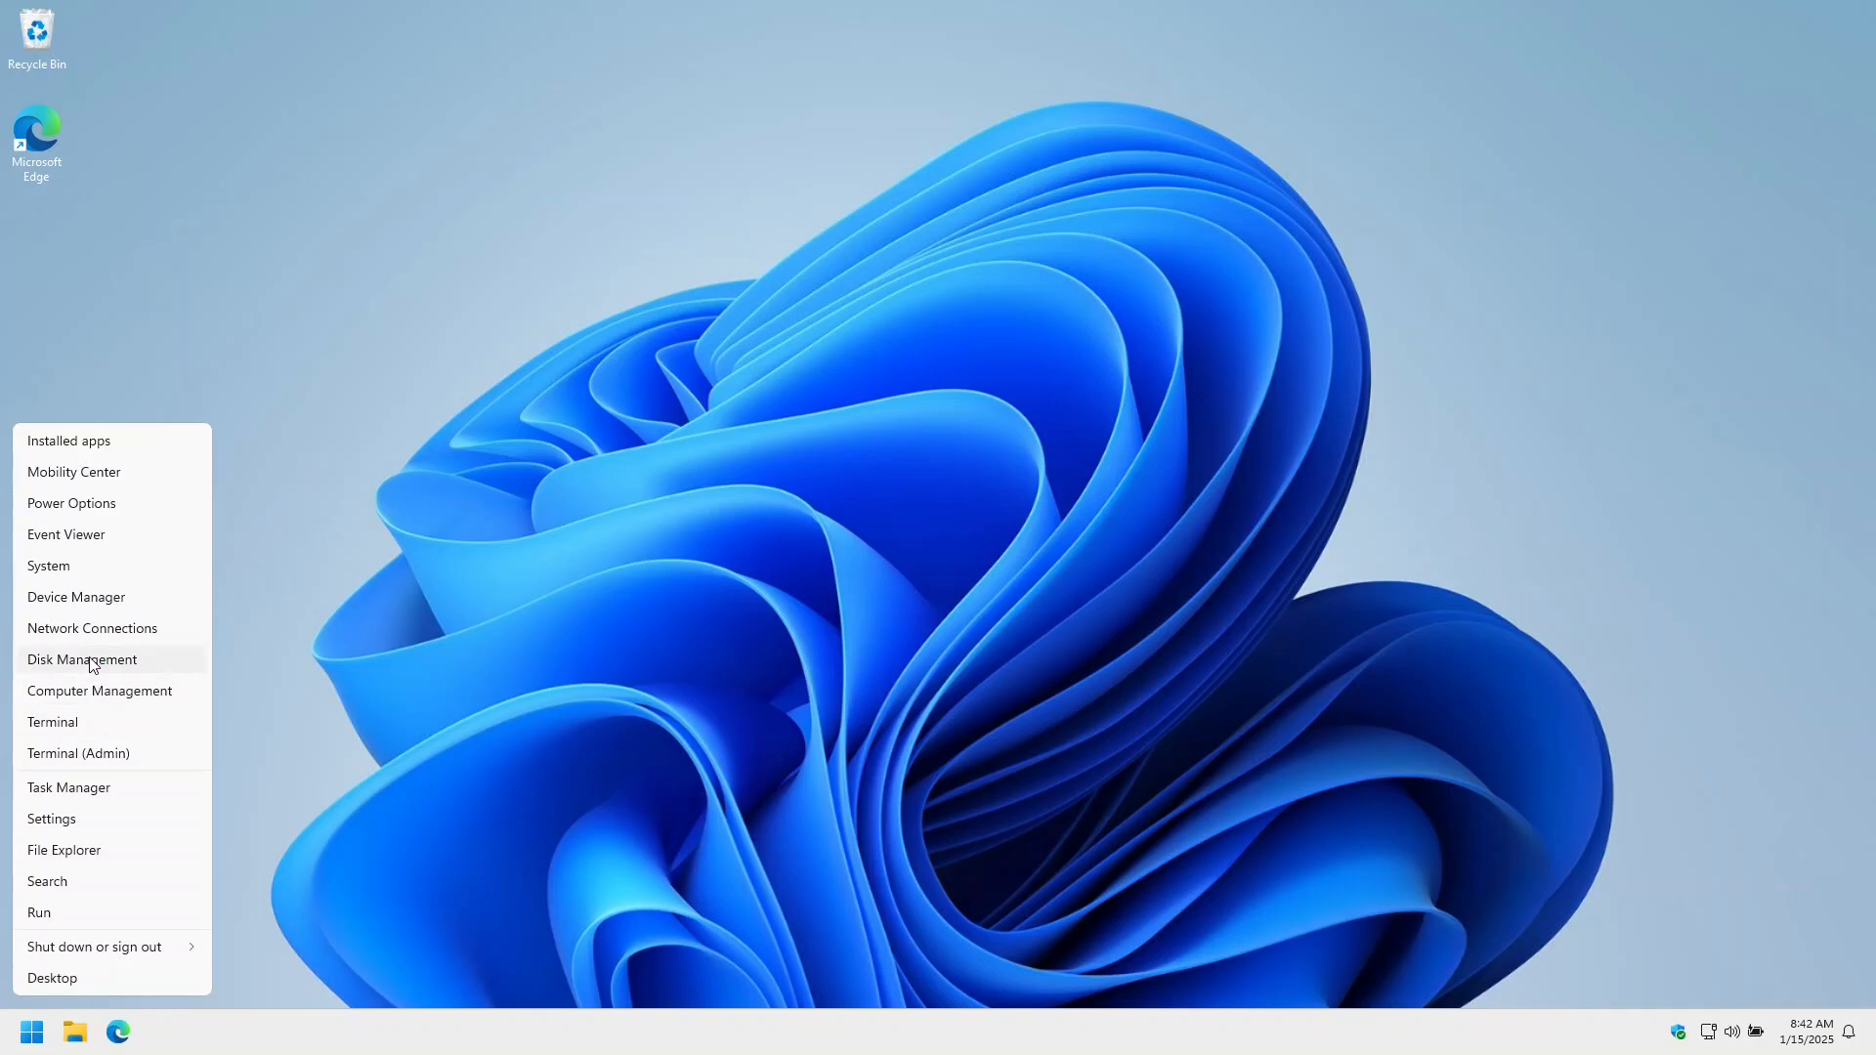
{"action": "left_click", "coordinate": [81, 659]}
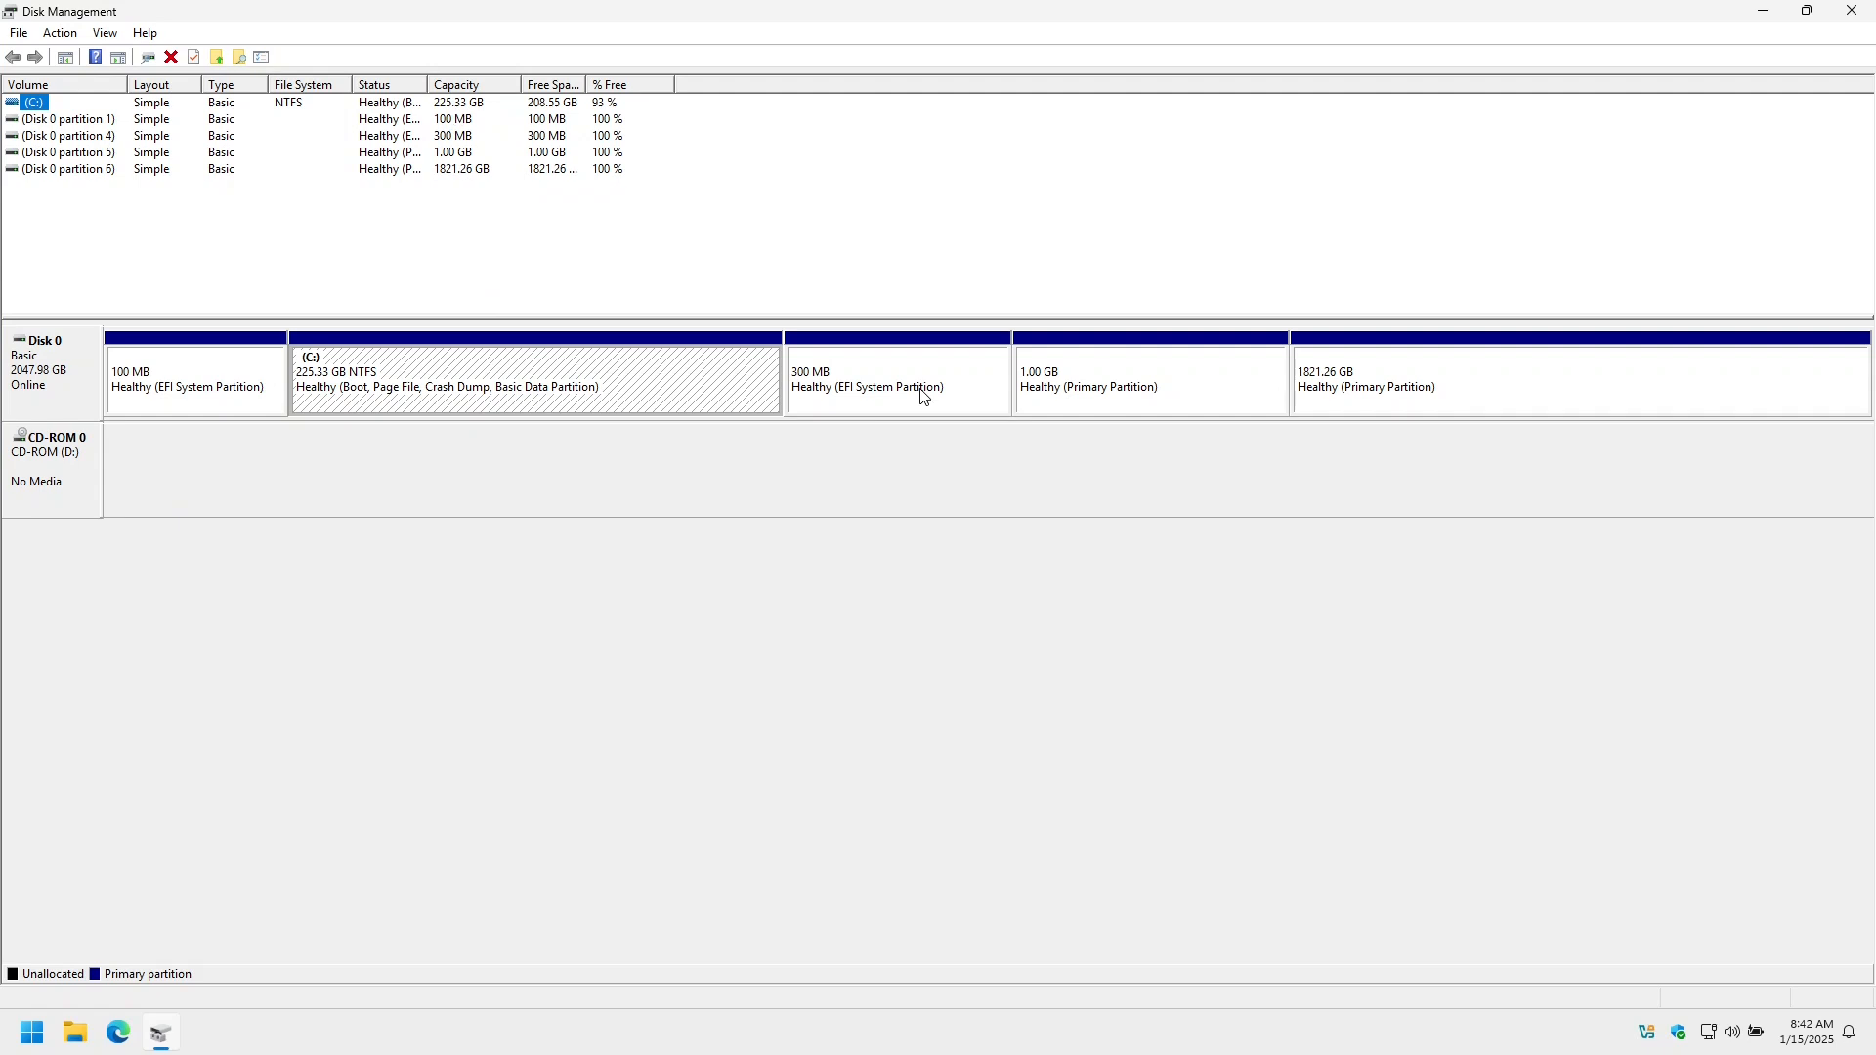
{"action": "right_click", "coordinate": [897, 377]}
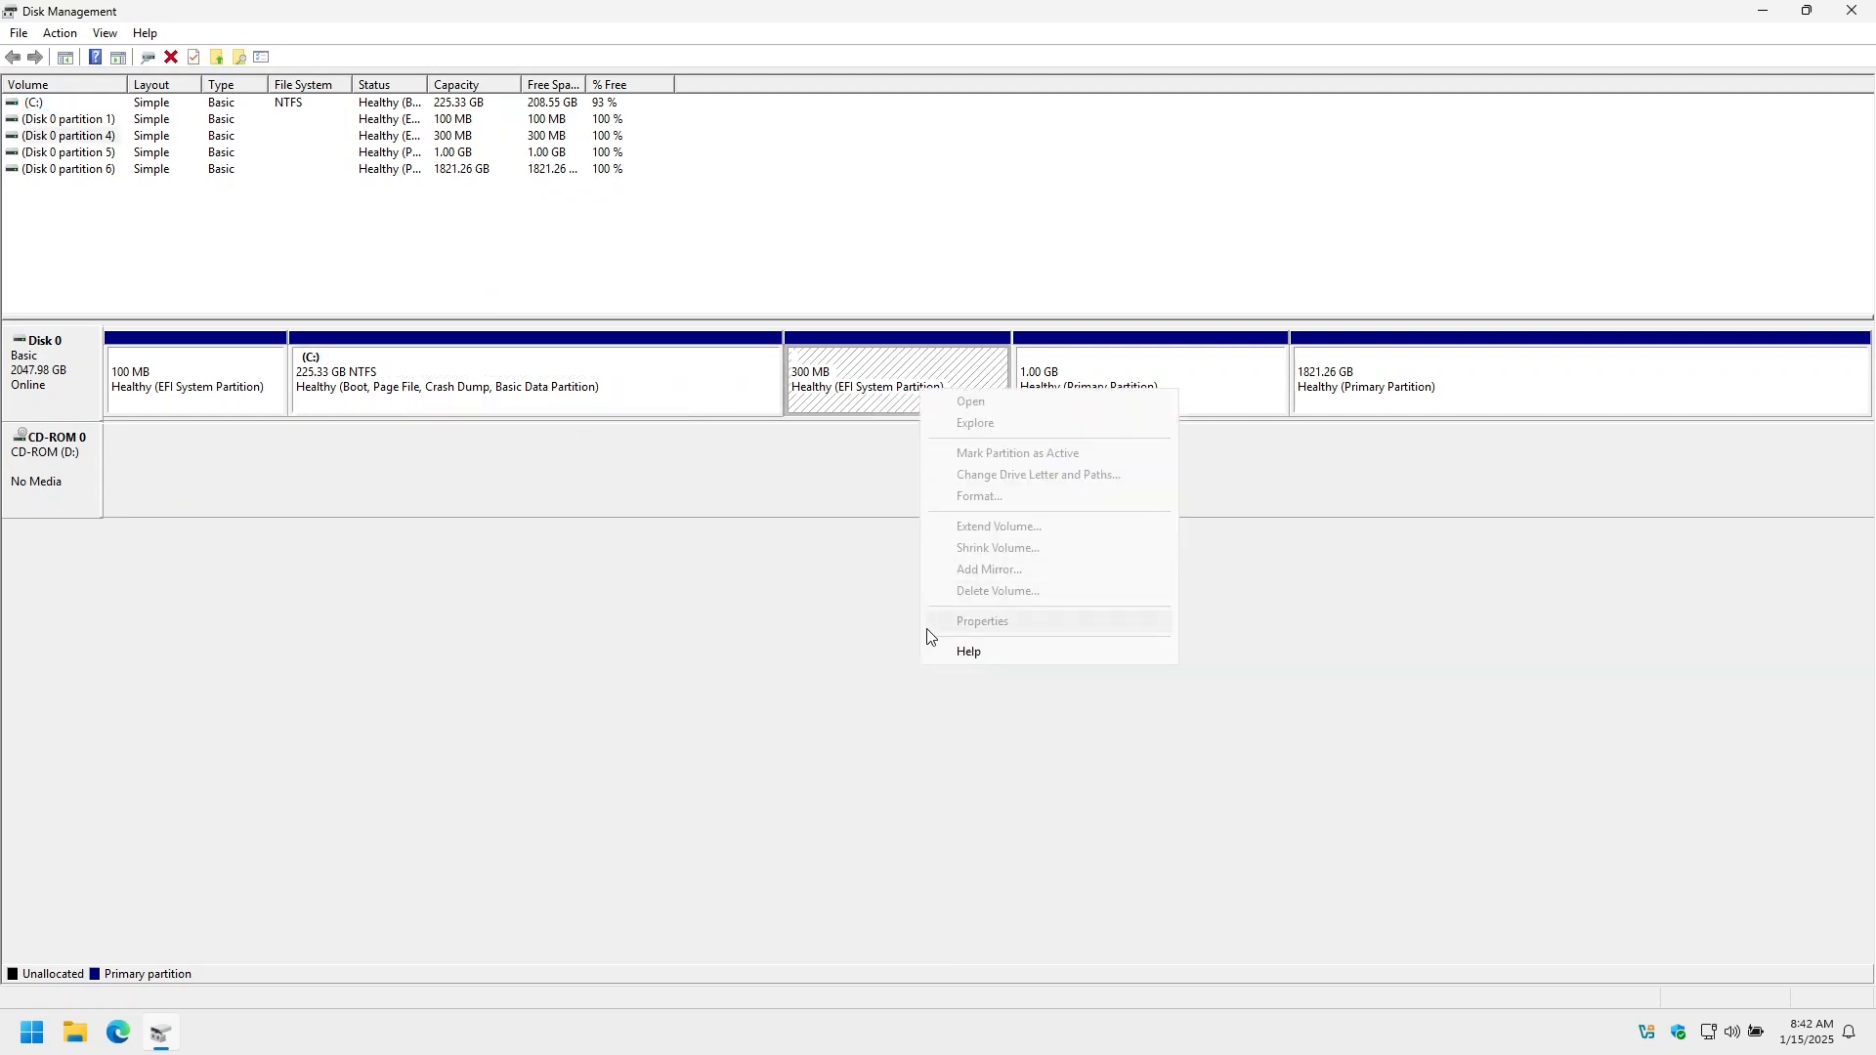
{"action": "left_click", "coordinate": [550, 661]}
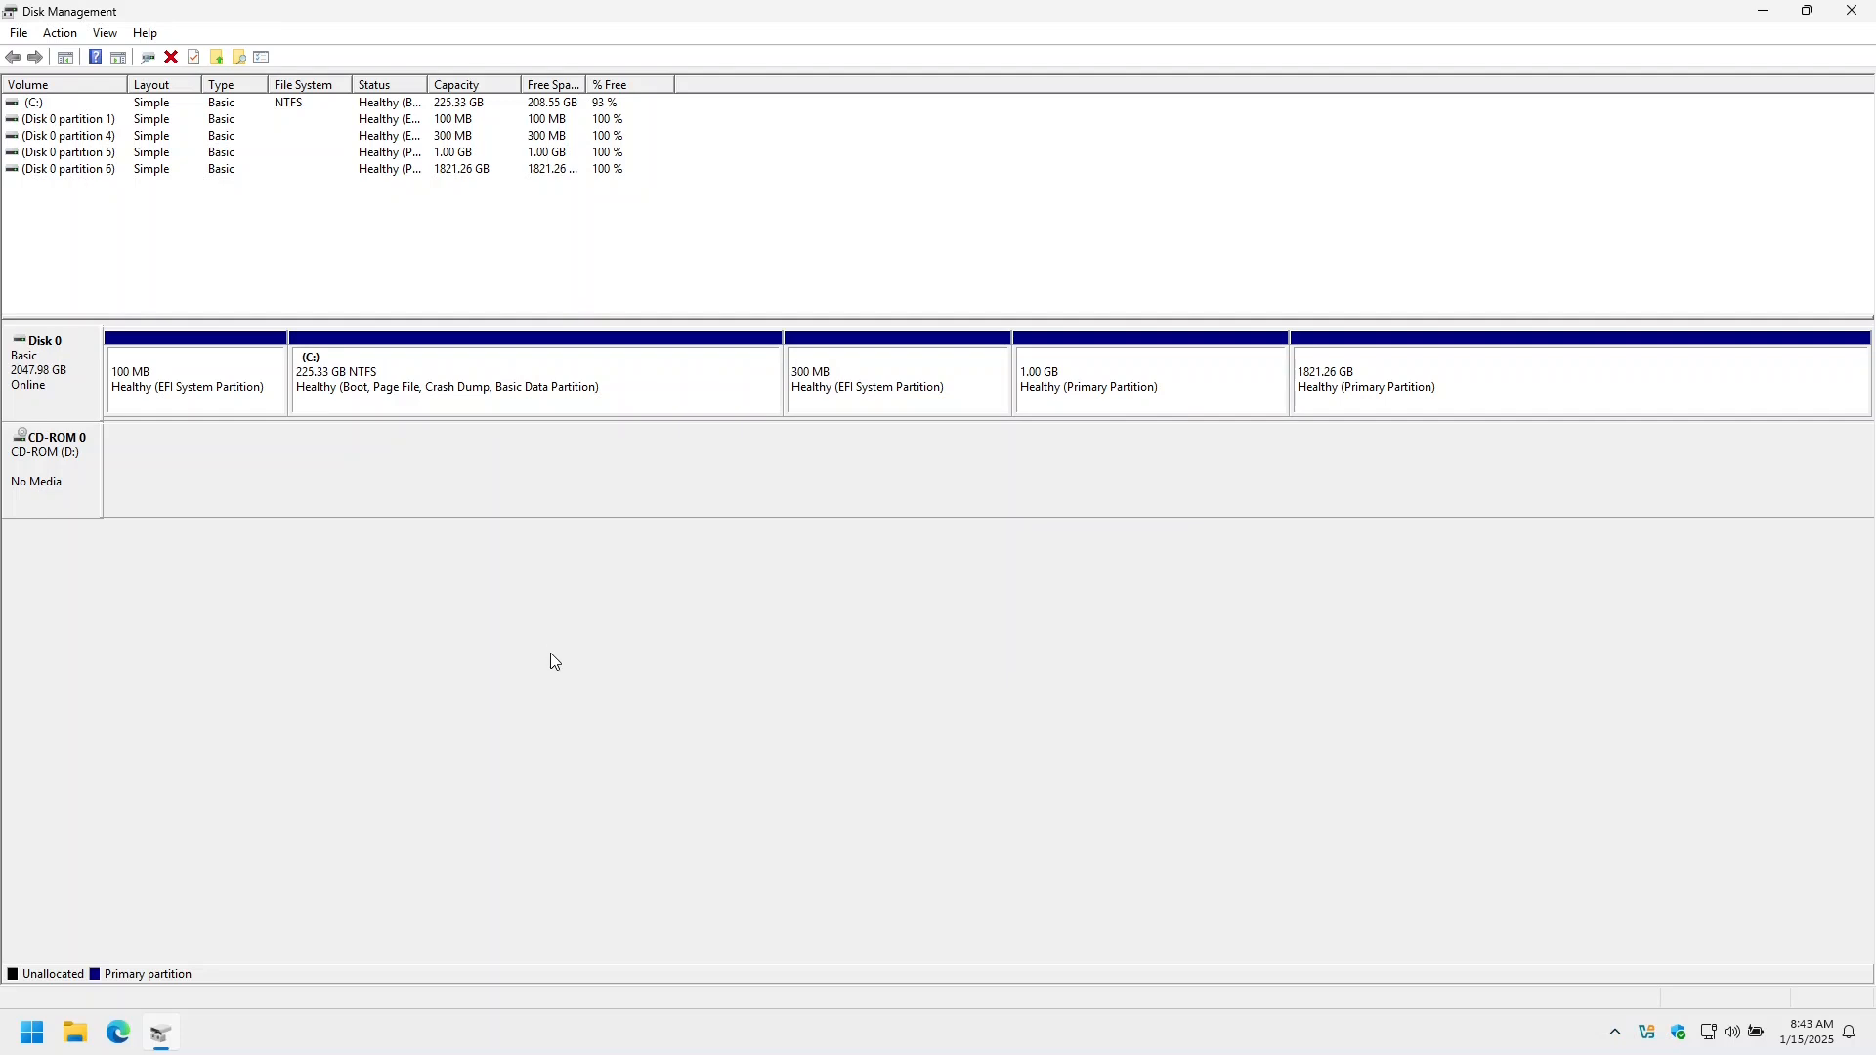
{"action": "mouse_move", "coordinate": [537, 677]}
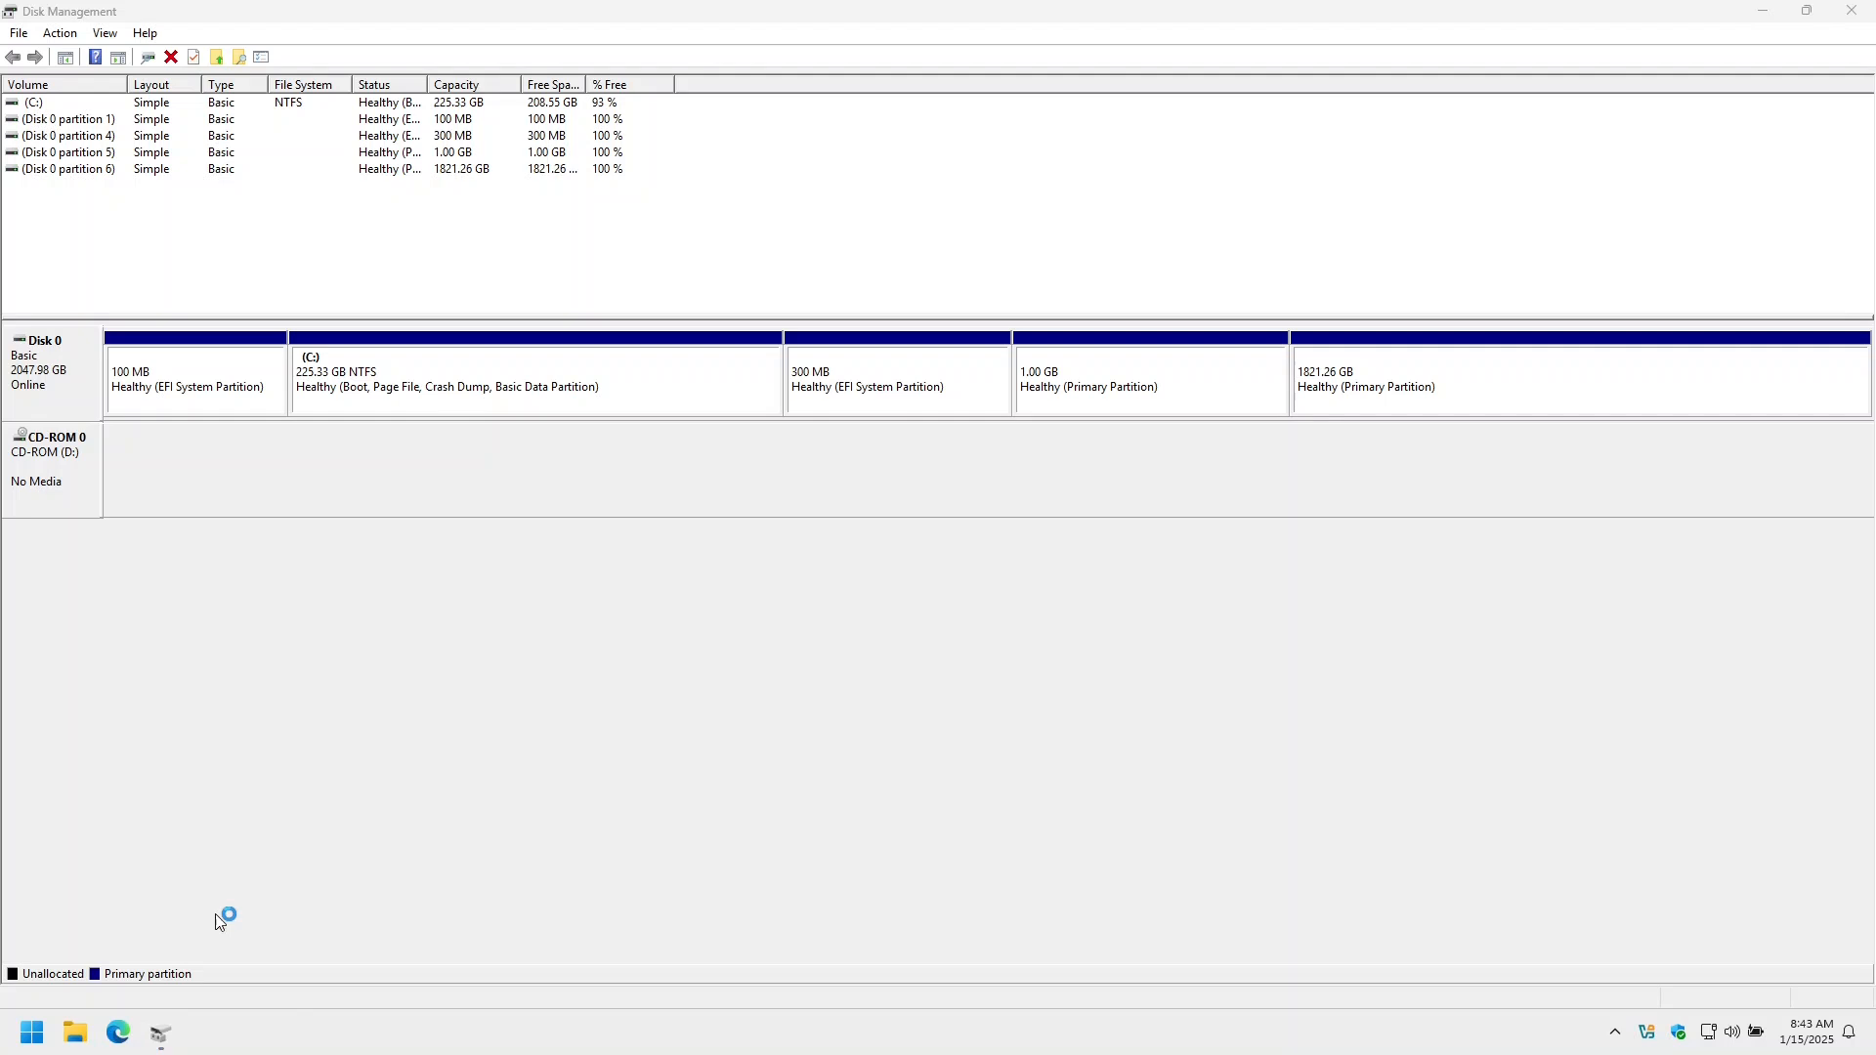
- Search 'resize' in Edge and download resizer-free.zip from resize-c.com
{"action": "left_click", "coordinate": [118, 1032]}
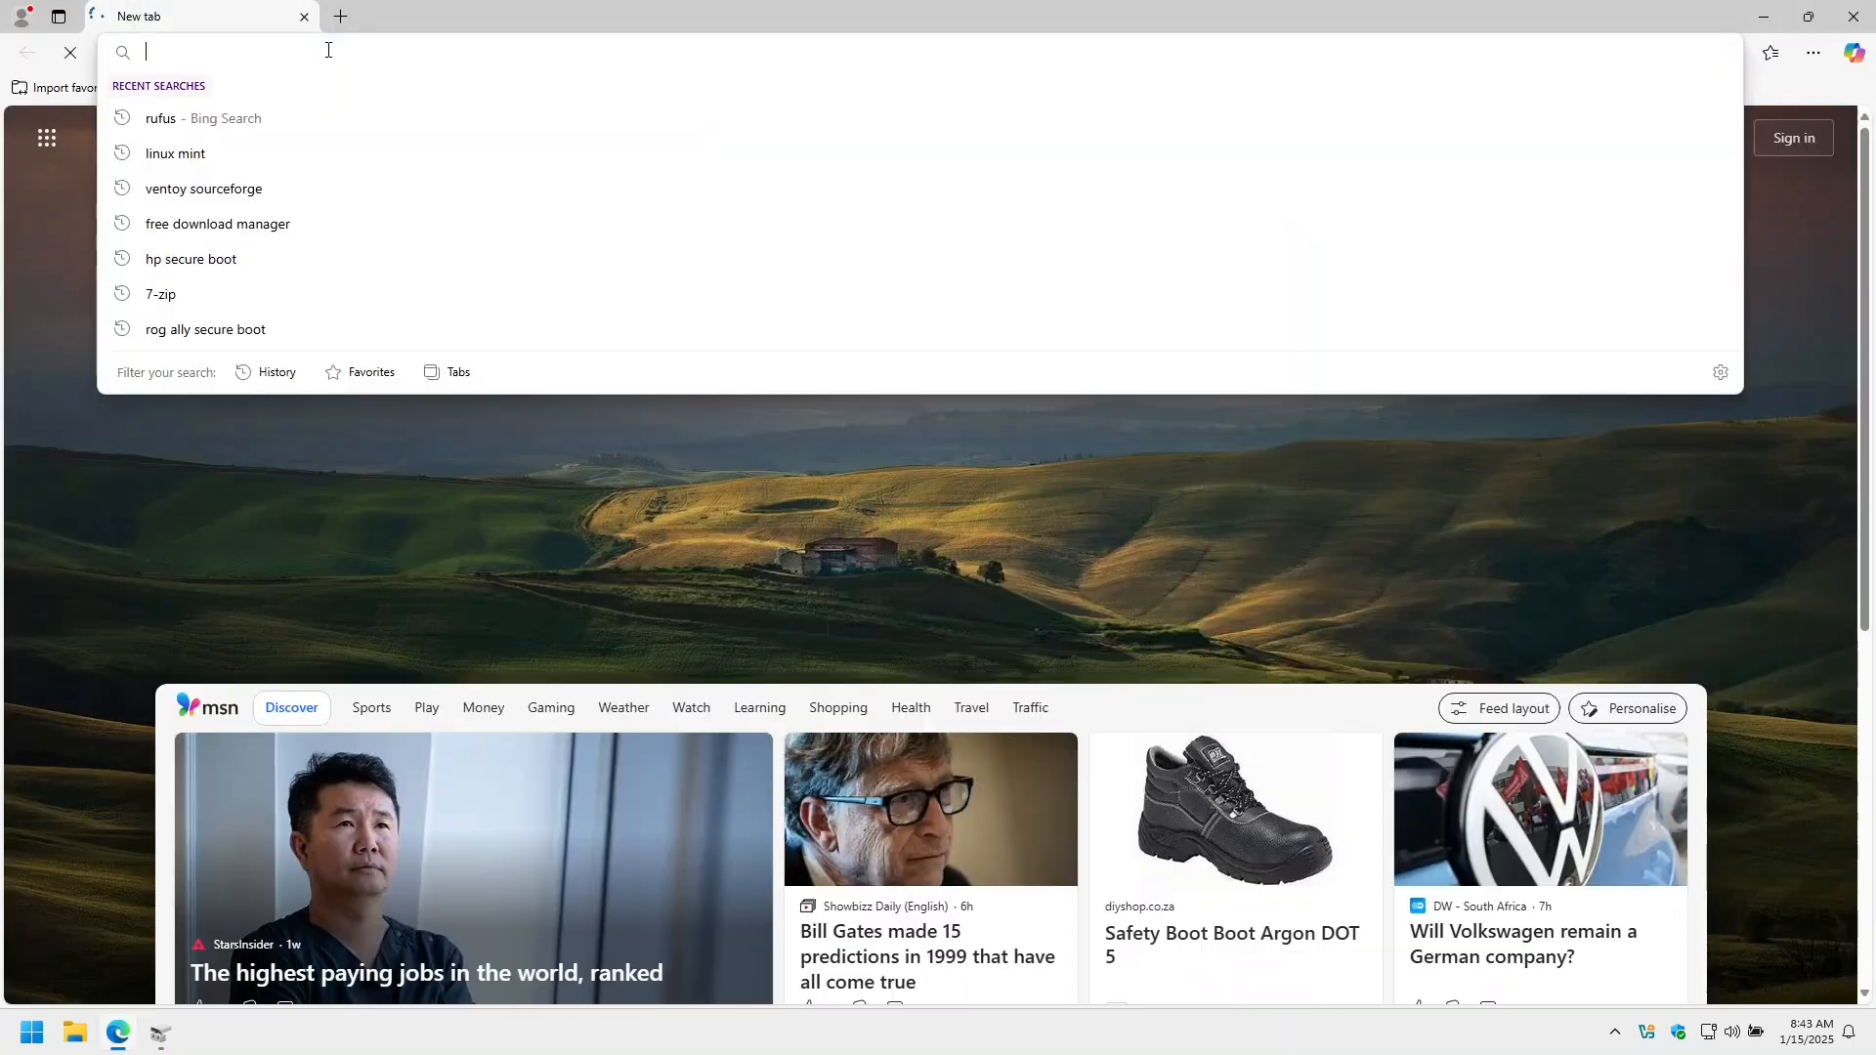
{"action": "type", "text": "resize"}
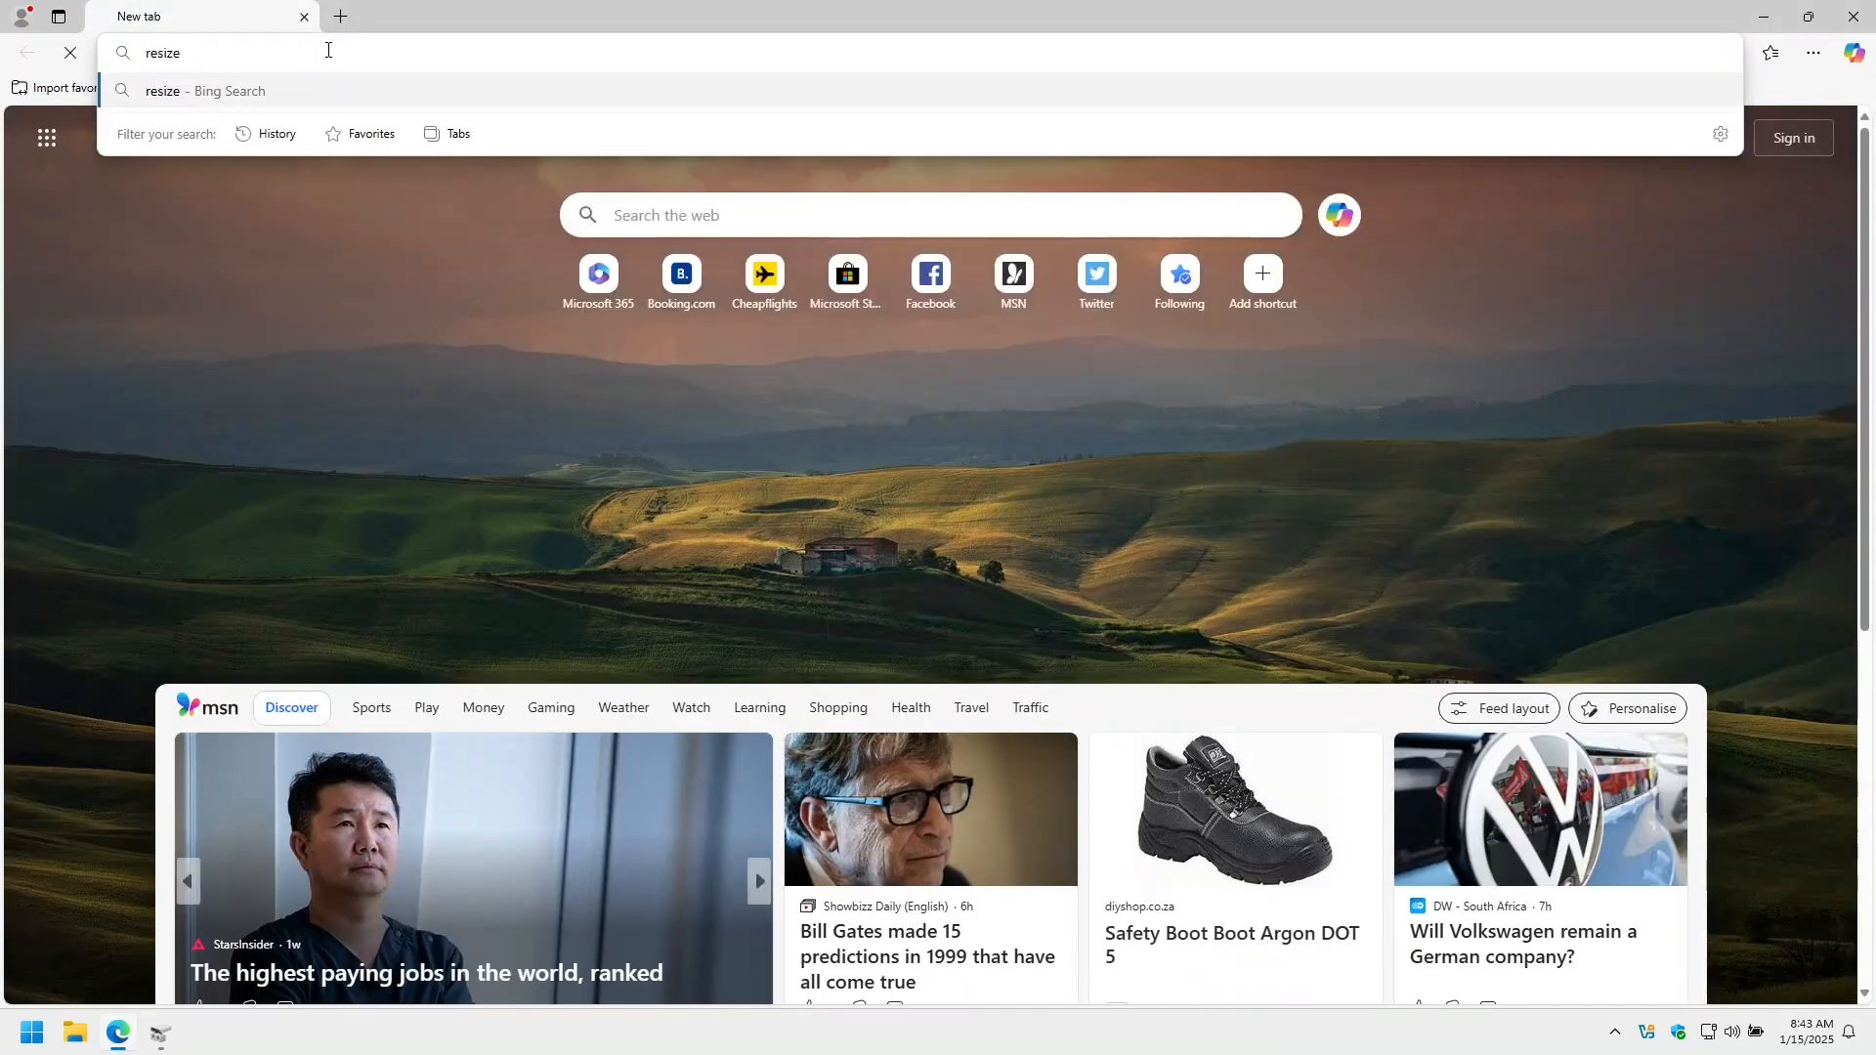
{"action": "key", "text": "Return"}
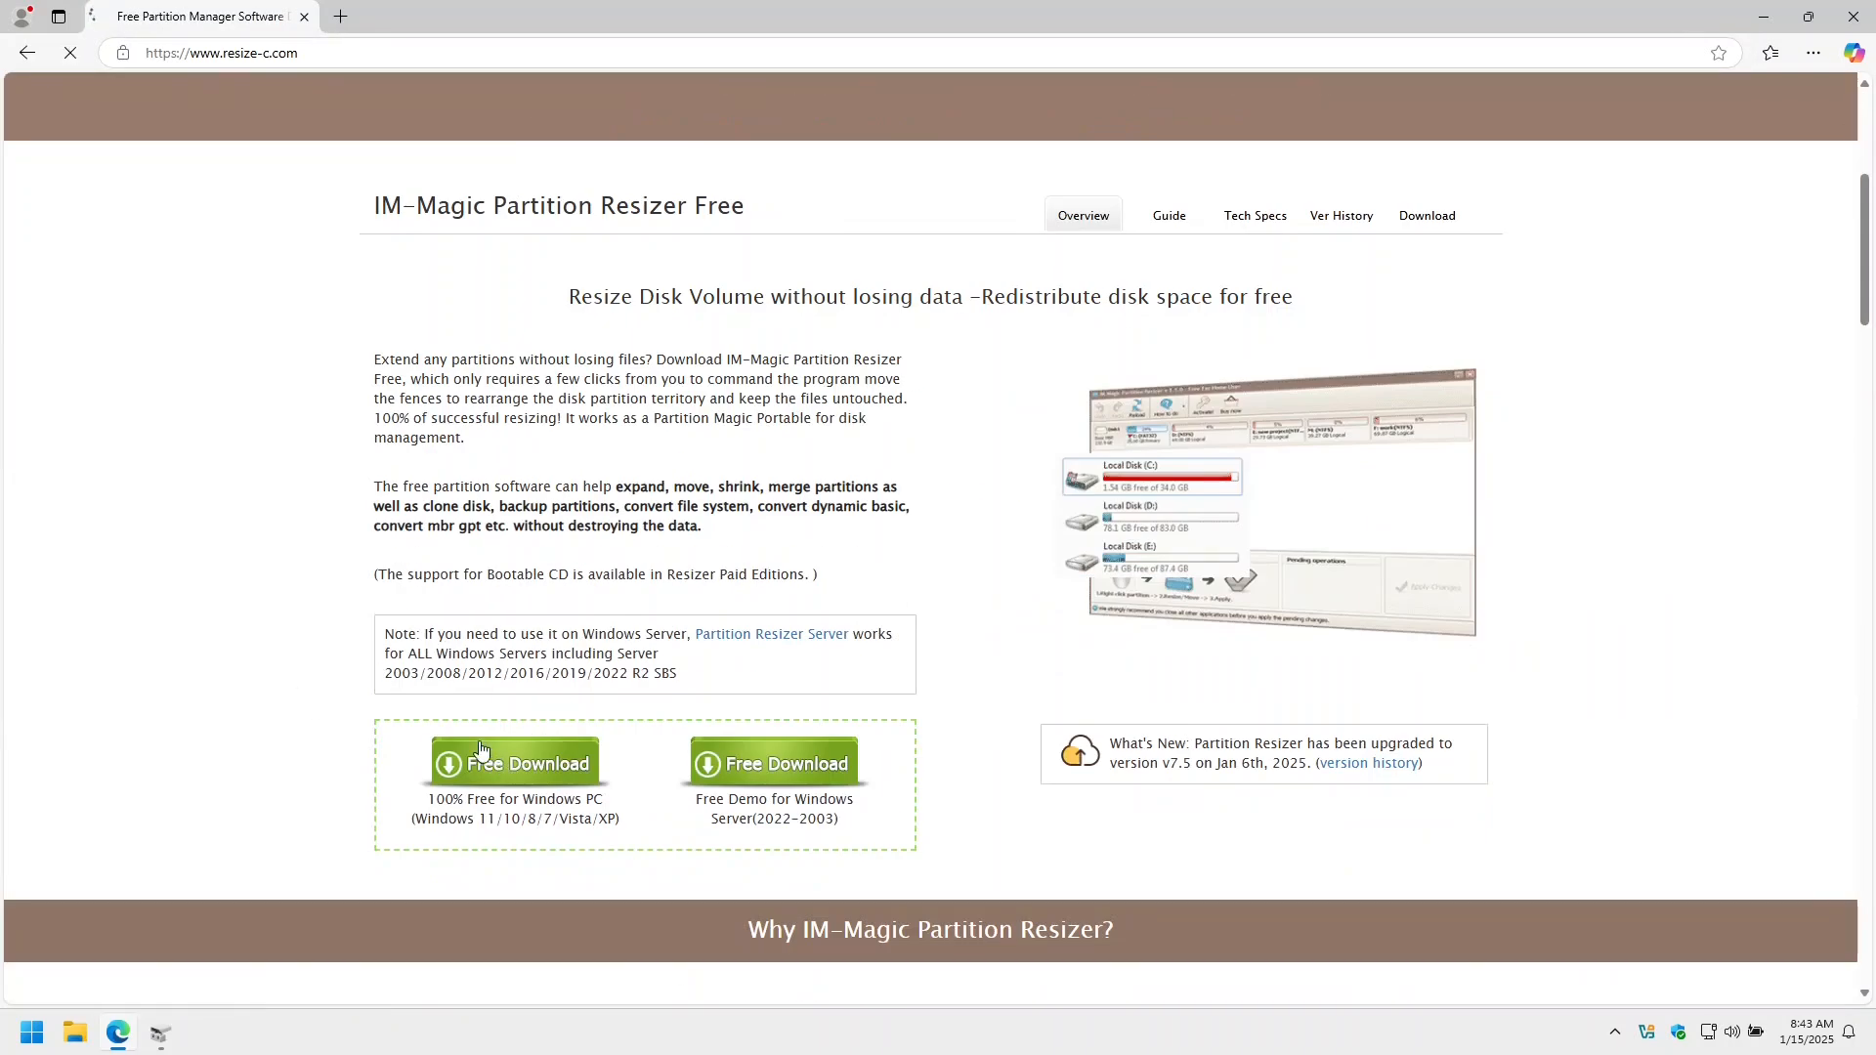
{"action": "left_click", "coordinate": [513, 763]}
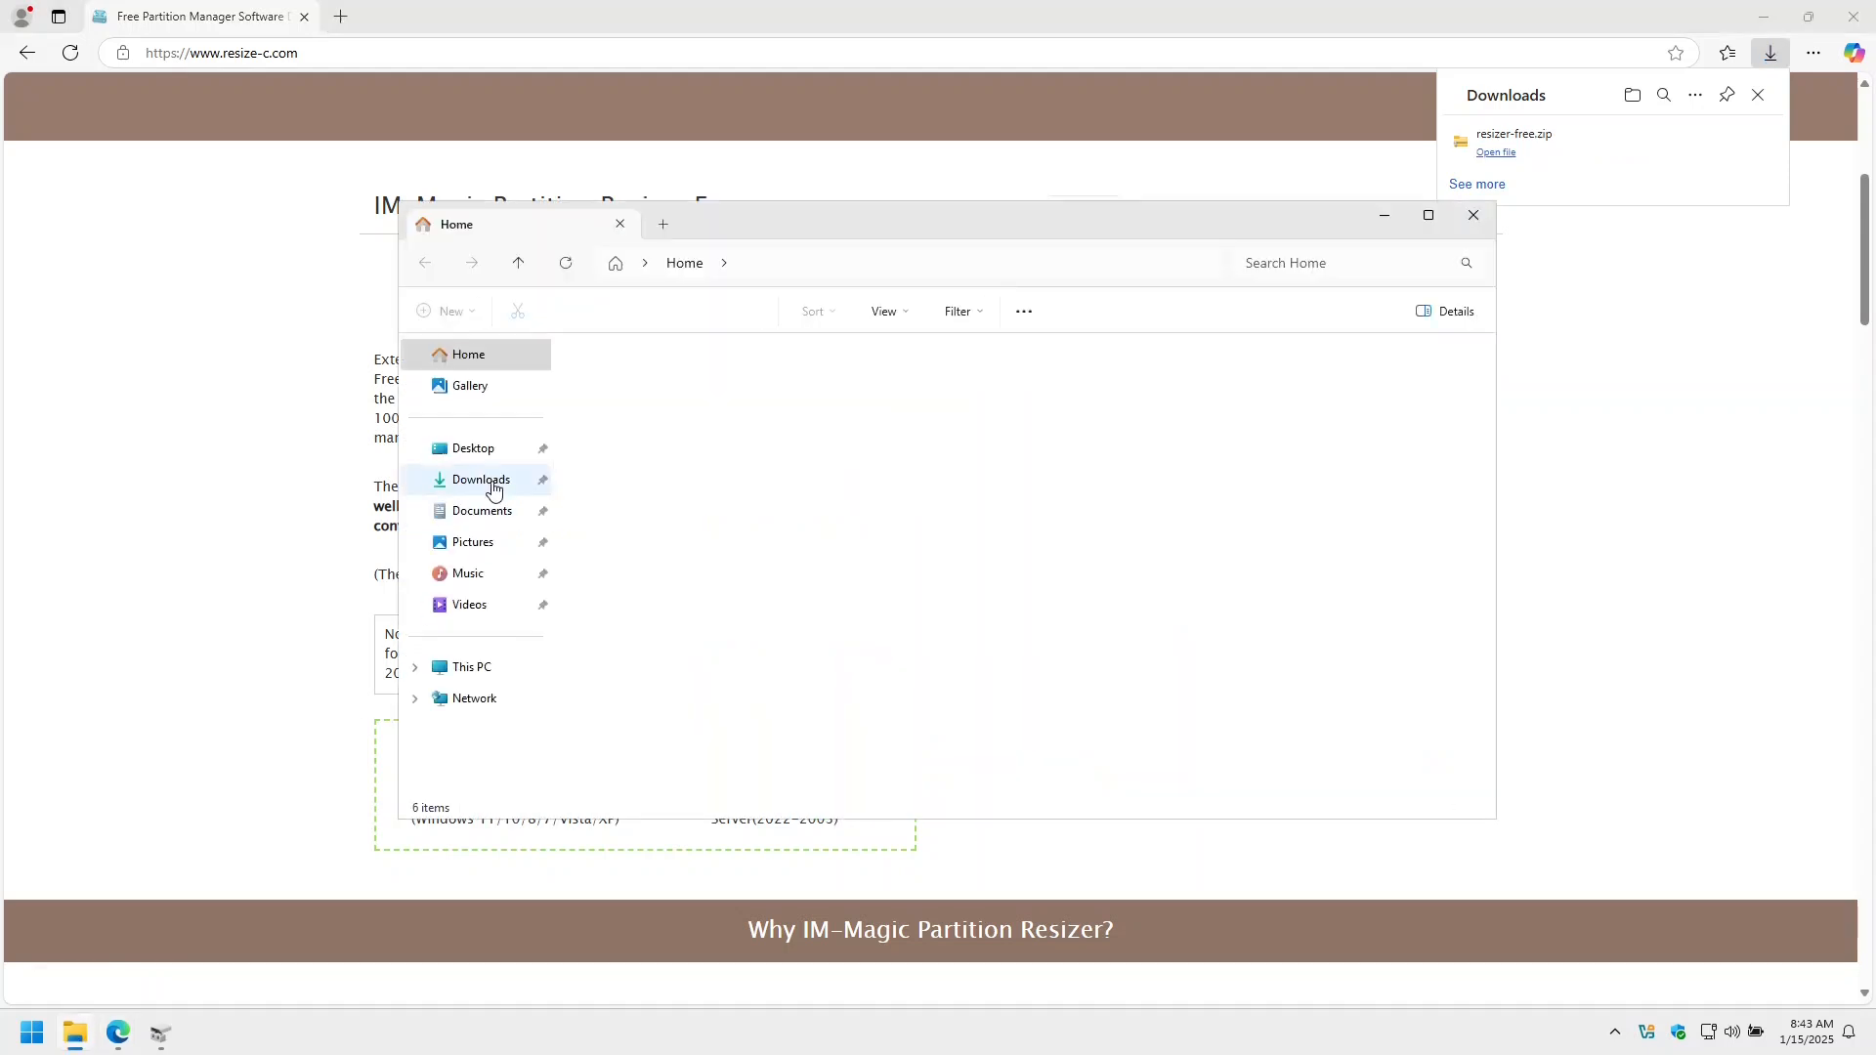
- Extract resizer-free.zip and run dm.resizer.exe from resizer-free-portable\x64
{"action": "right_click", "coordinate": [608, 403]}
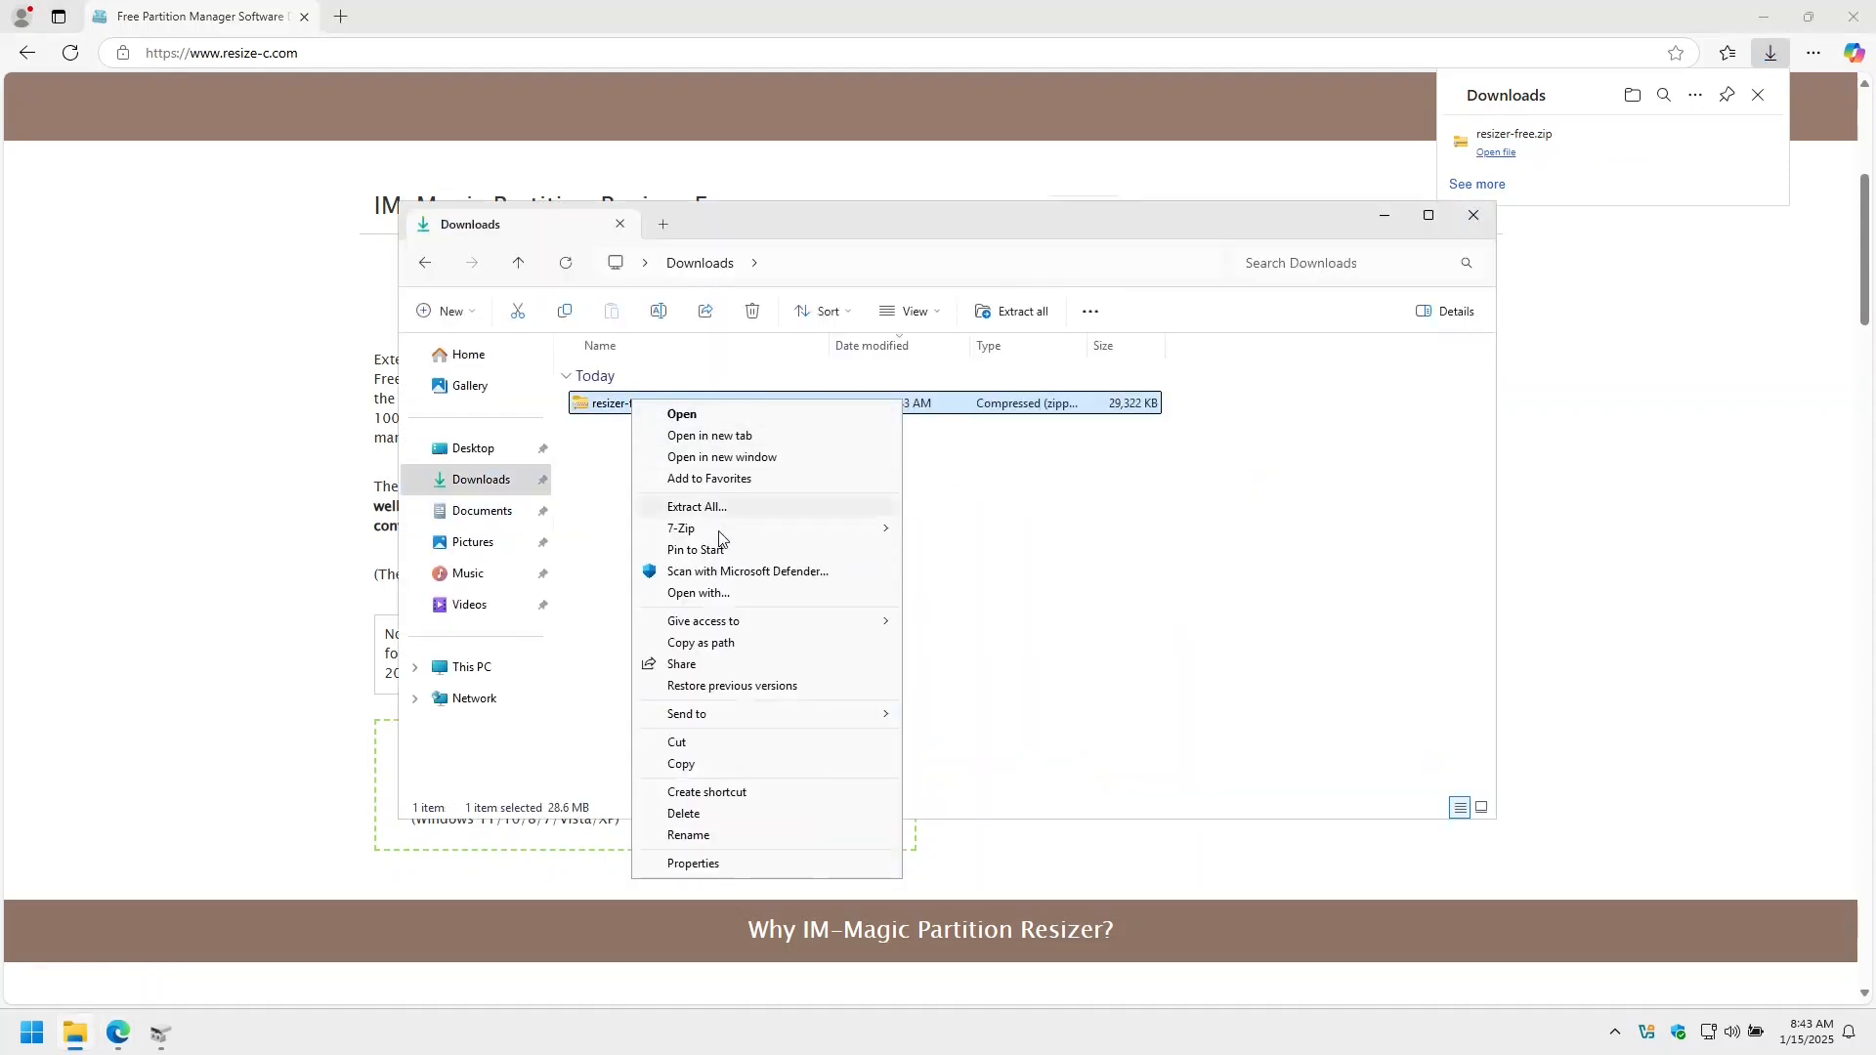
{"action": "left_click", "coordinate": [695, 507]}
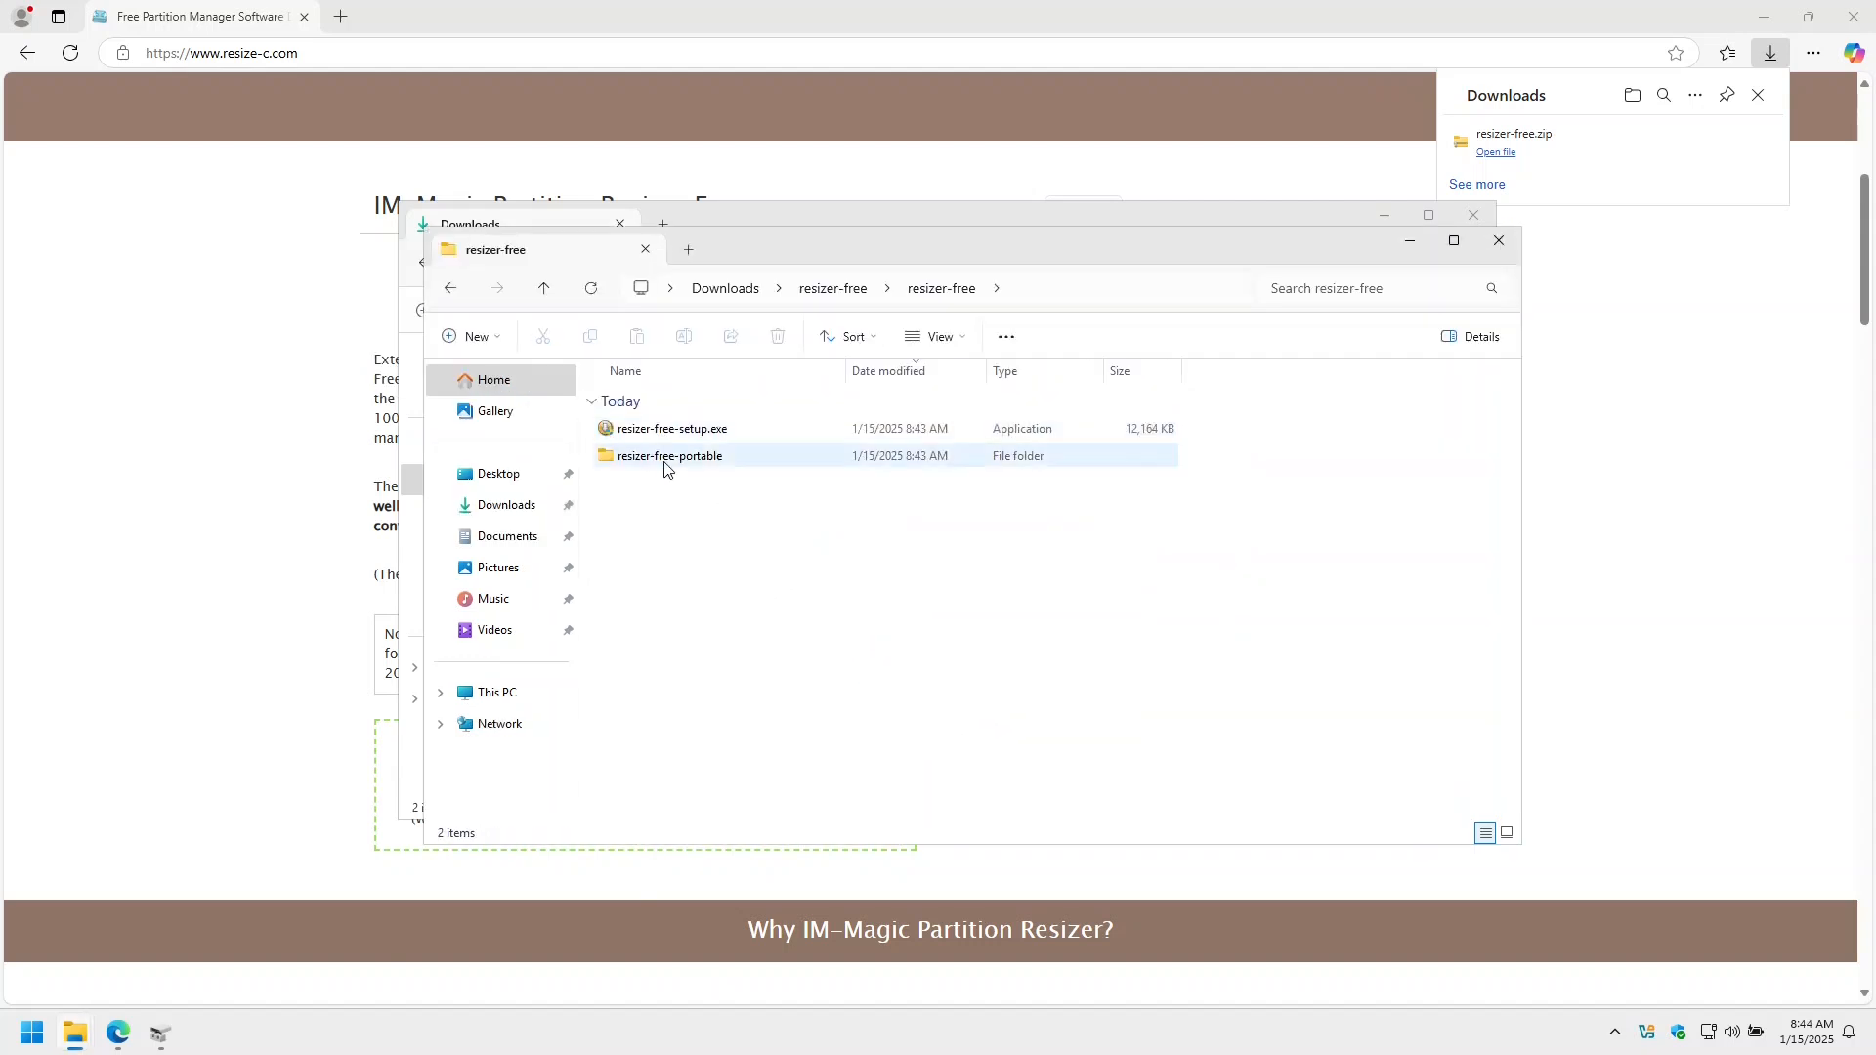
{"action": "double_click", "coordinate": [668, 456]}
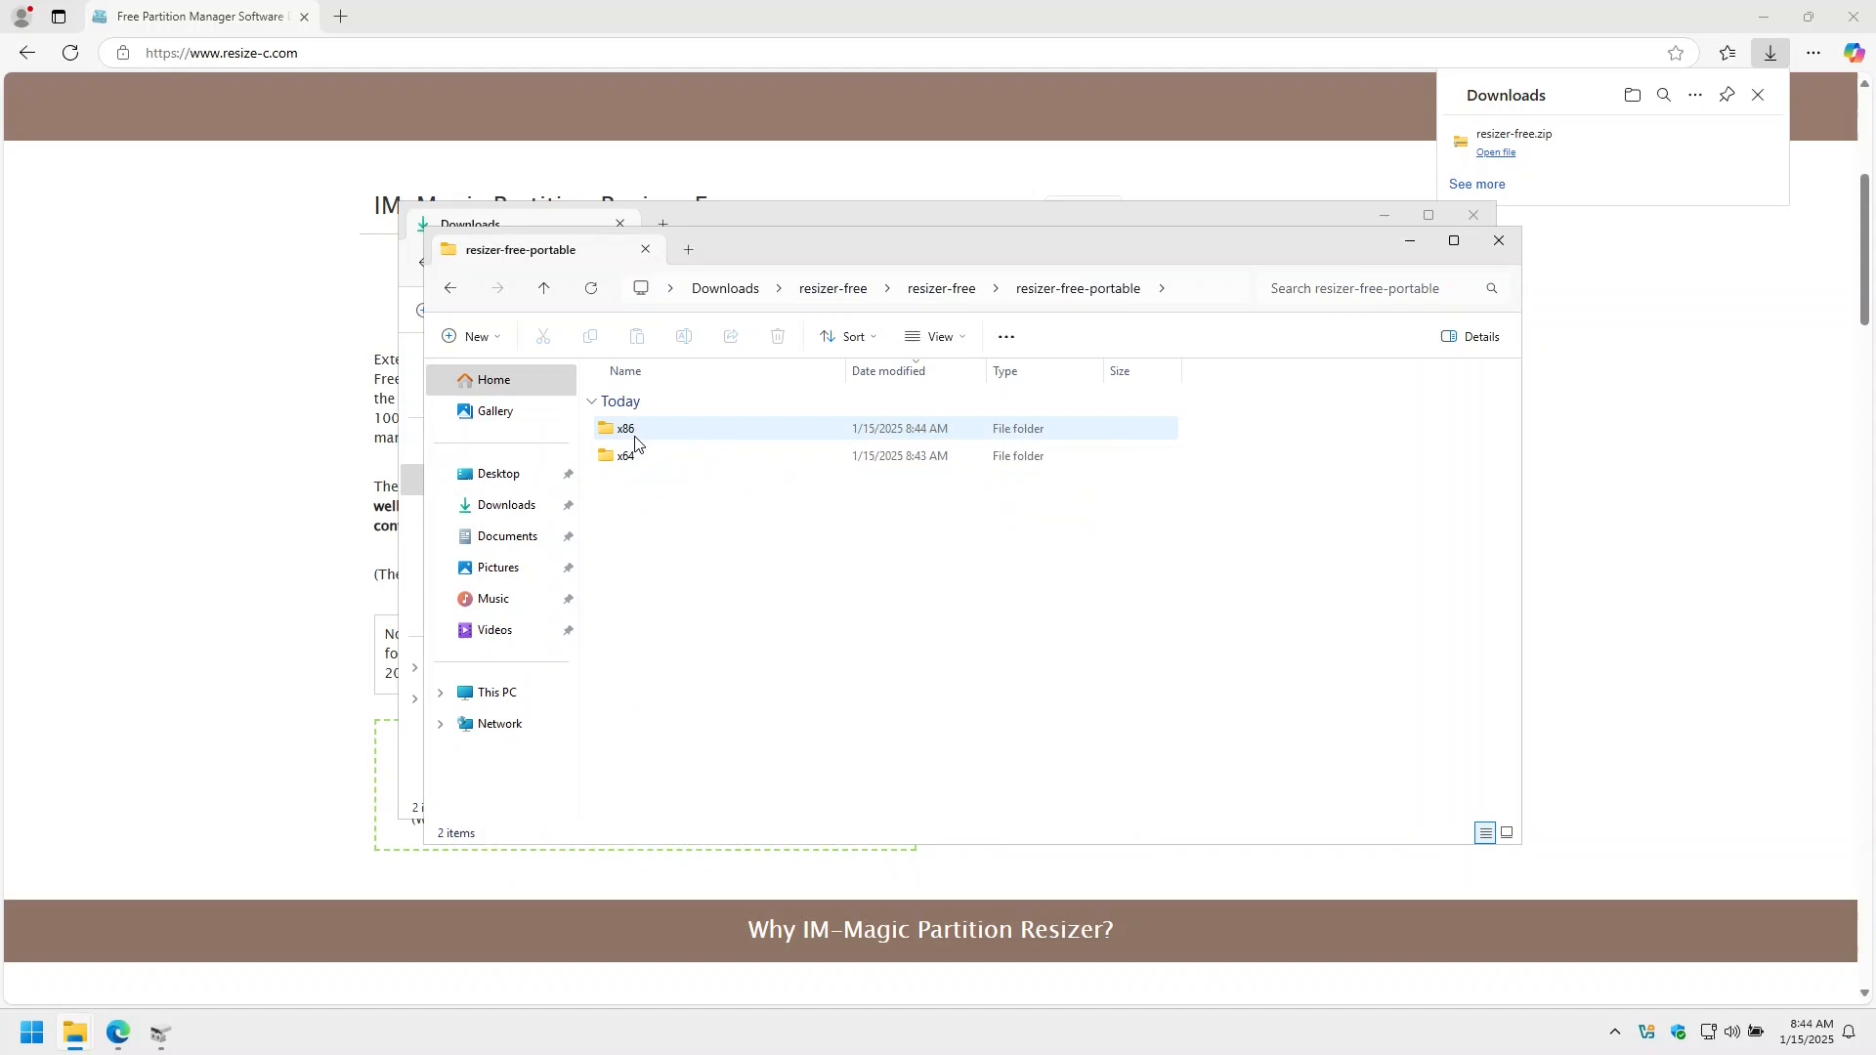
{"action": "double_click", "coordinate": [626, 456]}
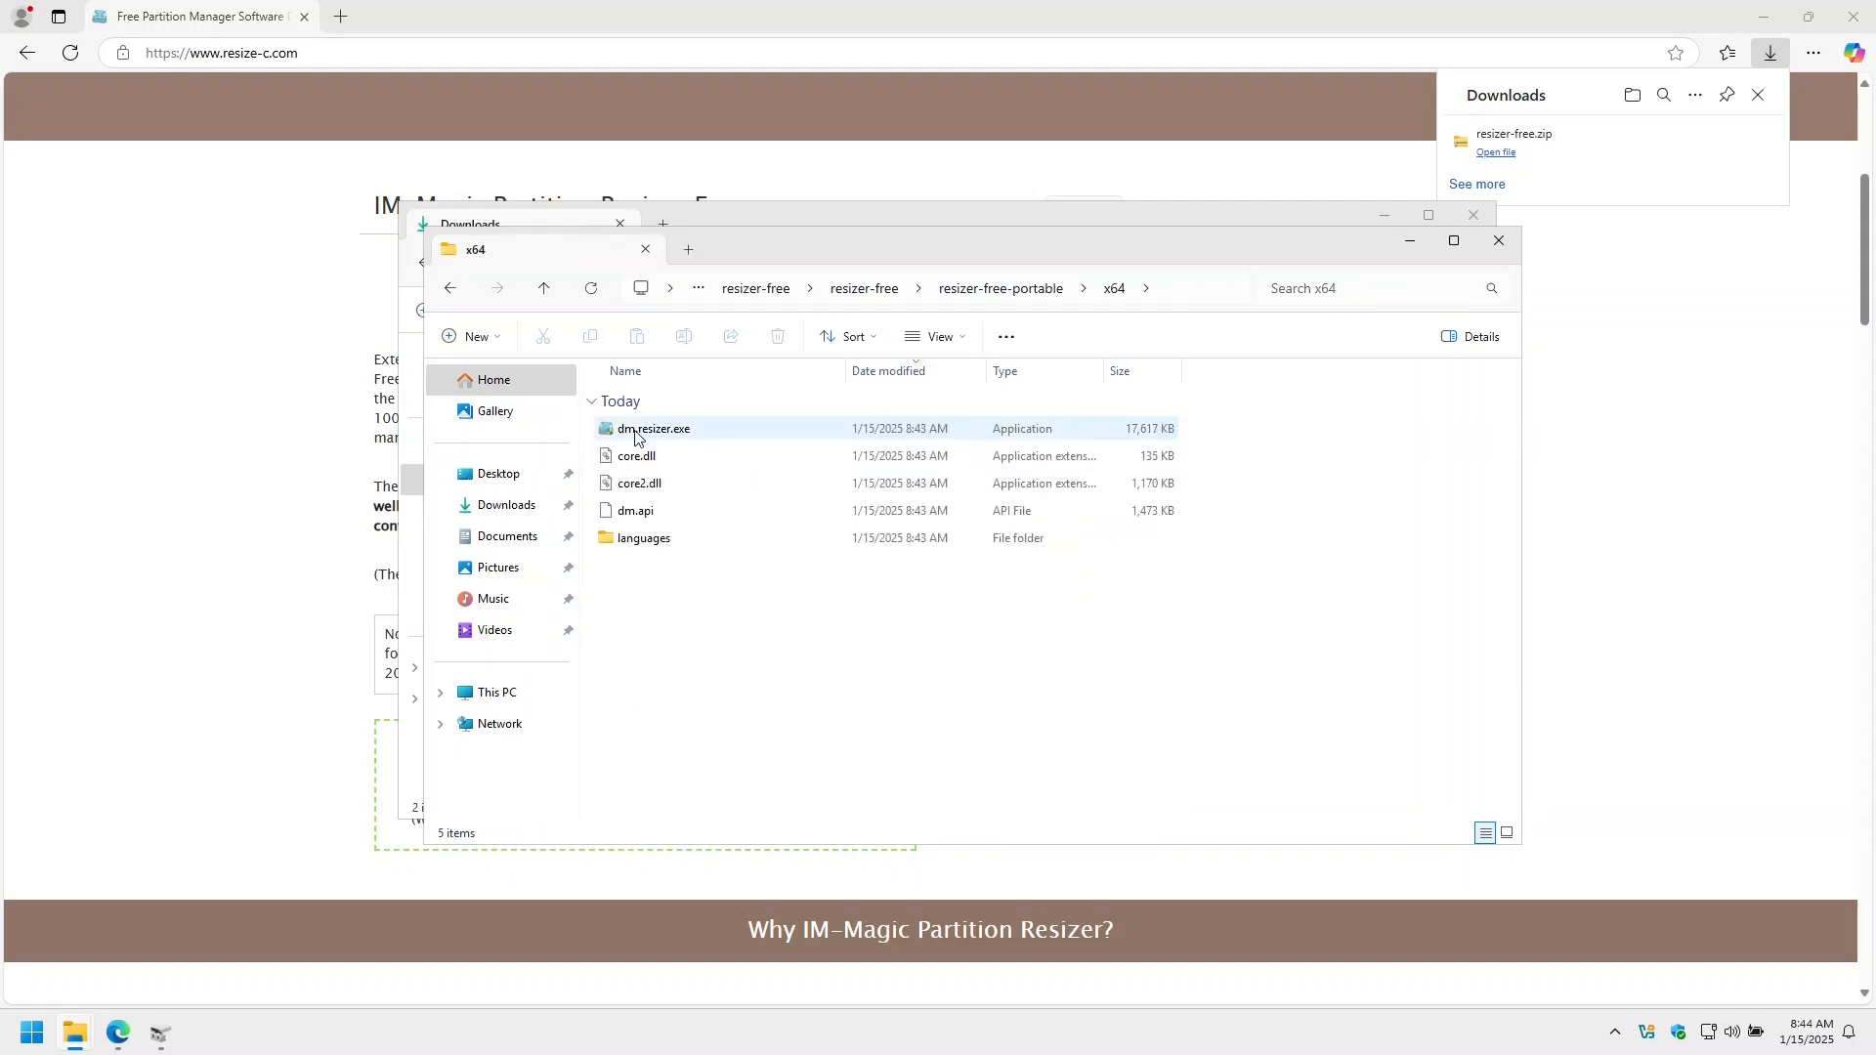
{"action": "double_click", "coordinate": [651, 428]}
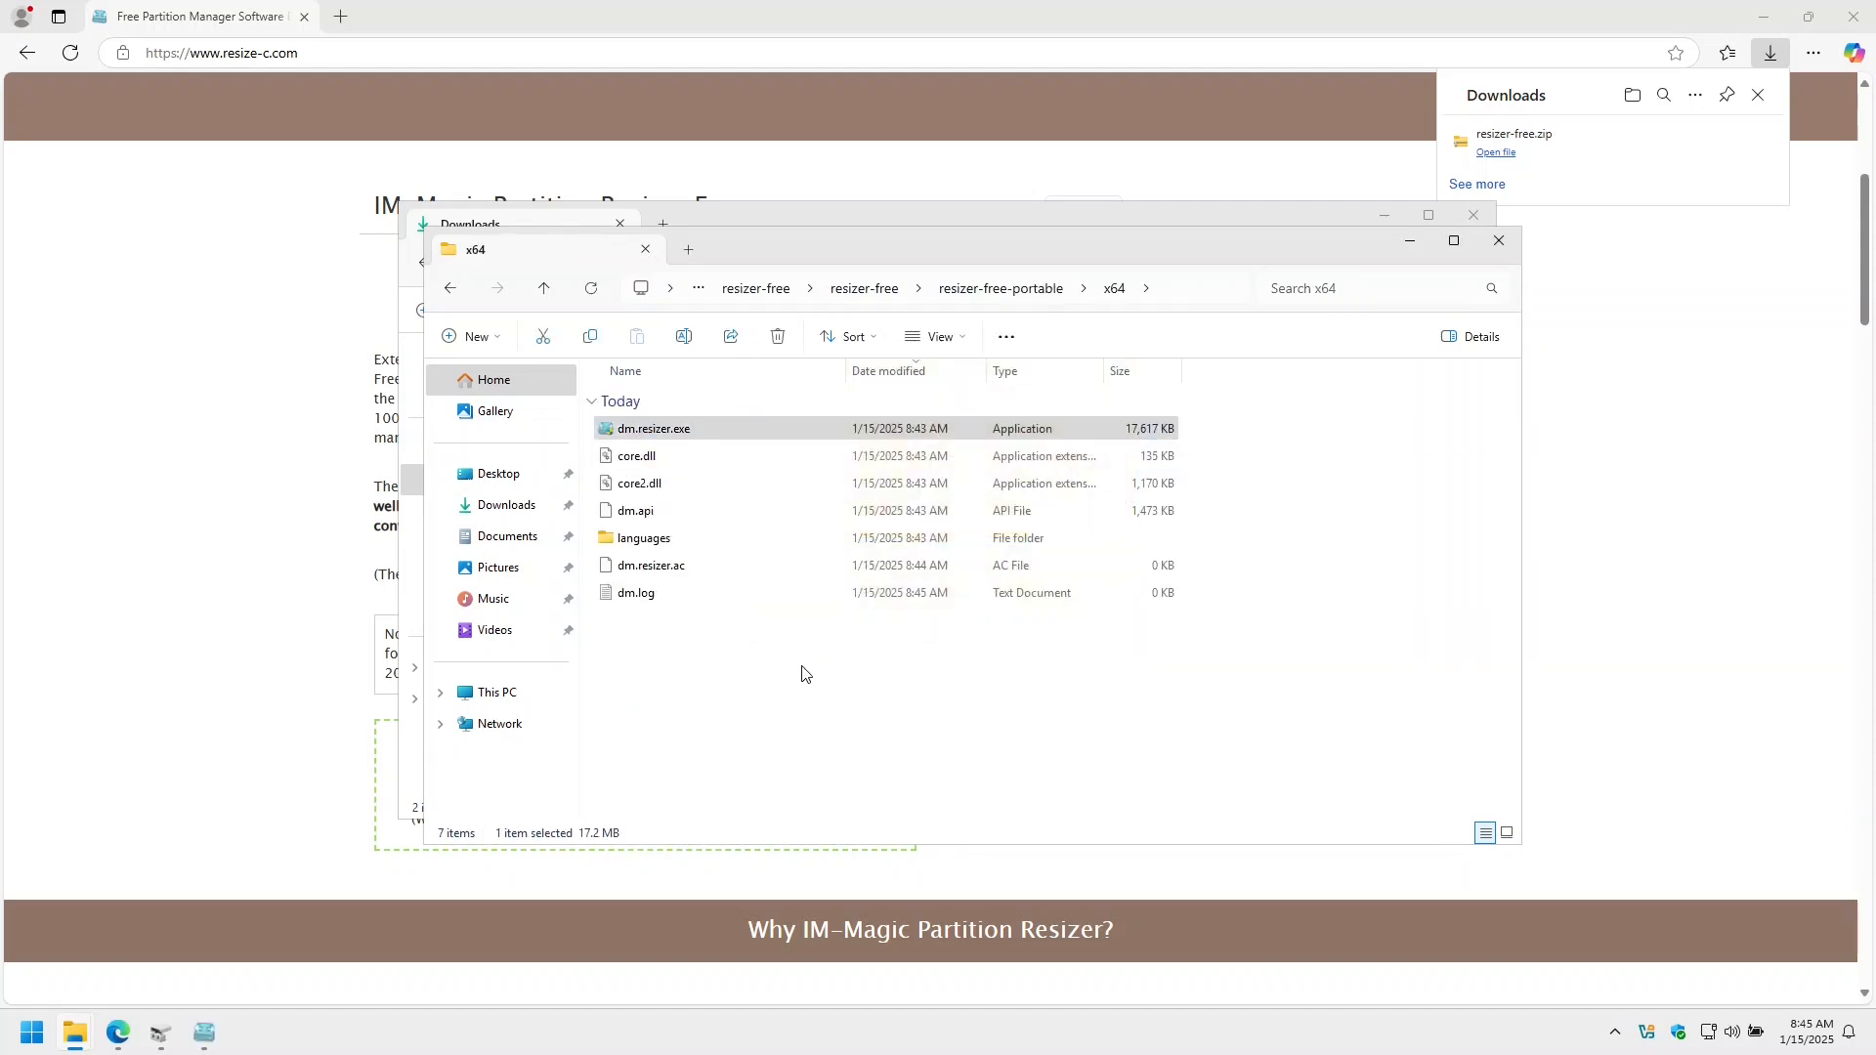
{"action": "double_click", "coordinate": [653, 428]}
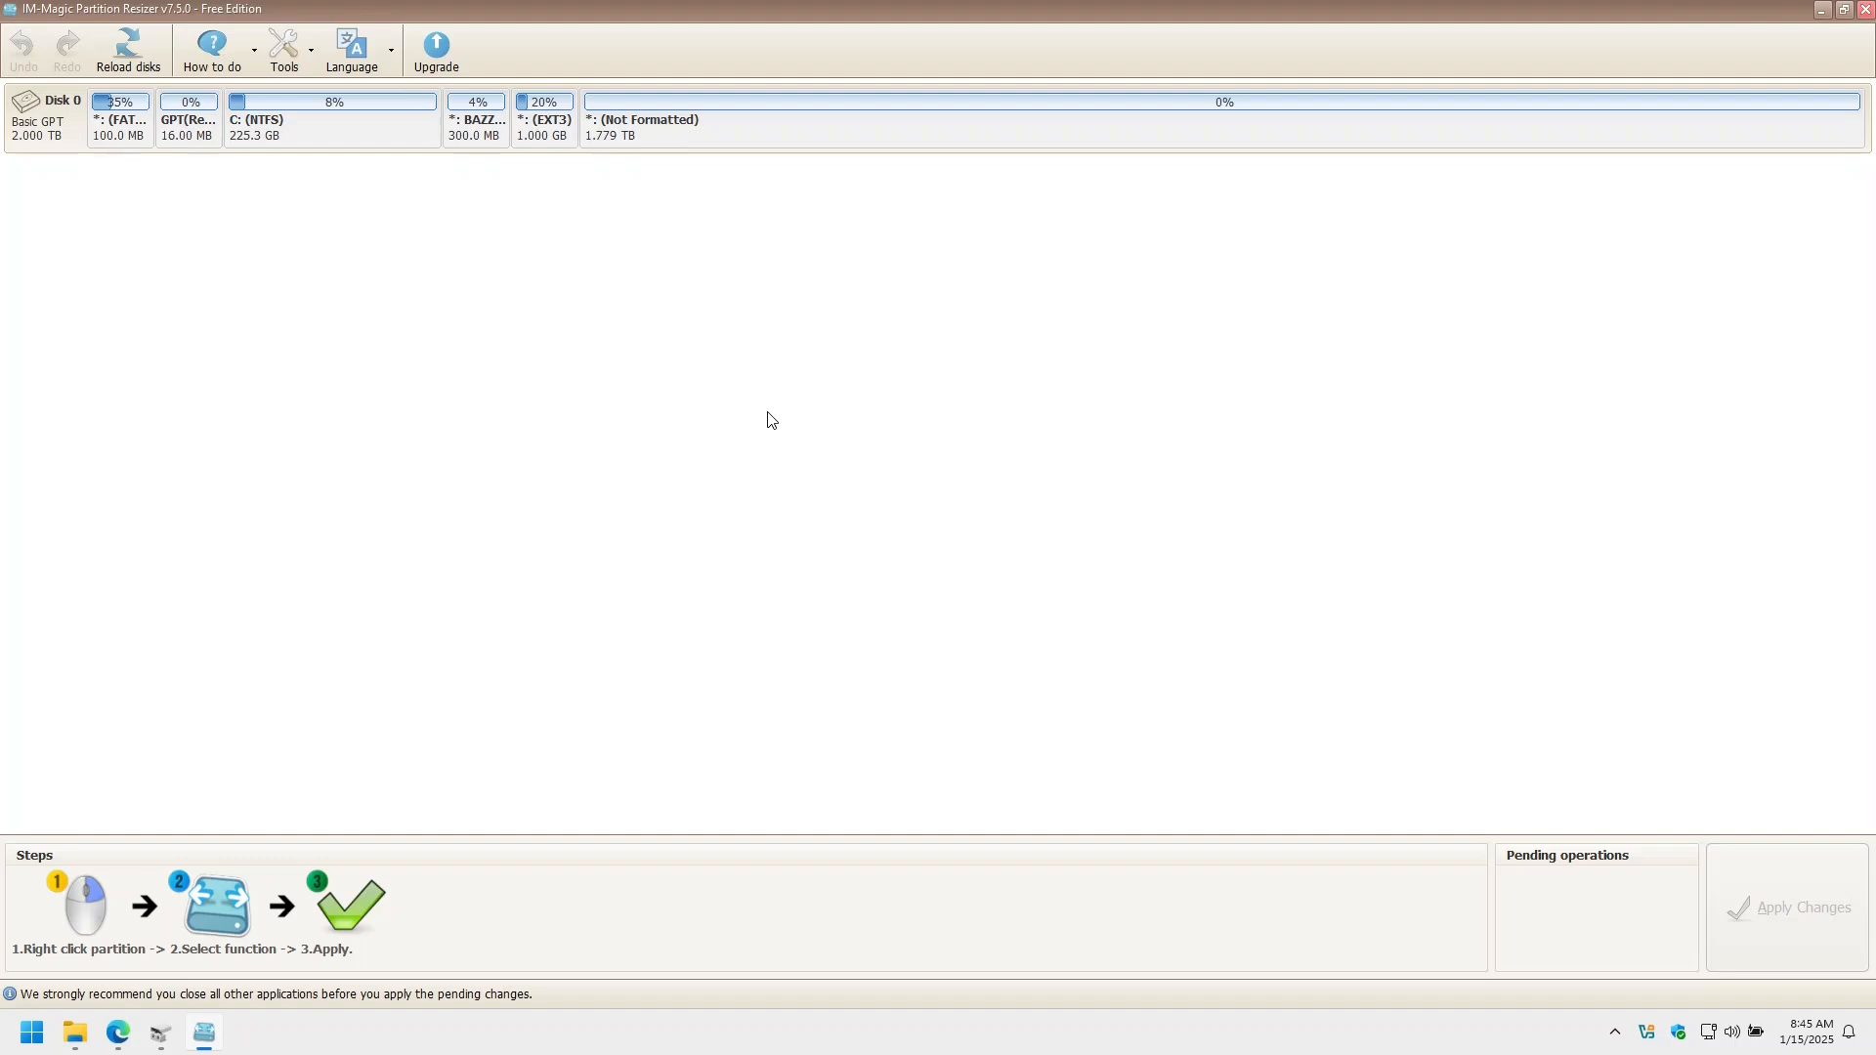
{"action": "mouse_move", "coordinate": [485, 132]}
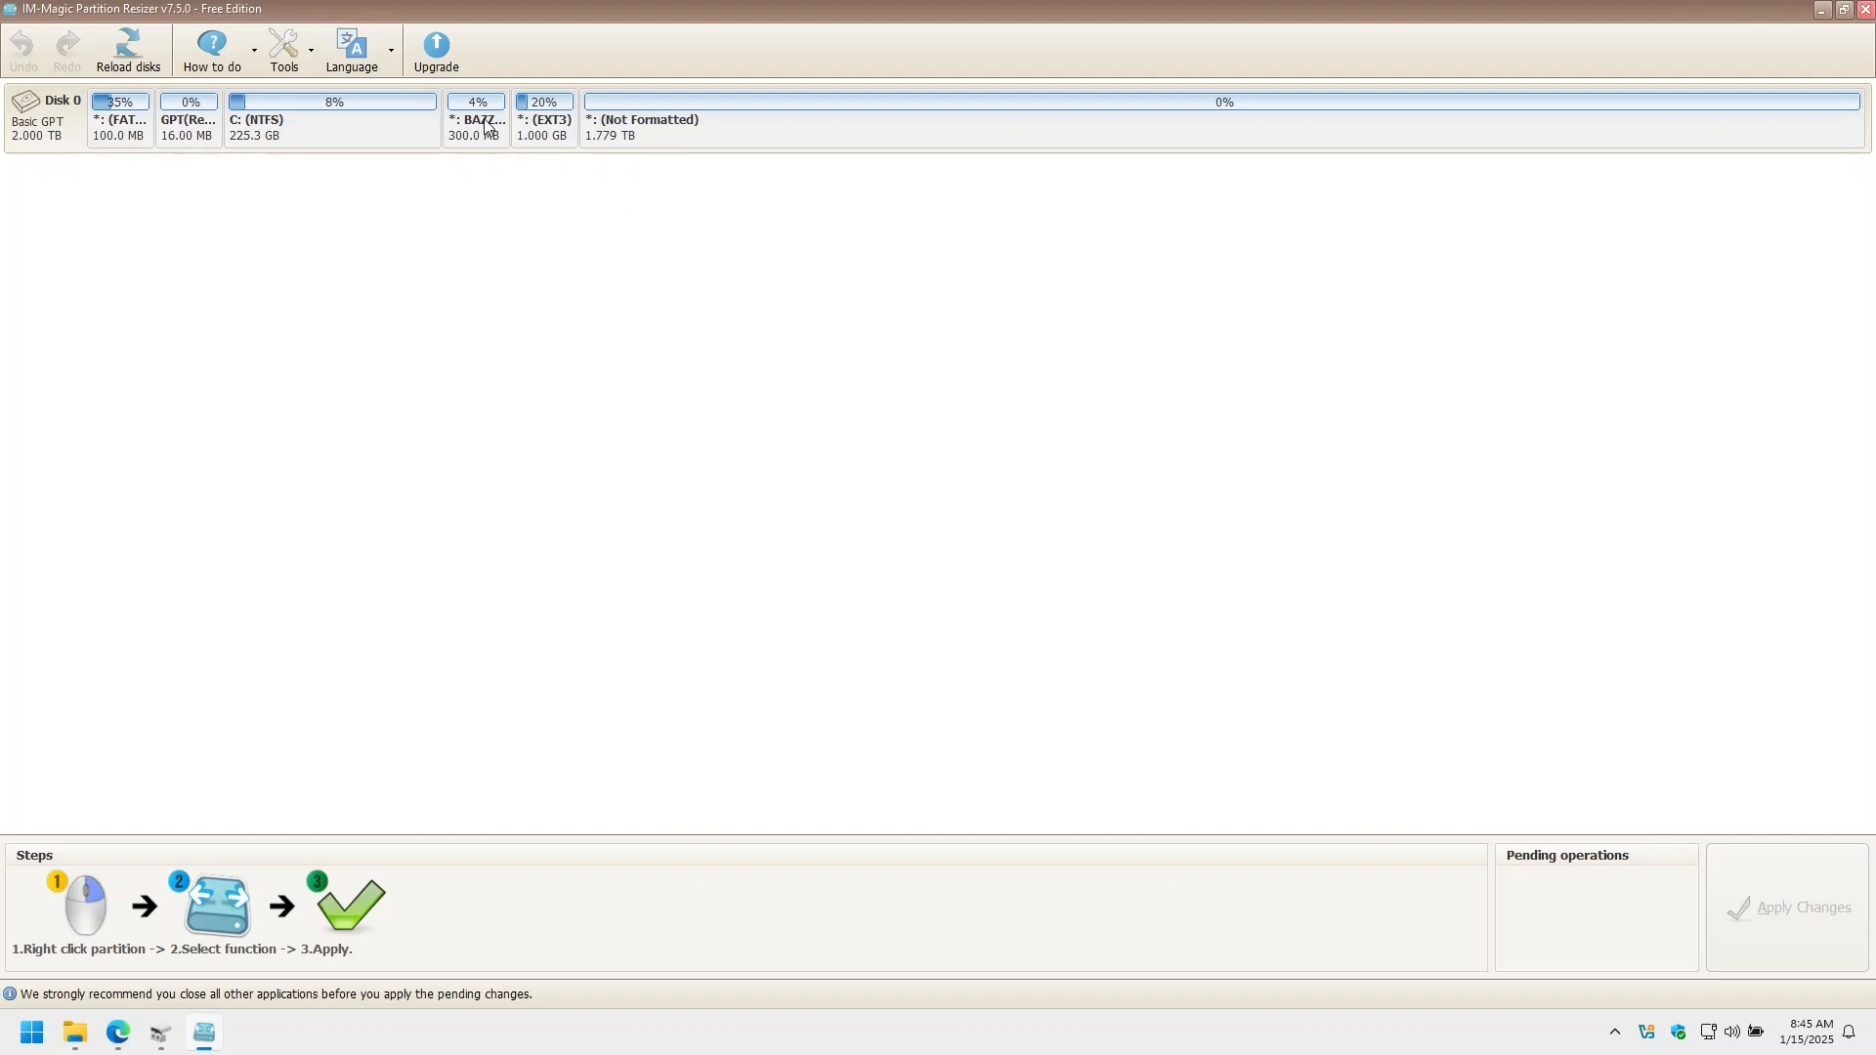
- Select the 300 MB partition following C: in the disk map
{"action": "left_click", "coordinate": [475, 118]}
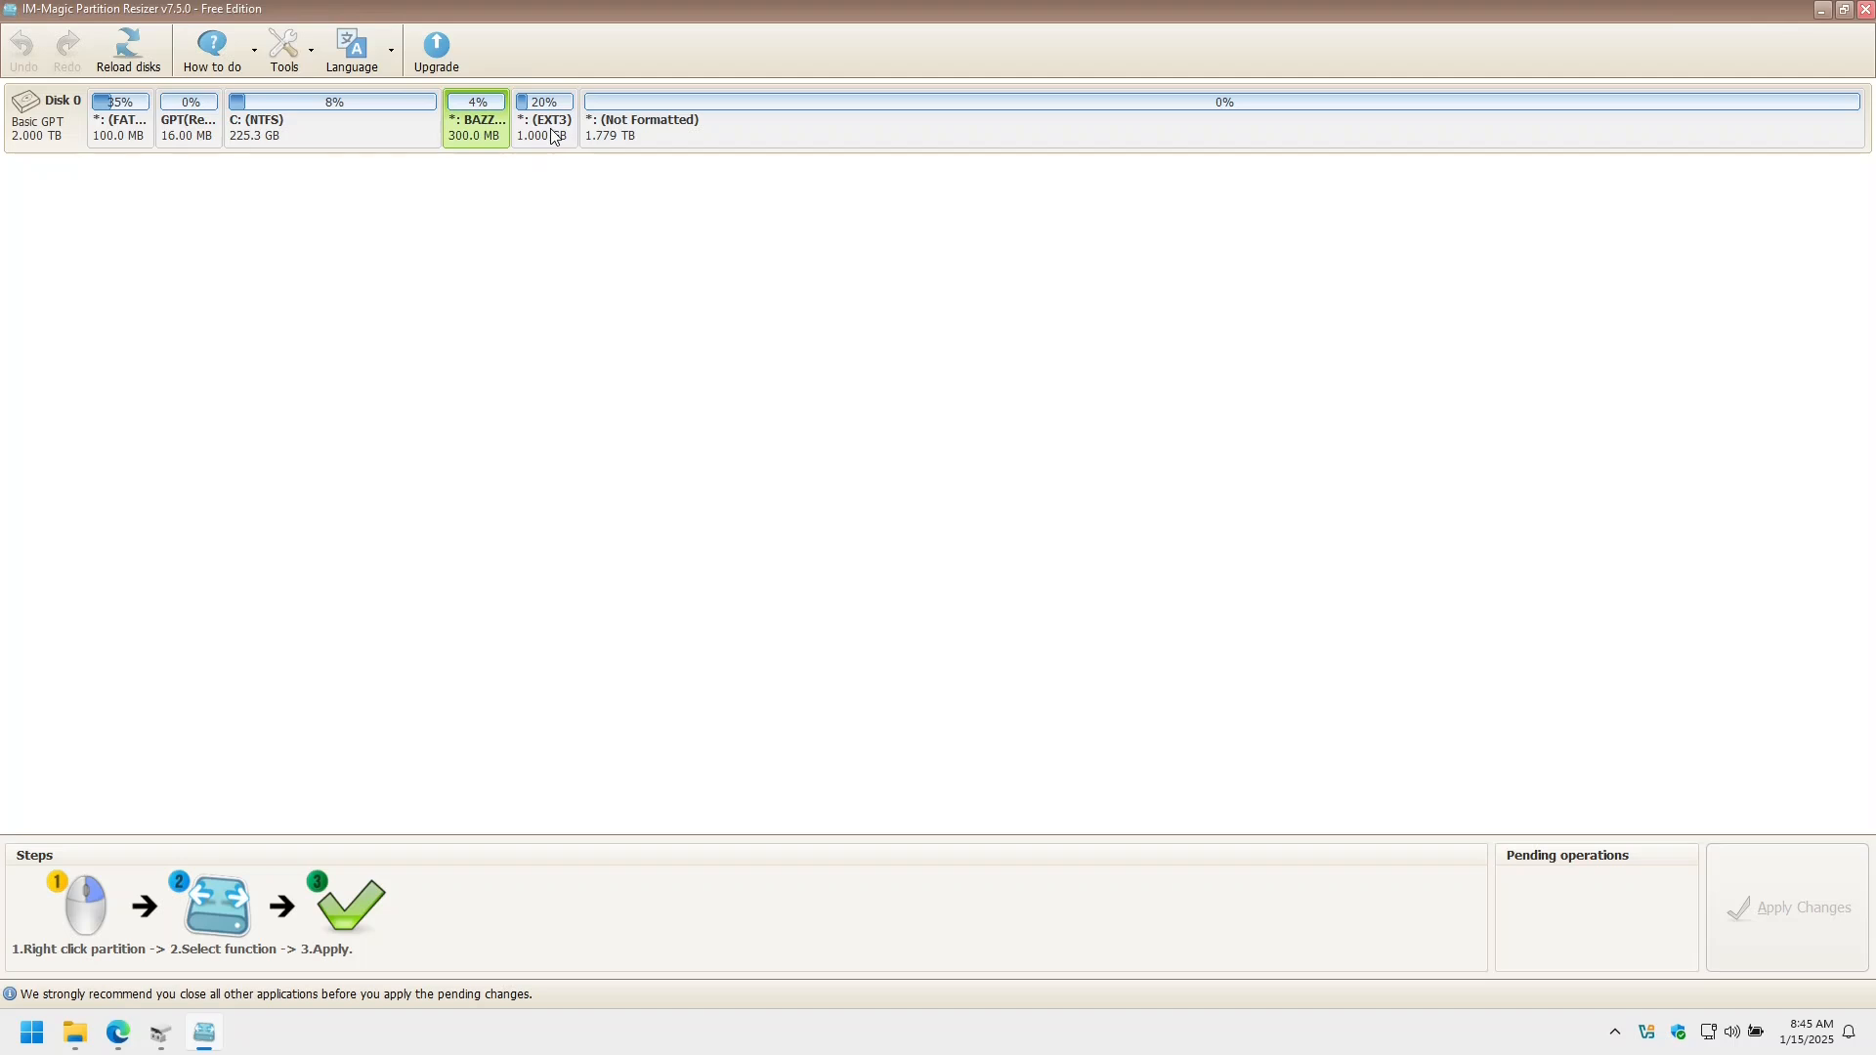
{"action": "mouse_move", "coordinate": [742, 138]}
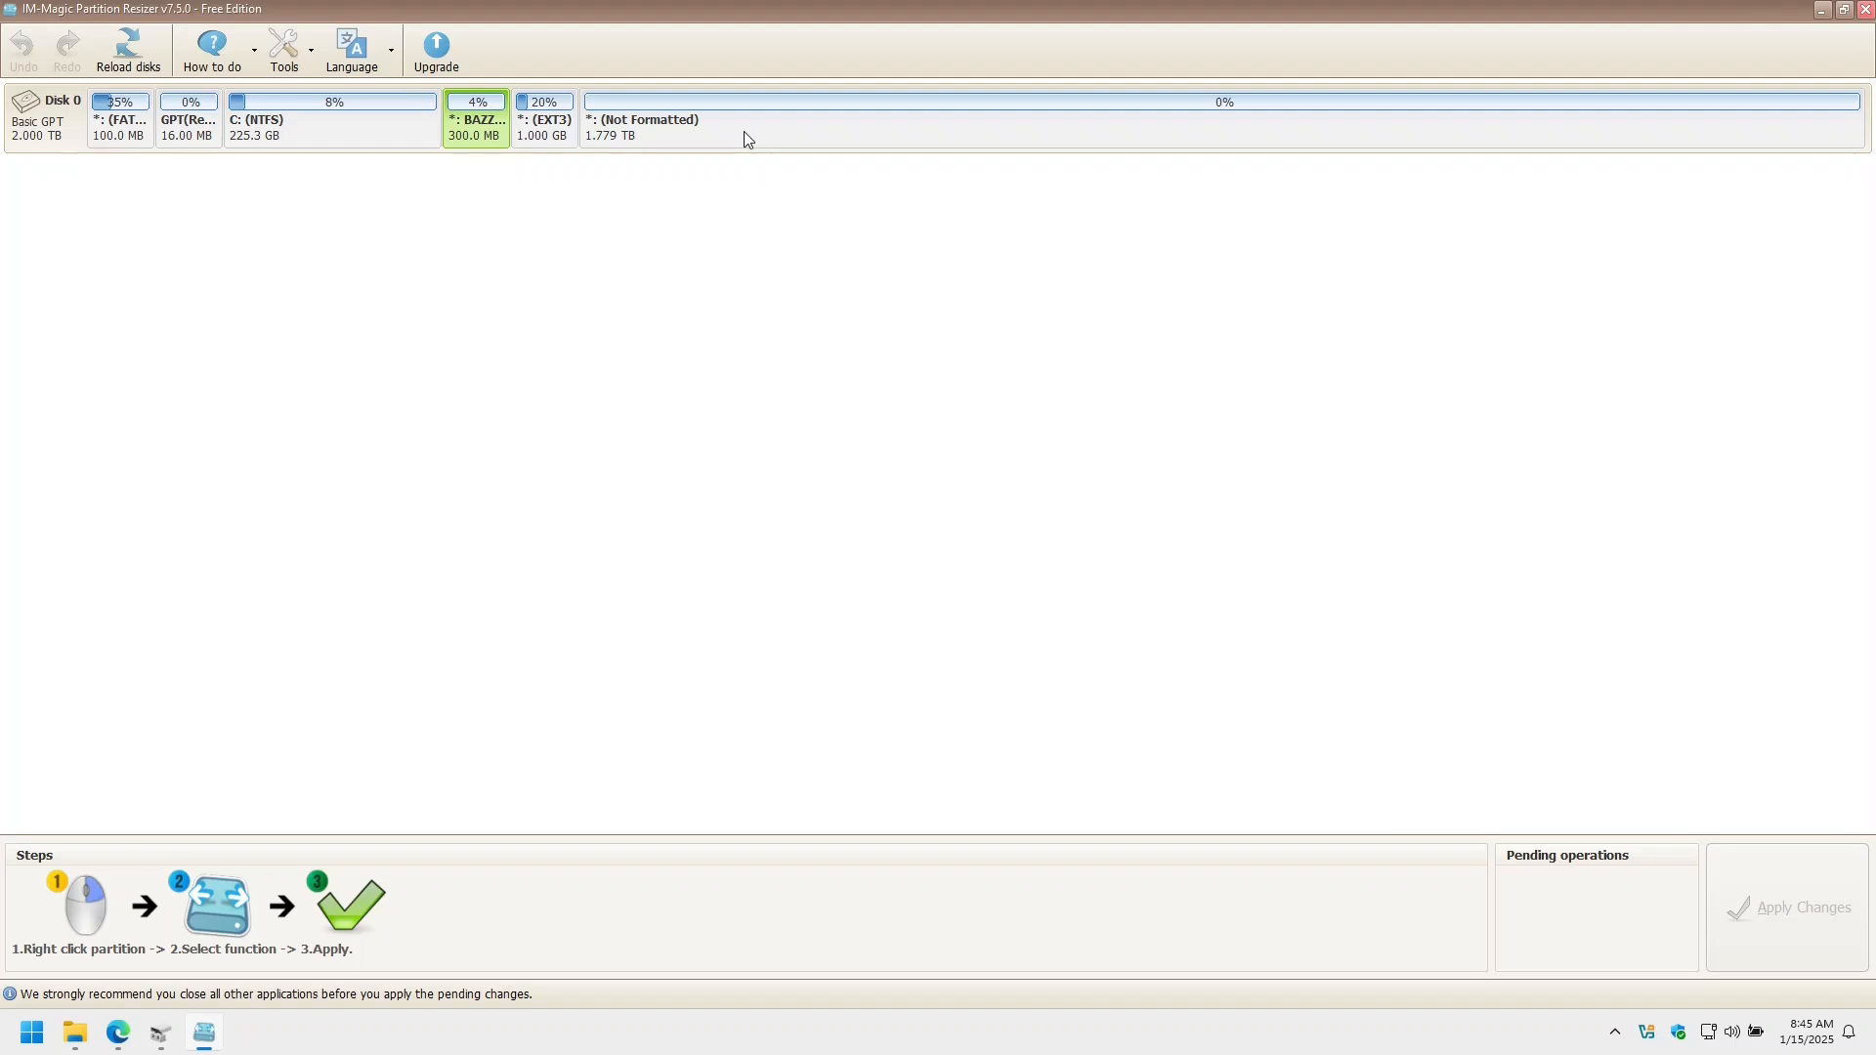
{"action": "mouse_move", "coordinate": [1382, 110]}
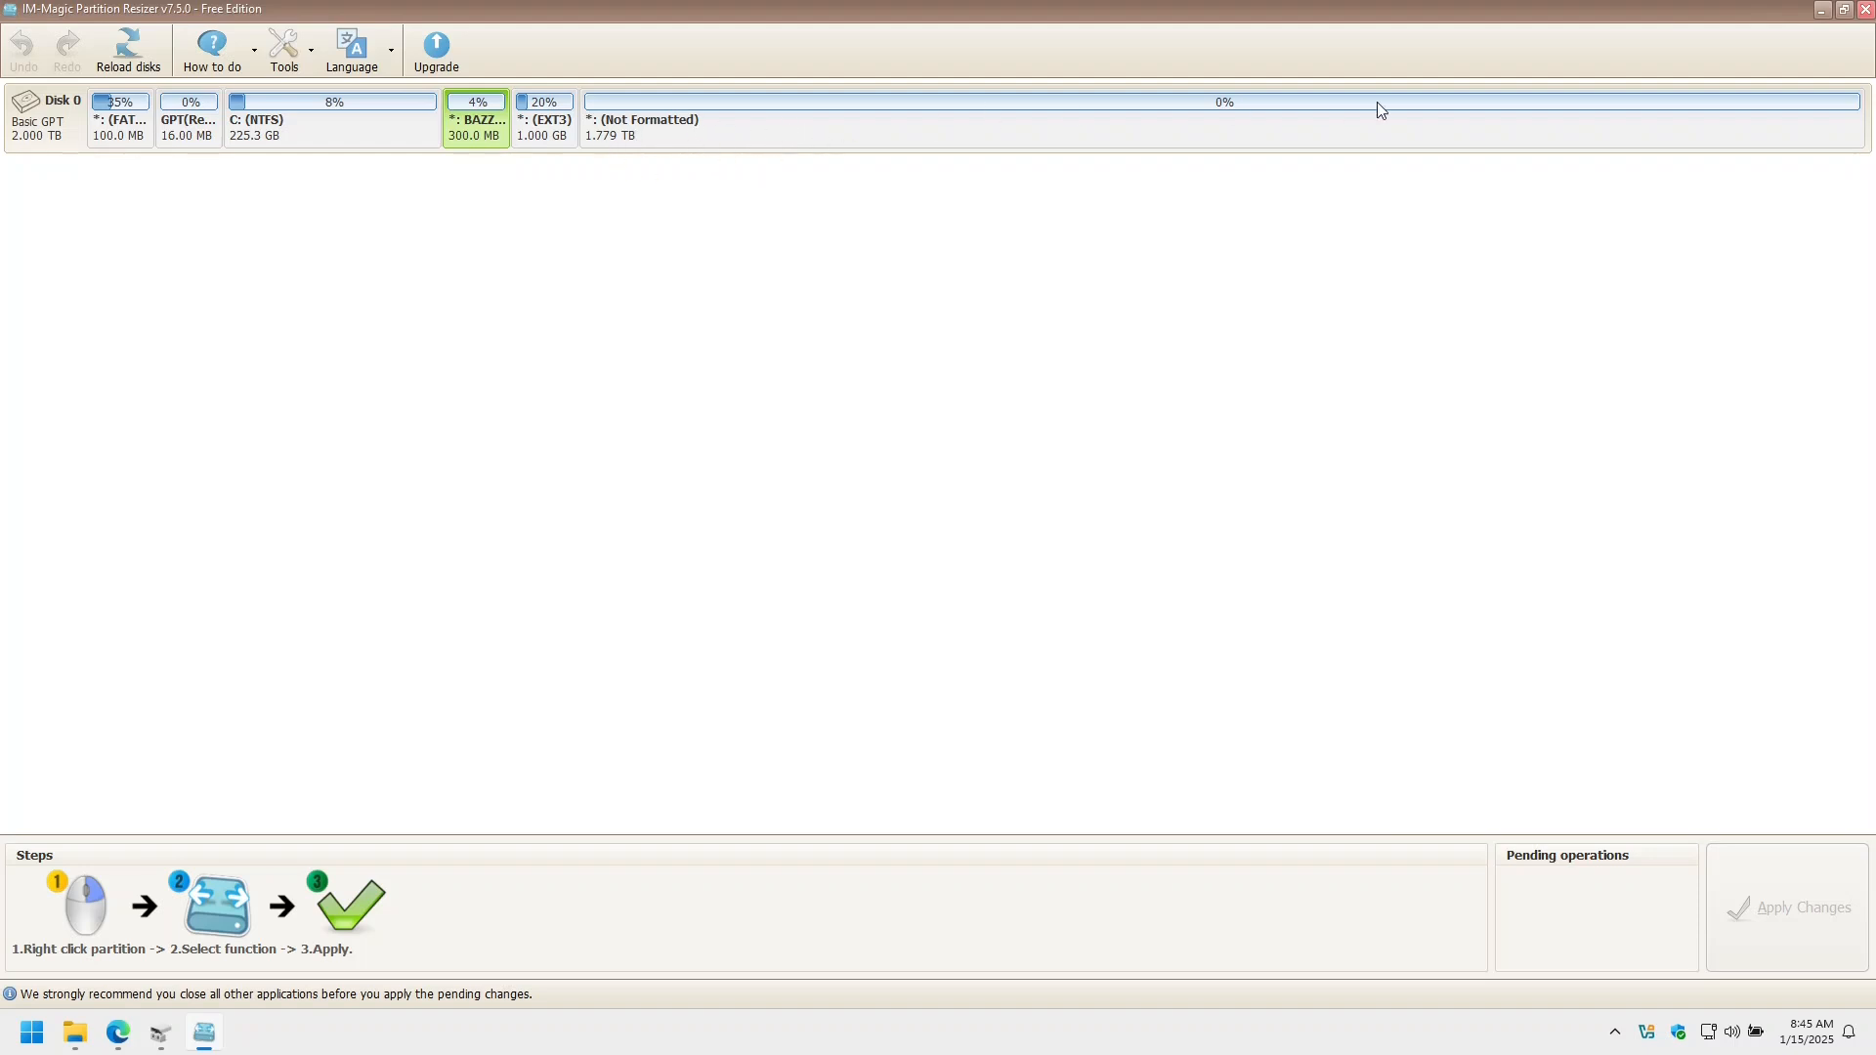
{"action": "mouse_move", "coordinate": [640, 141]}
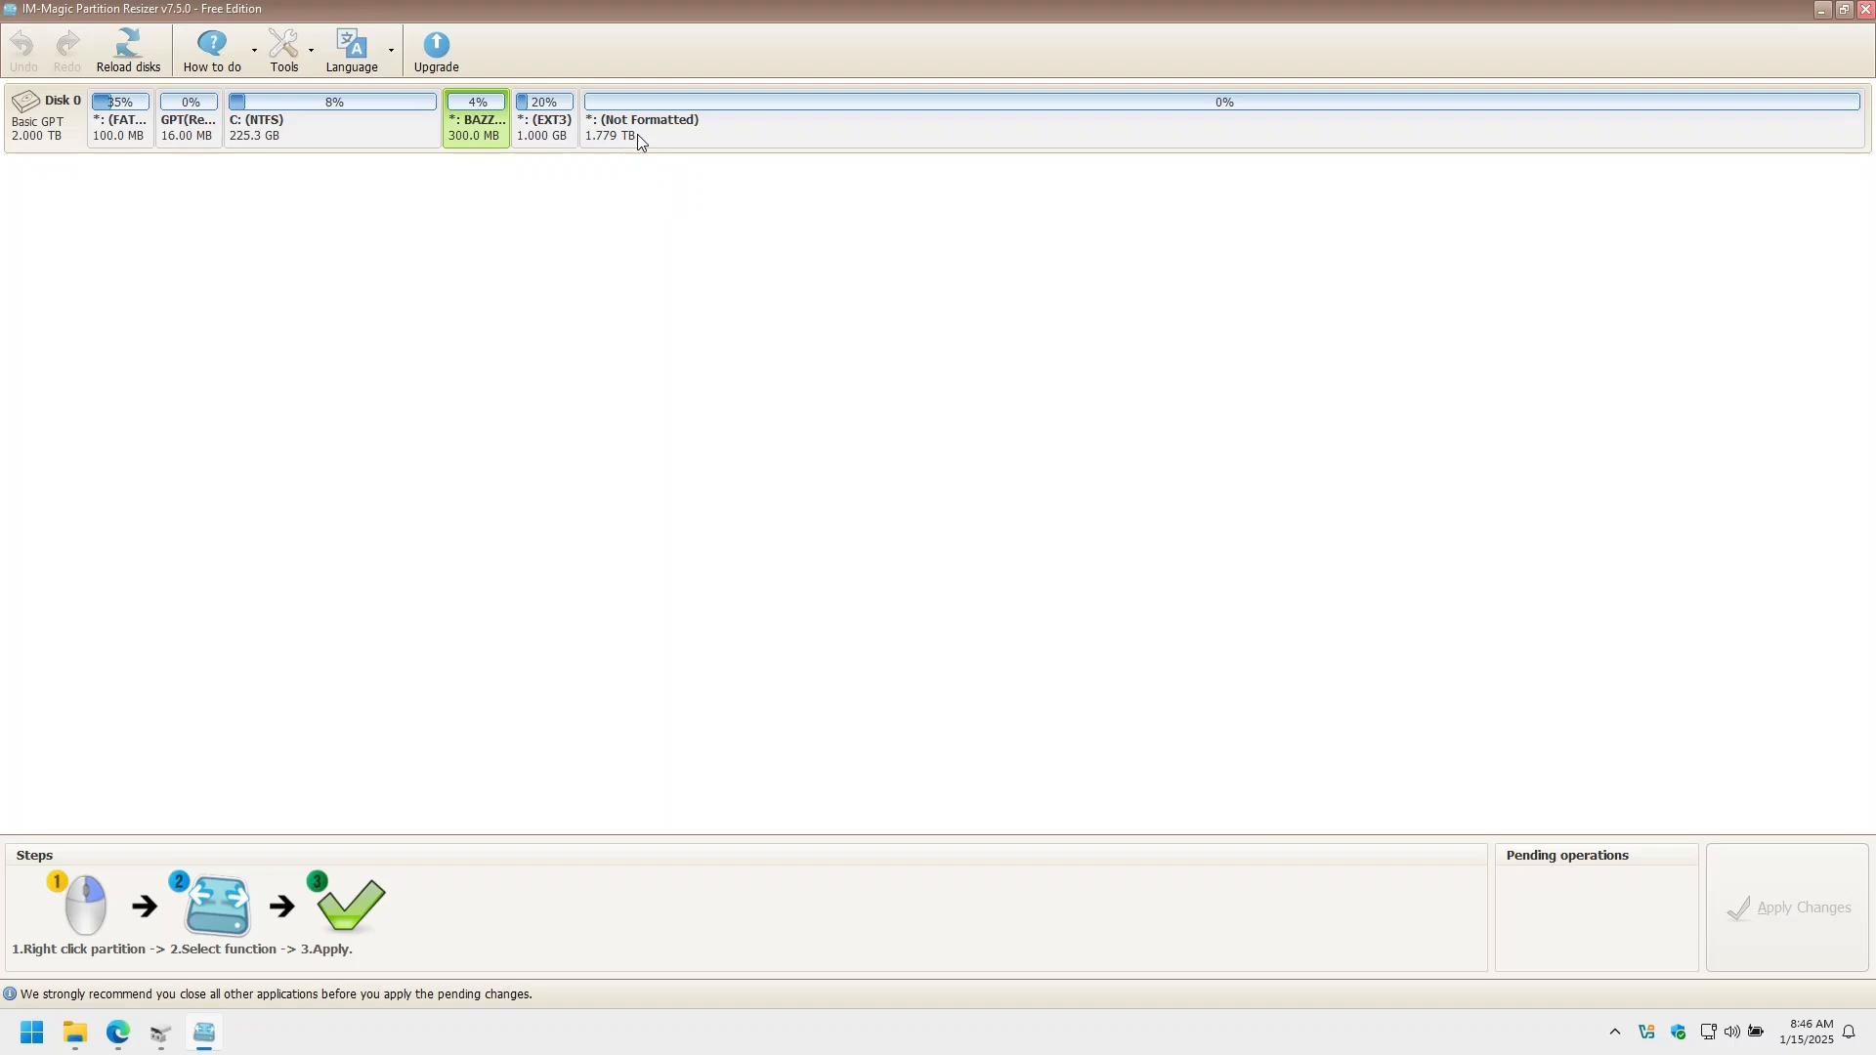
{"action": "mouse_move", "coordinate": [156, 140]}
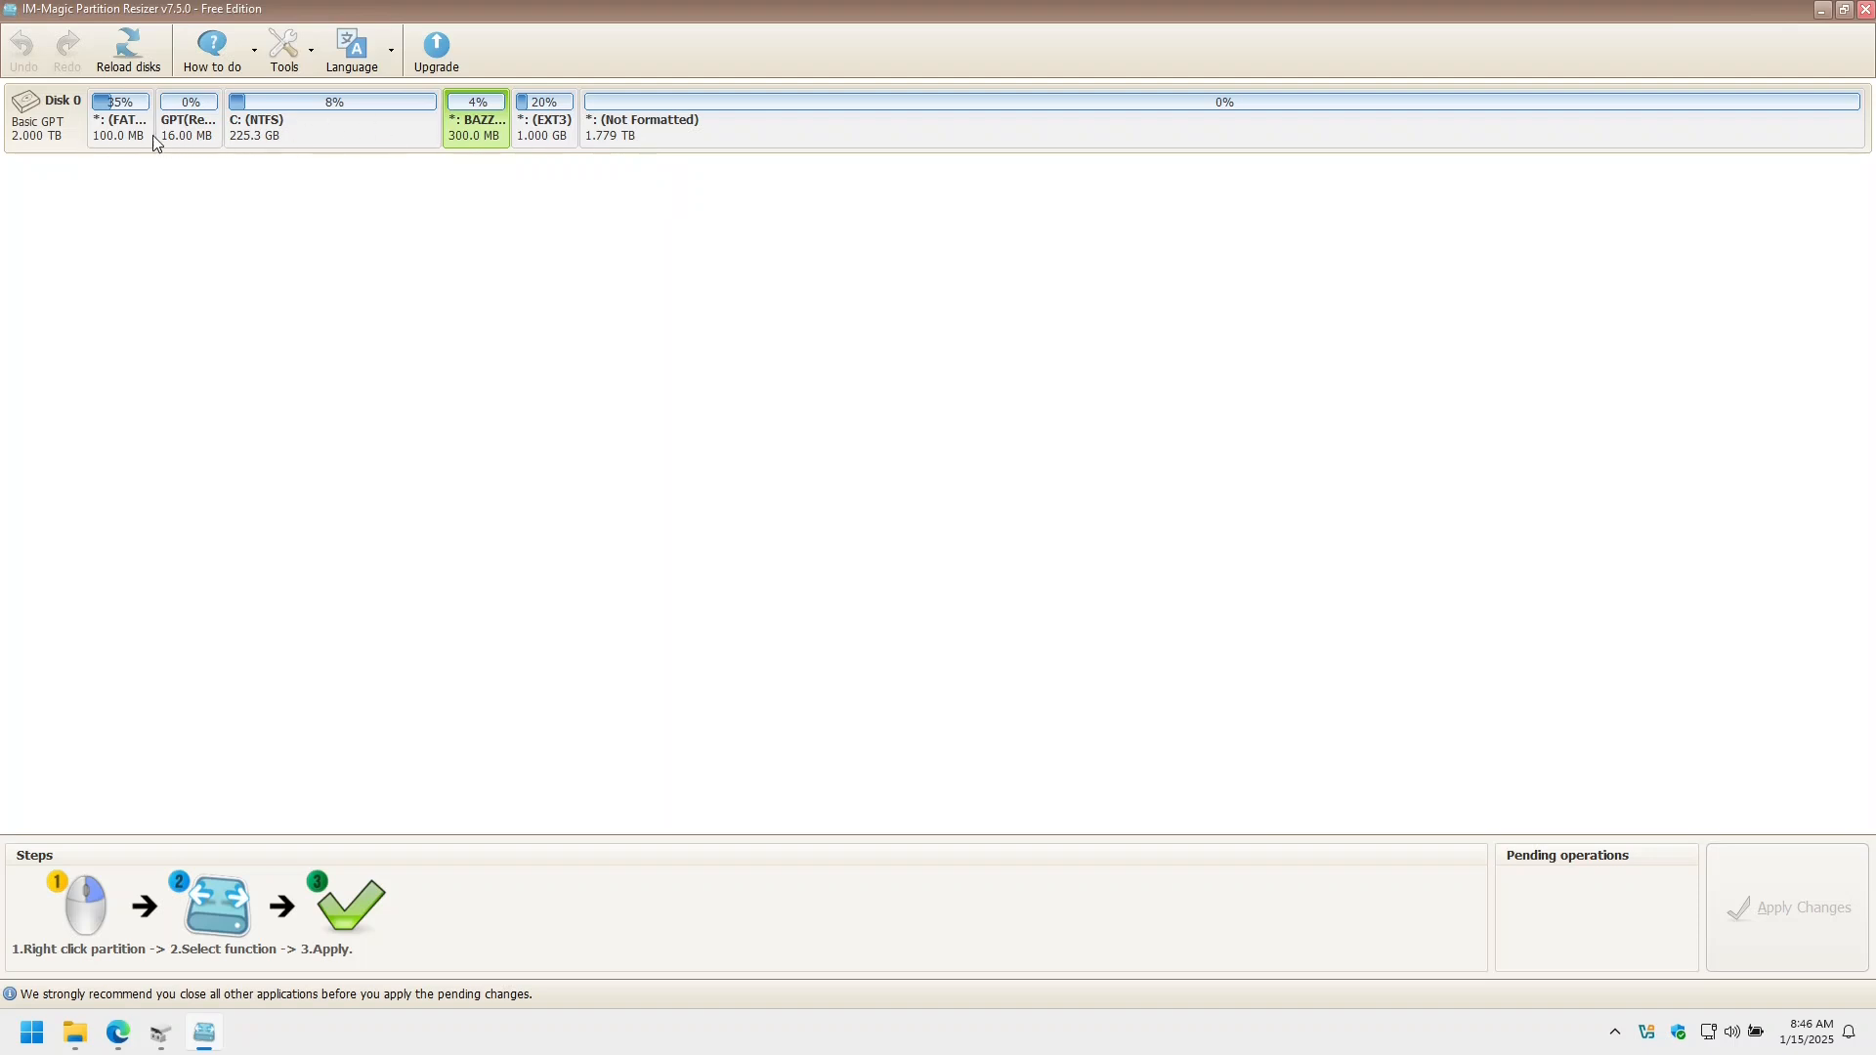
{"action": "mouse_move", "coordinate": [709, 132]}
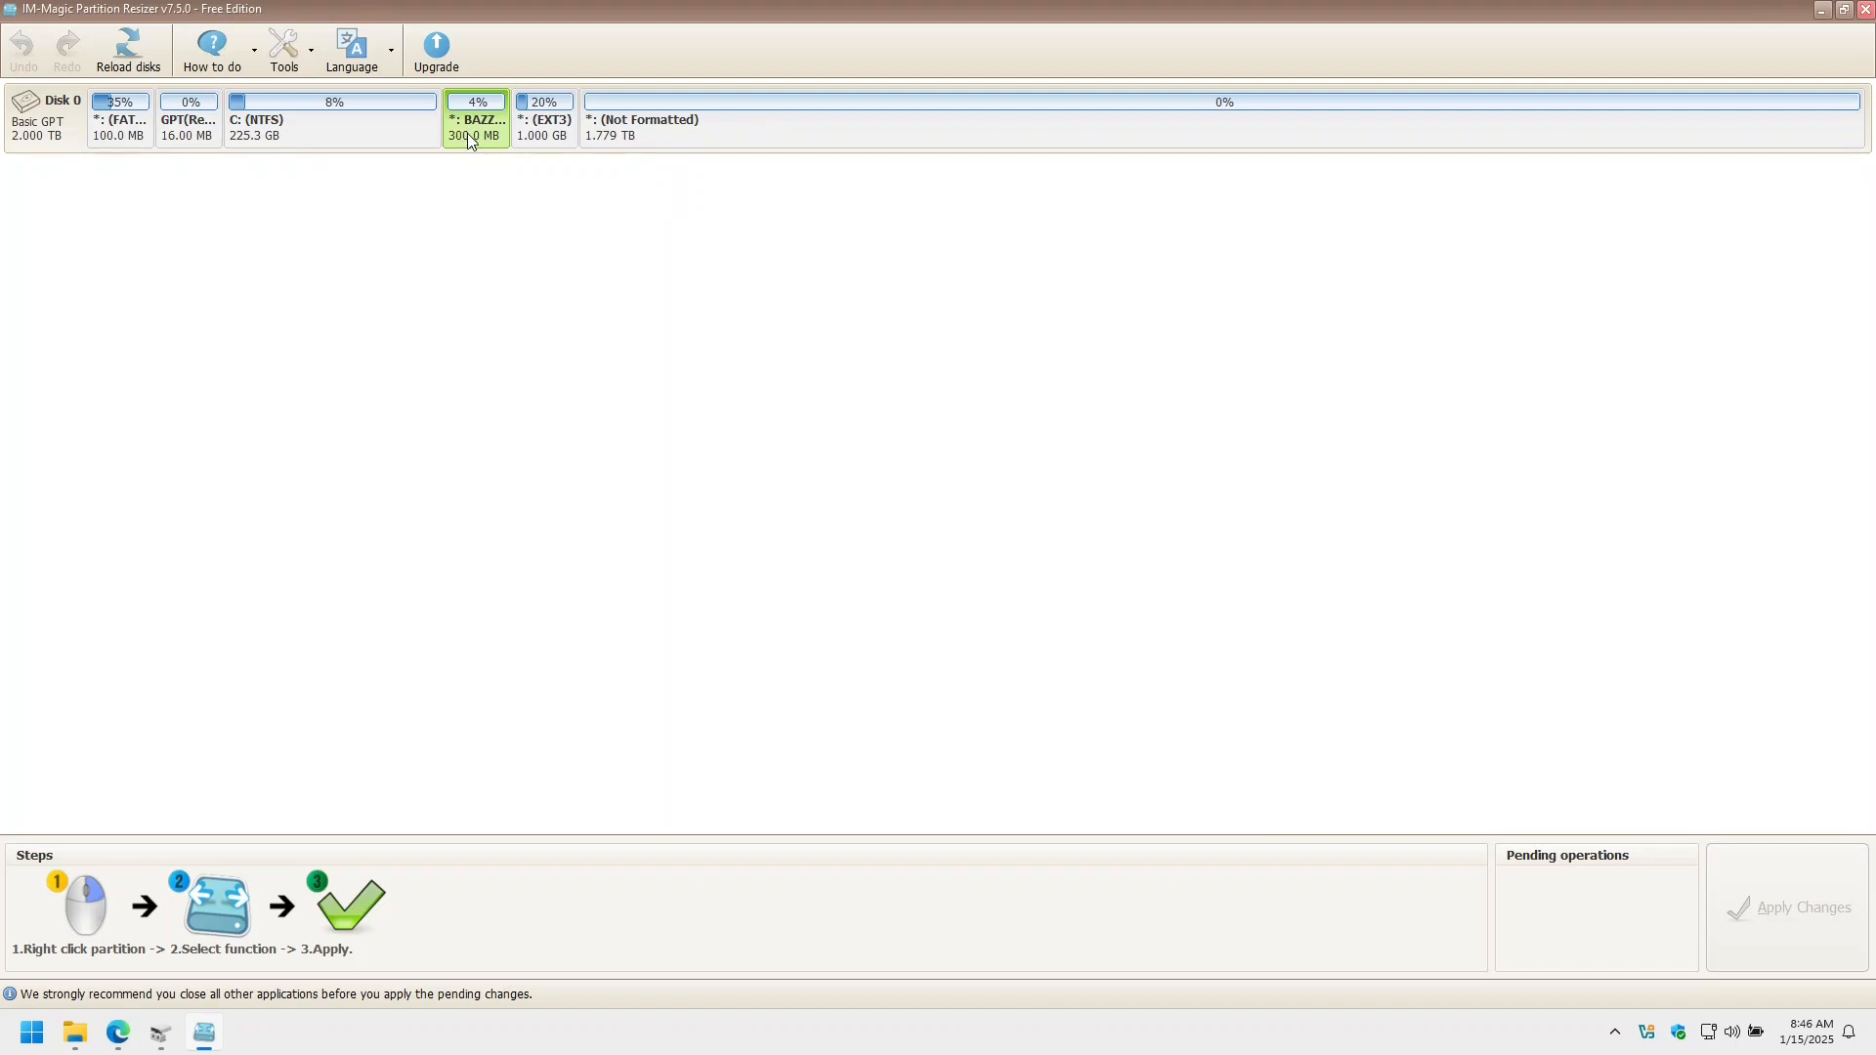
- Delete the 300 MB, 1 GB EXT3 and unformatted partitions after C:, then apply the changes
{"action": "right_click", "coordinate": [476, 118]}
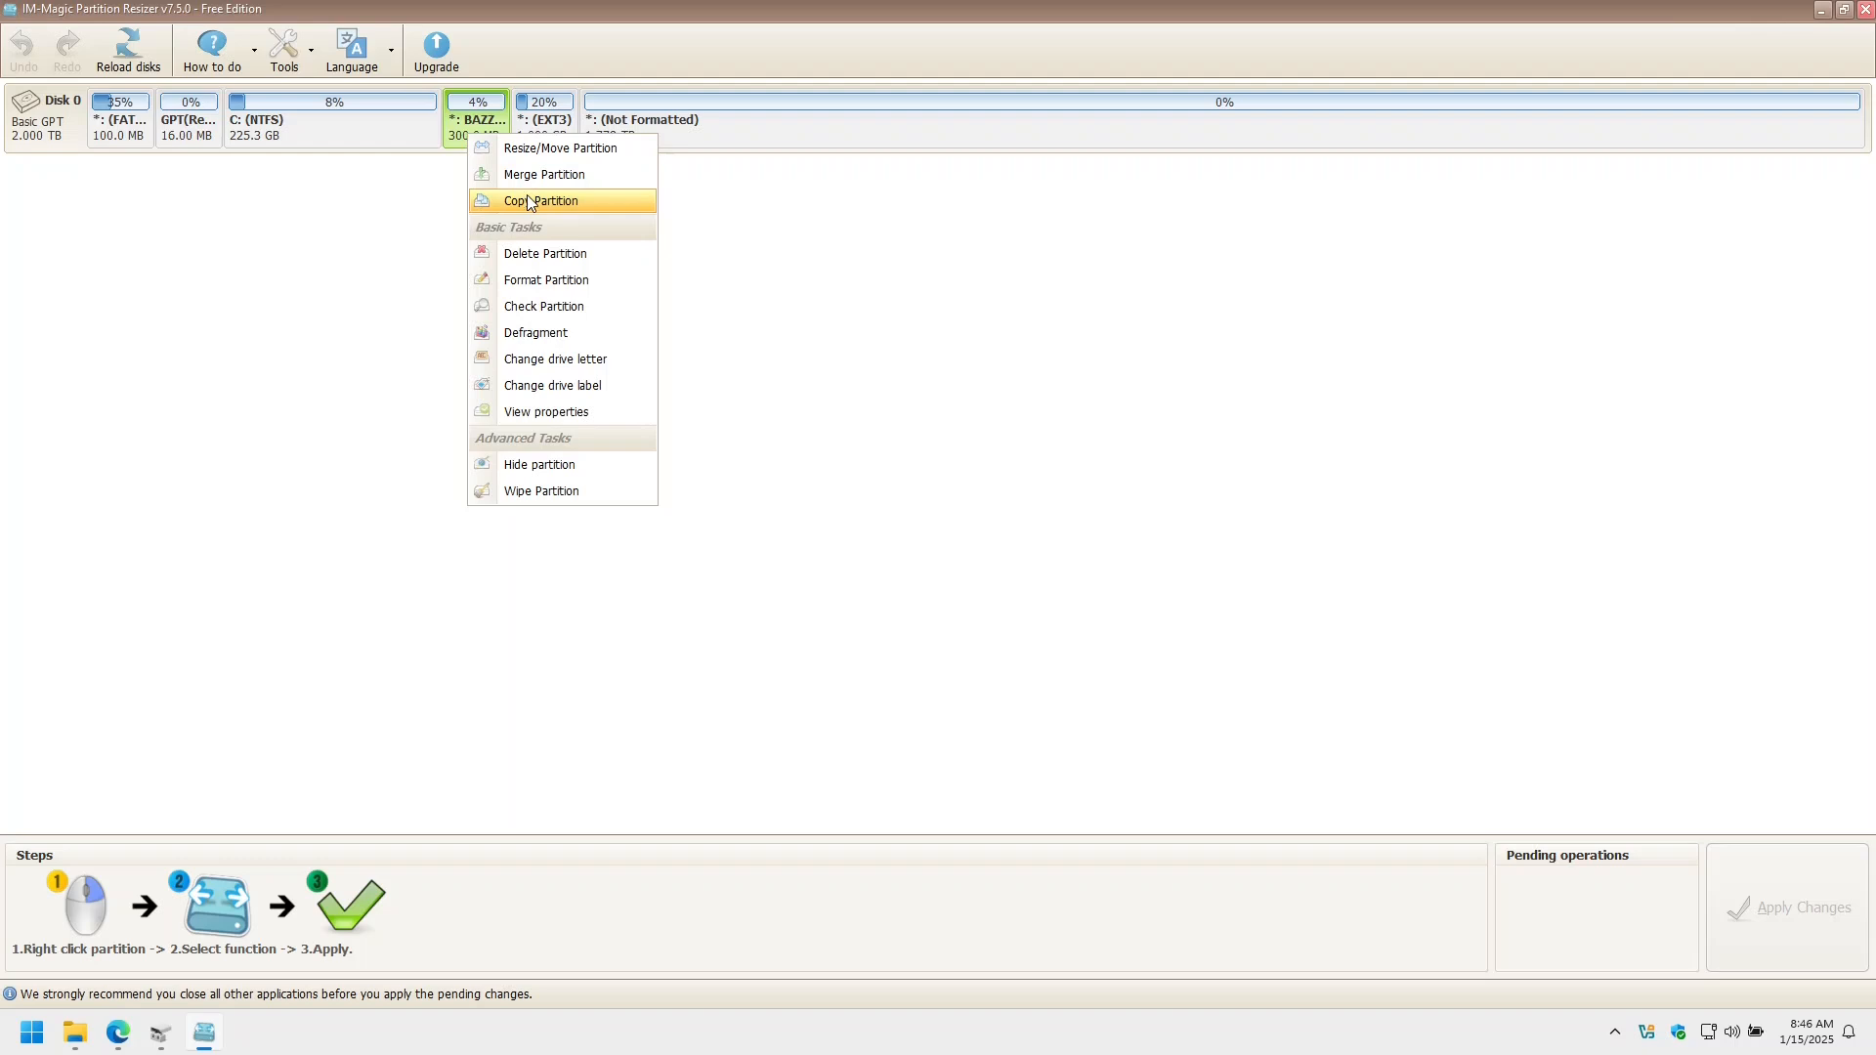
{"action": "left_click", "coordinate": [540, 199]}
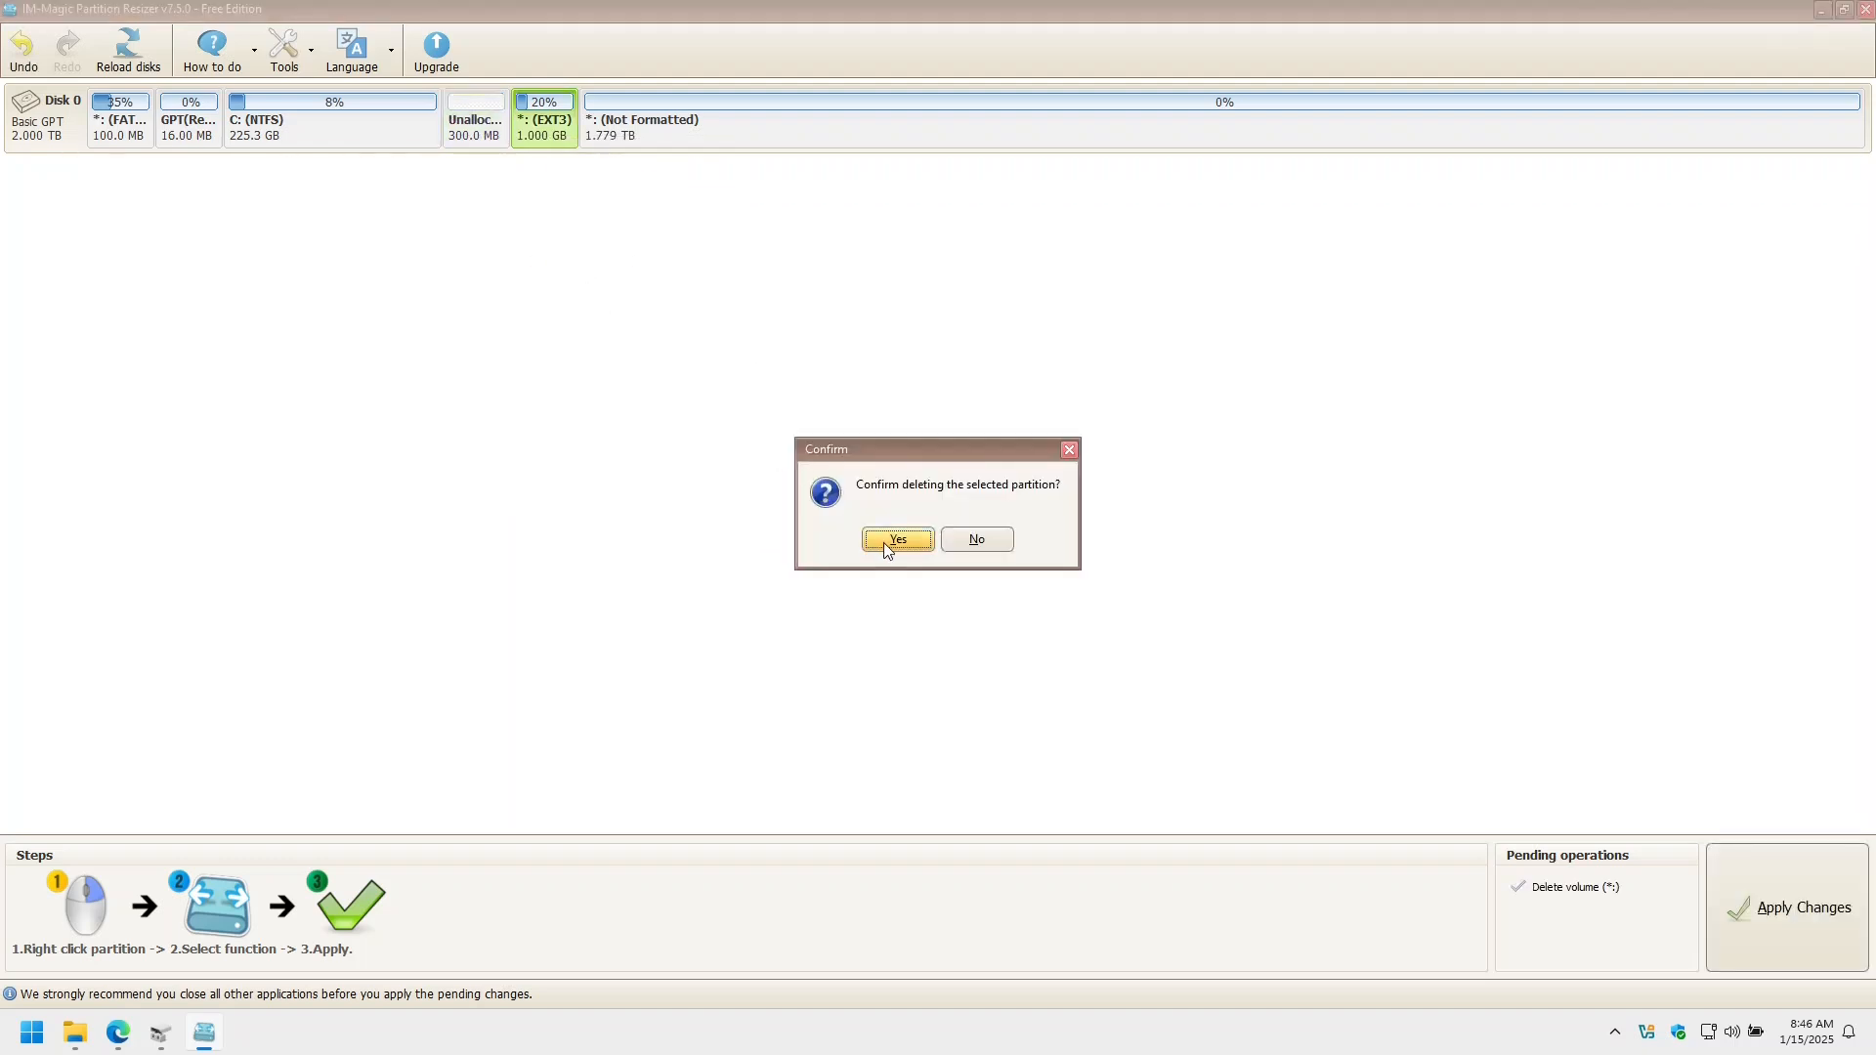
{"action": "left_click", "coordinate": [896, 539]}
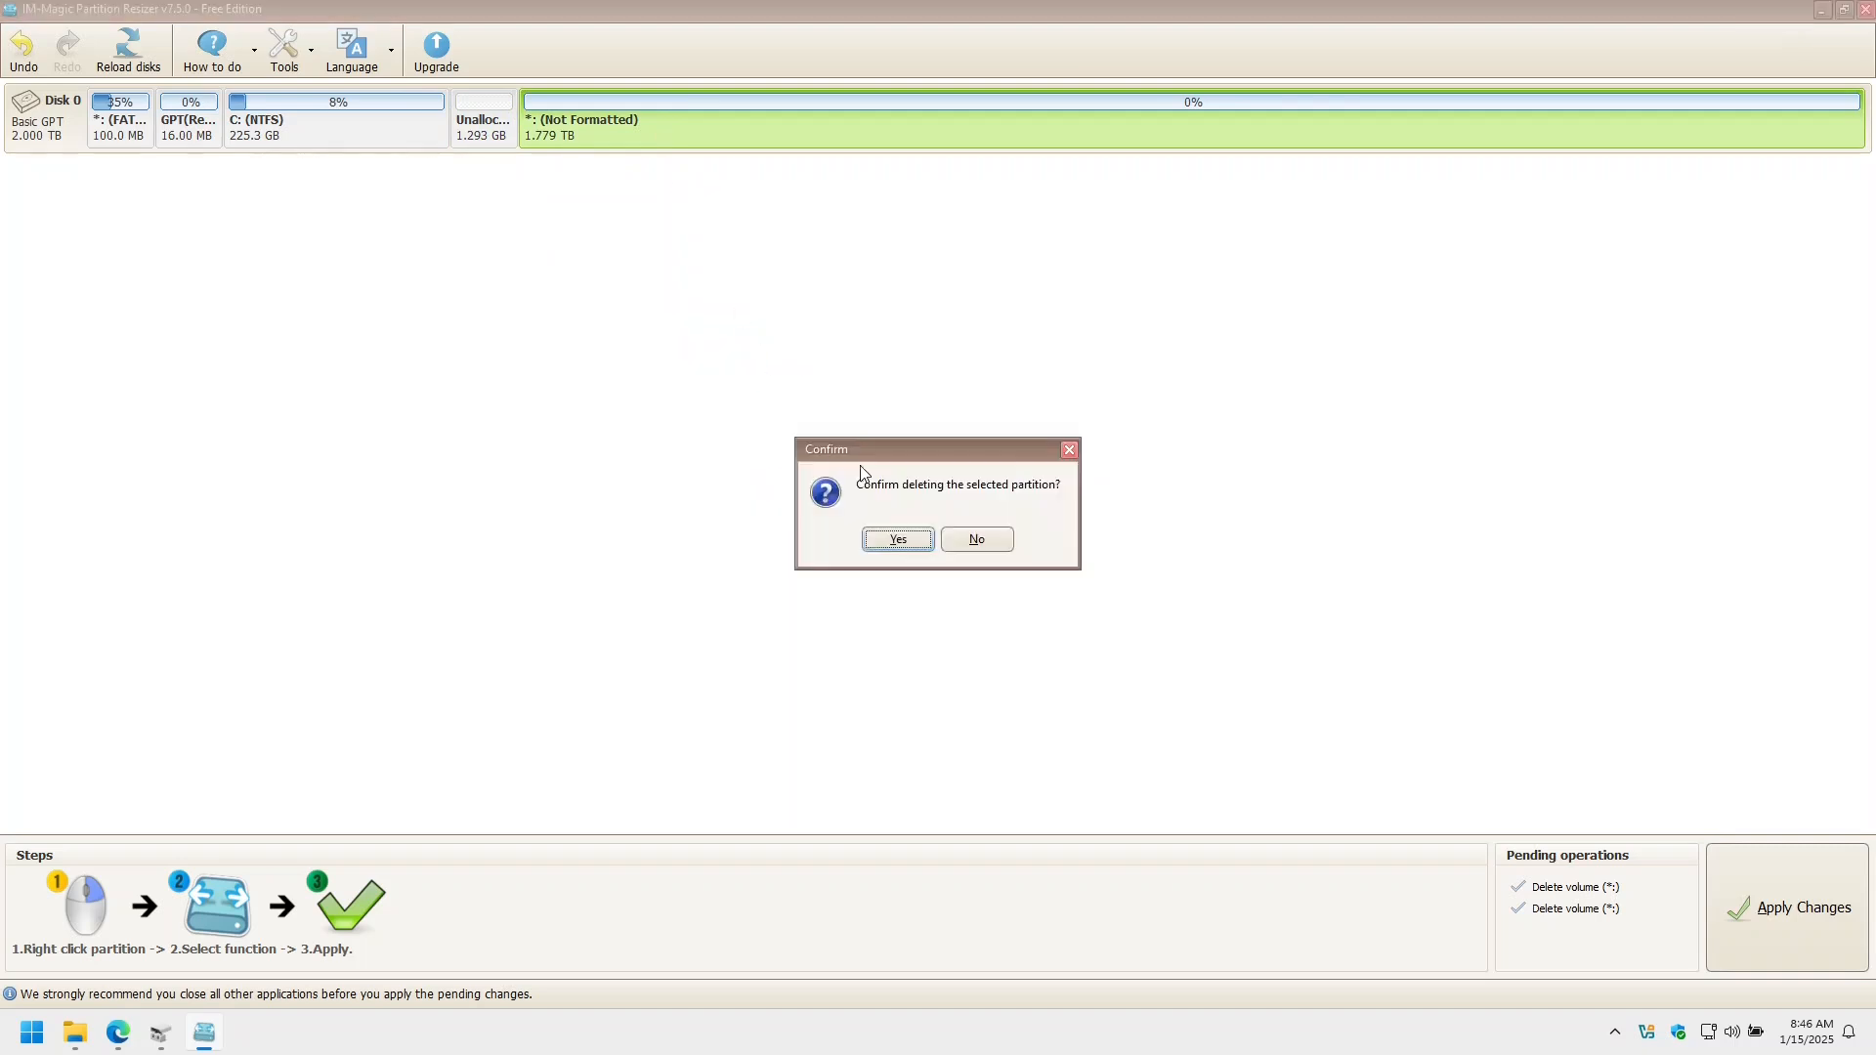
{"action": "left_click", "coordinate": [895, 540]}
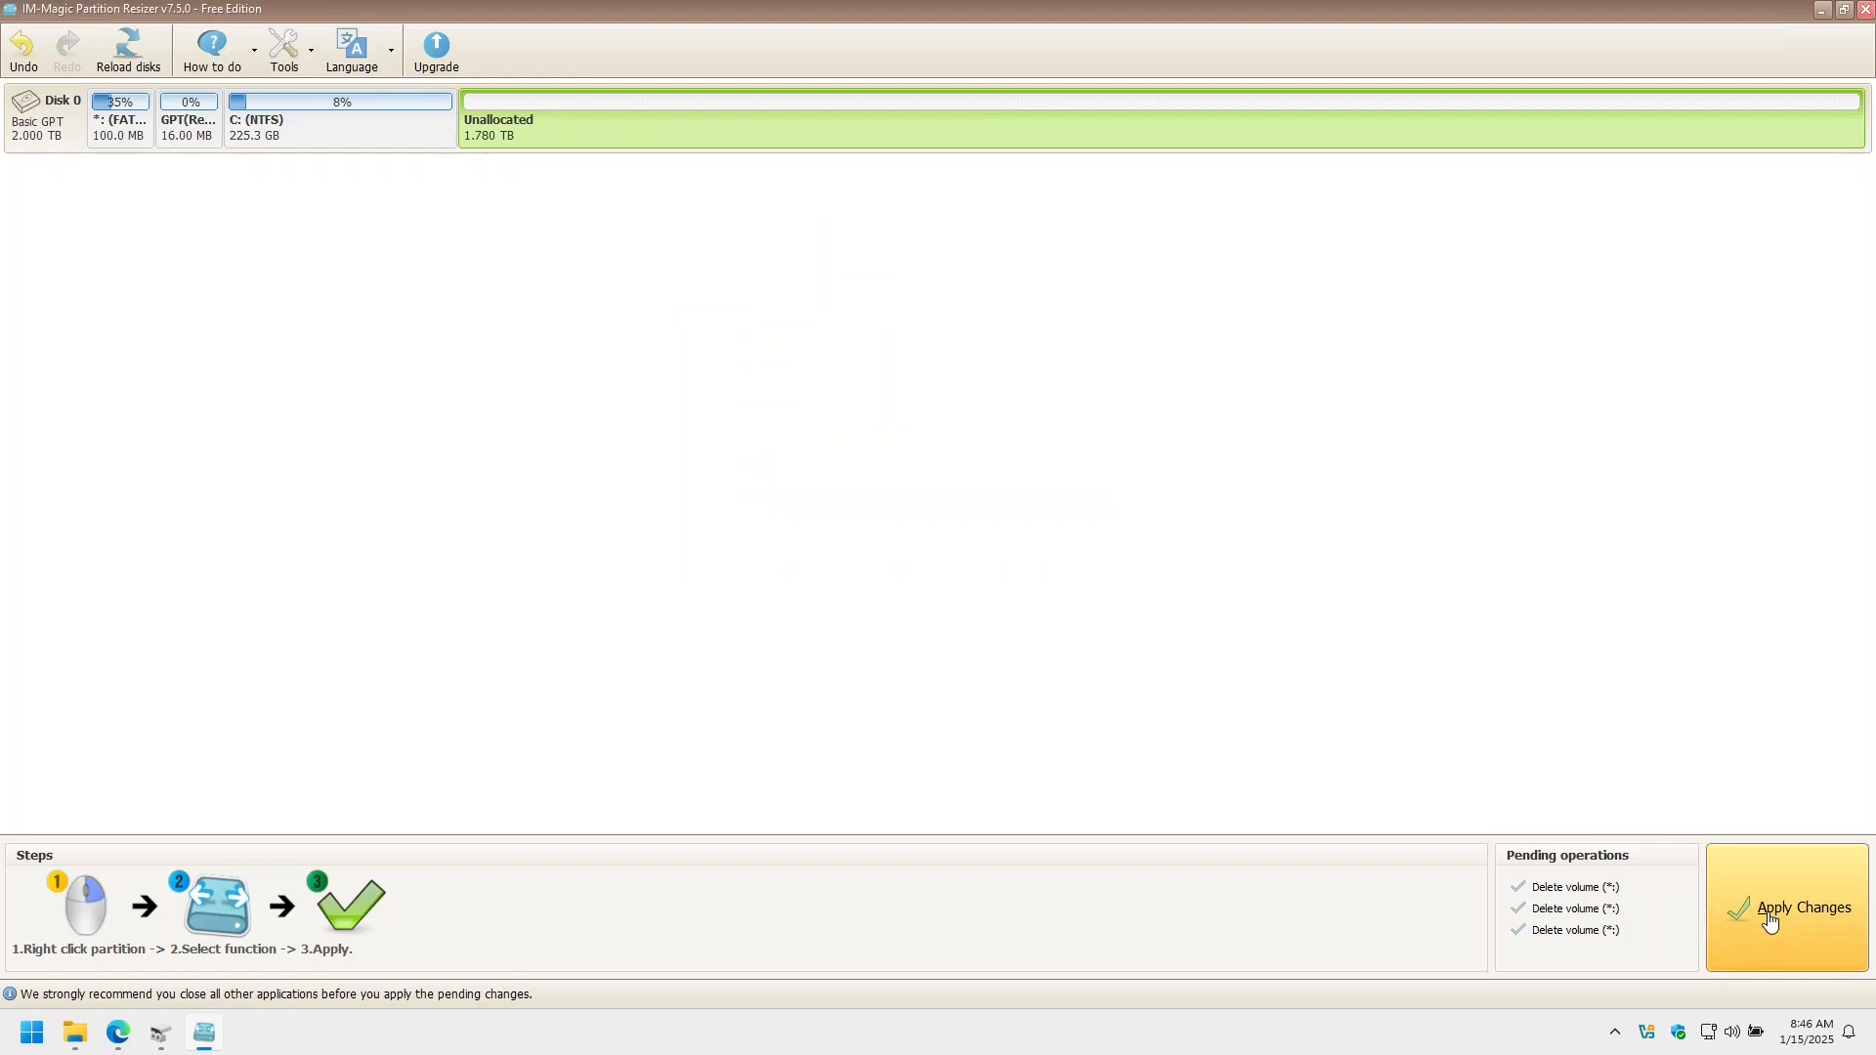
{"action": "left_click", "coordinate": [1799, 907]}
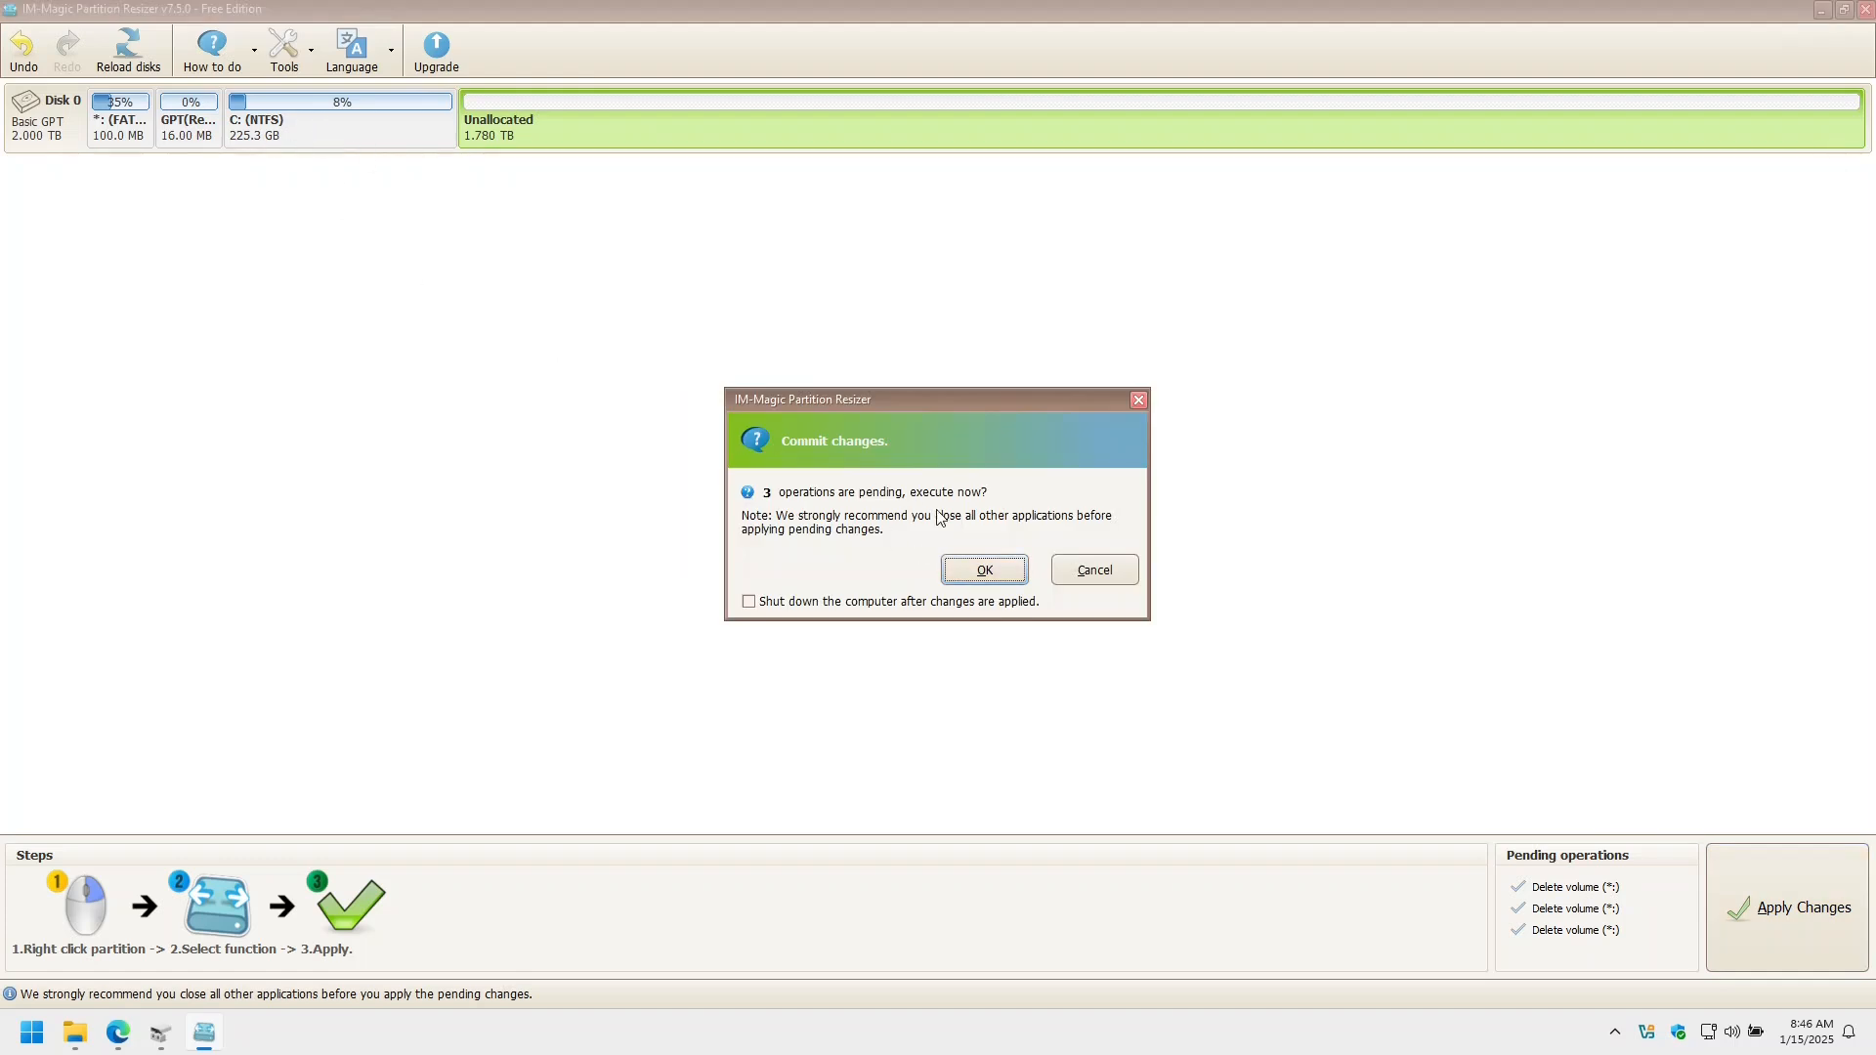
{"action": "left_click", "coordinate": [1092, 569]}
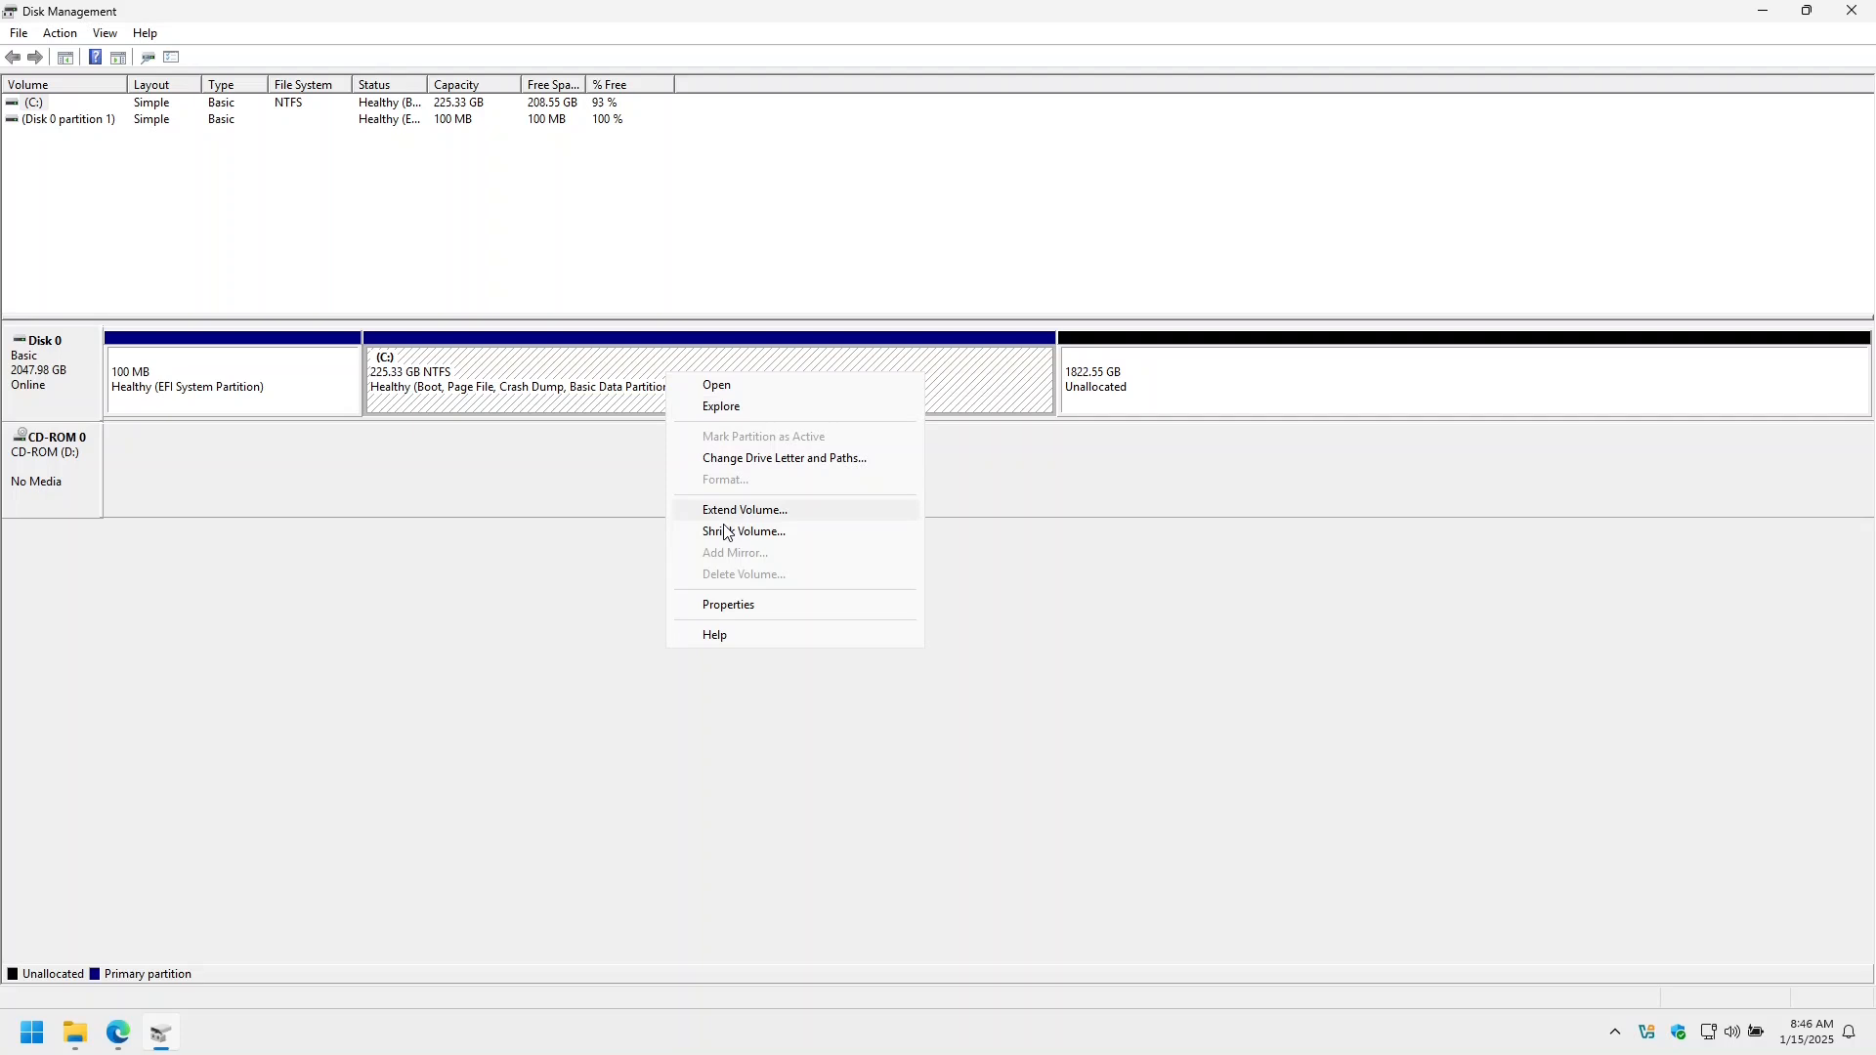
- Extend C: over all 1822.55 GB of unallocated space
{"action": "left_click", "coordinate": [742, 508]}
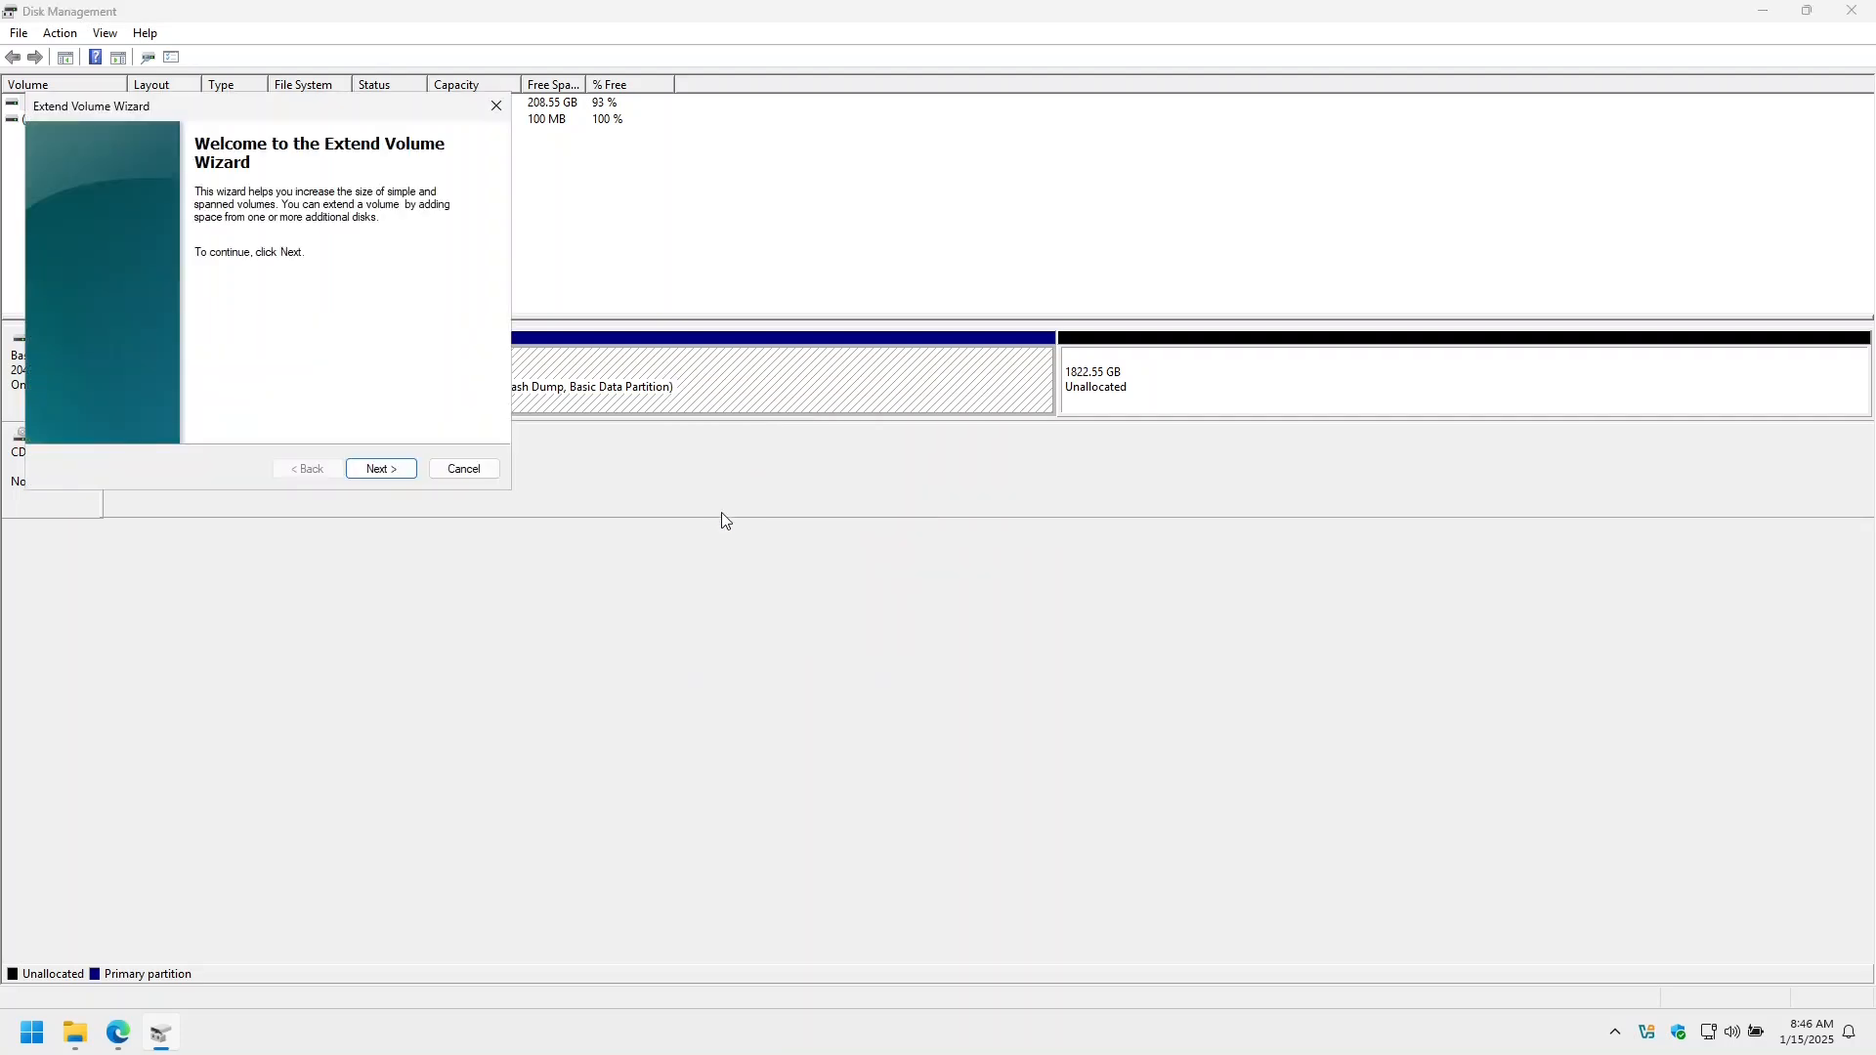
{"action": "left_click", "coordinate": [380, 468]}
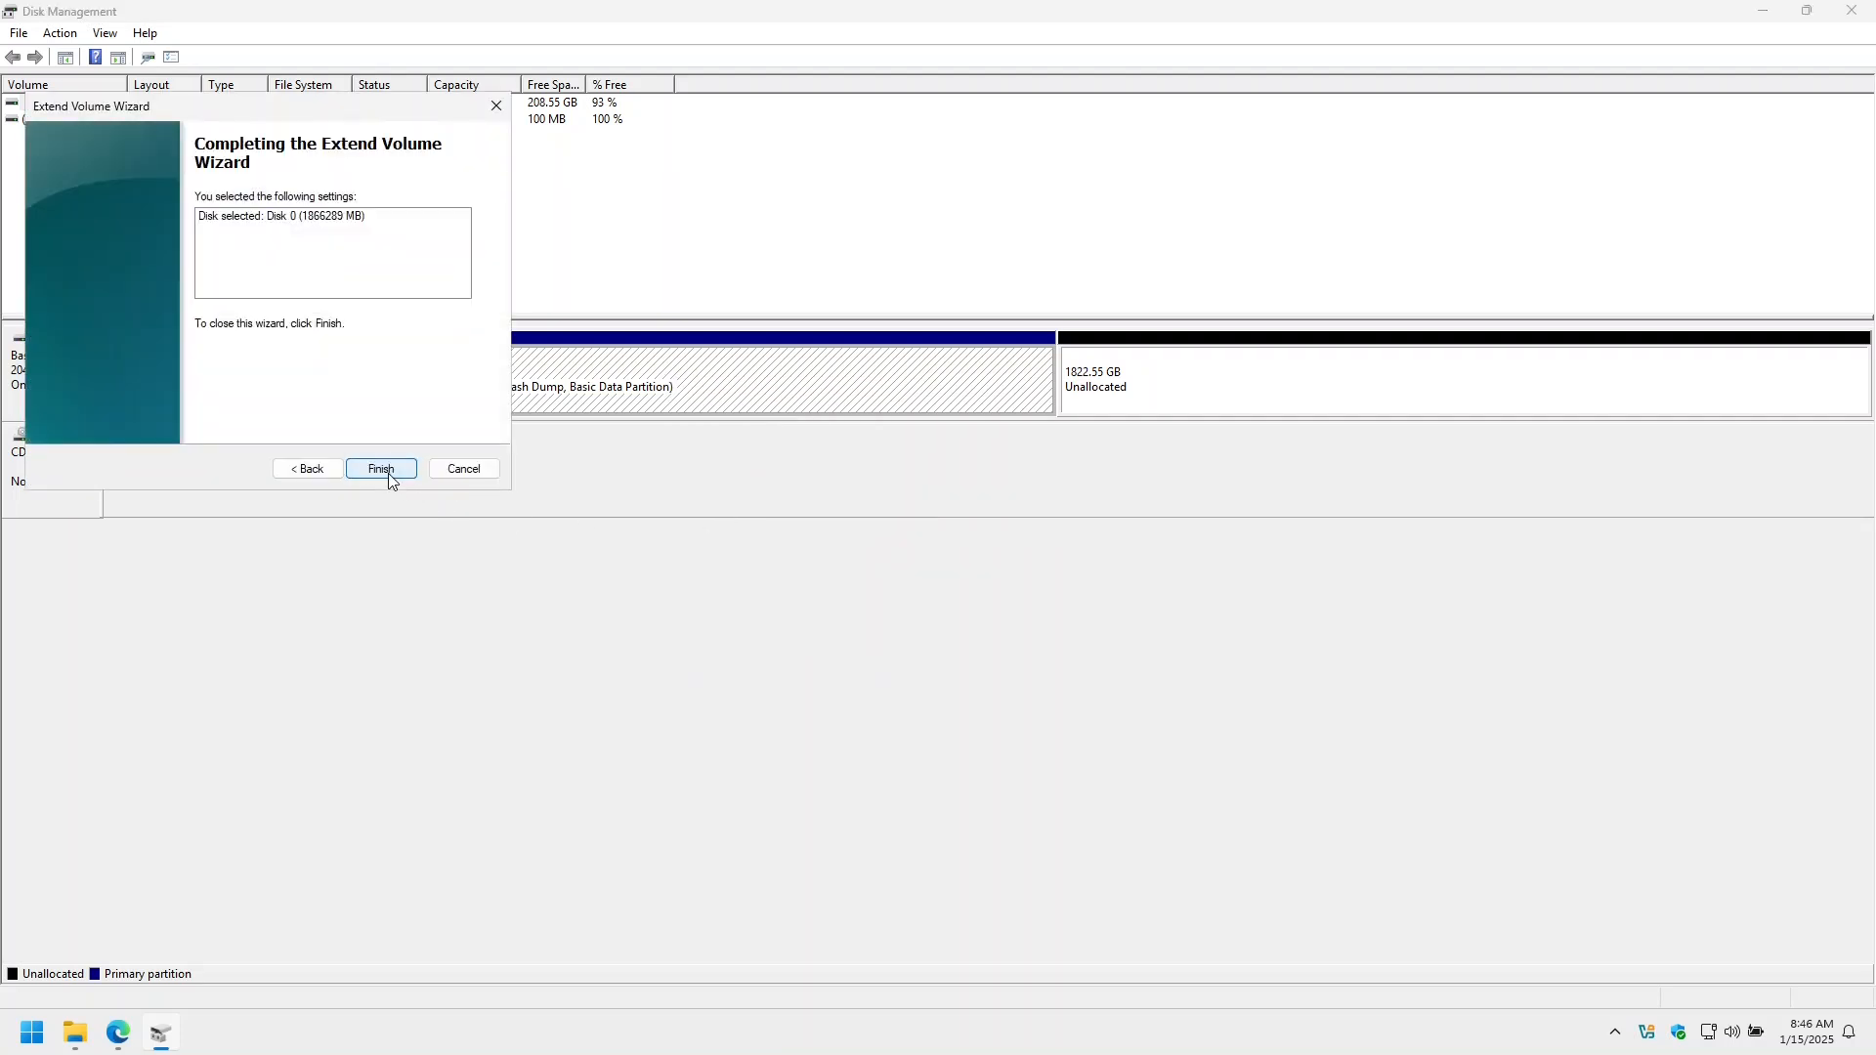
{"action": "left_click", "coordinate": [380, 468]}
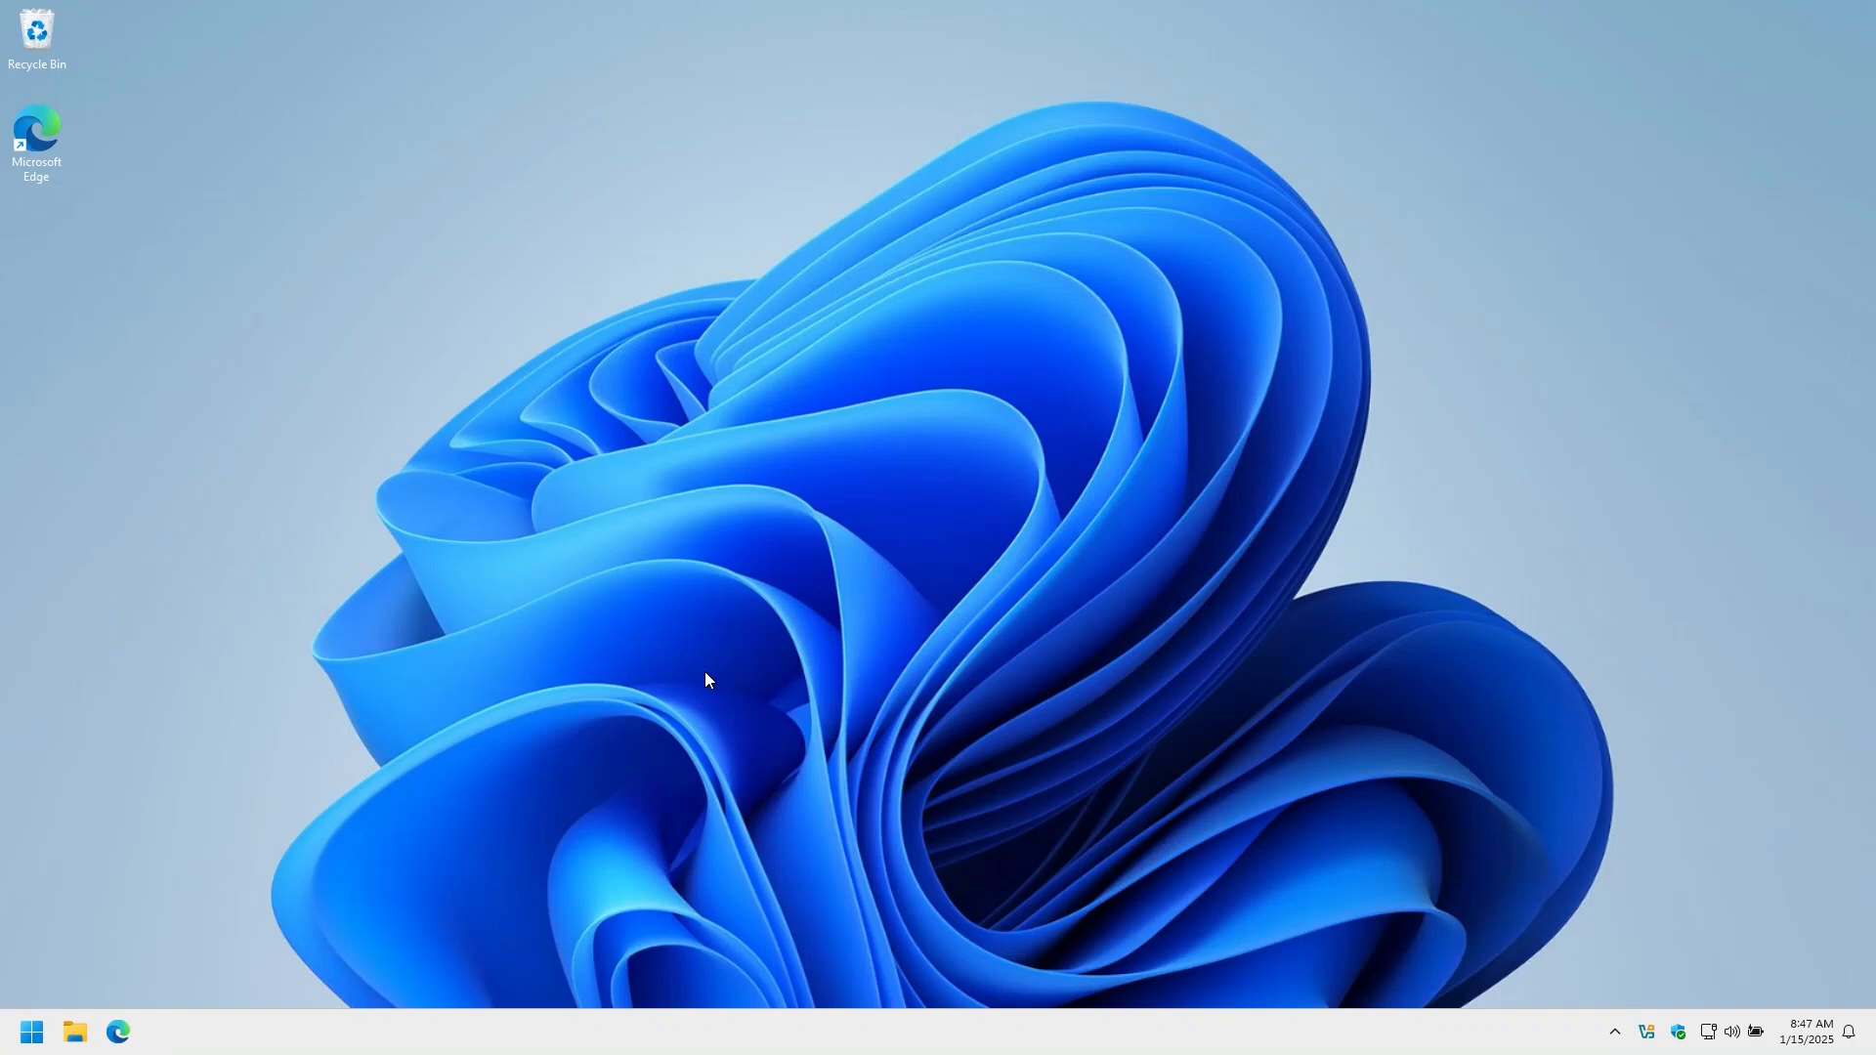
{"action": "mouse_move", "coordinate": [452, 863]}
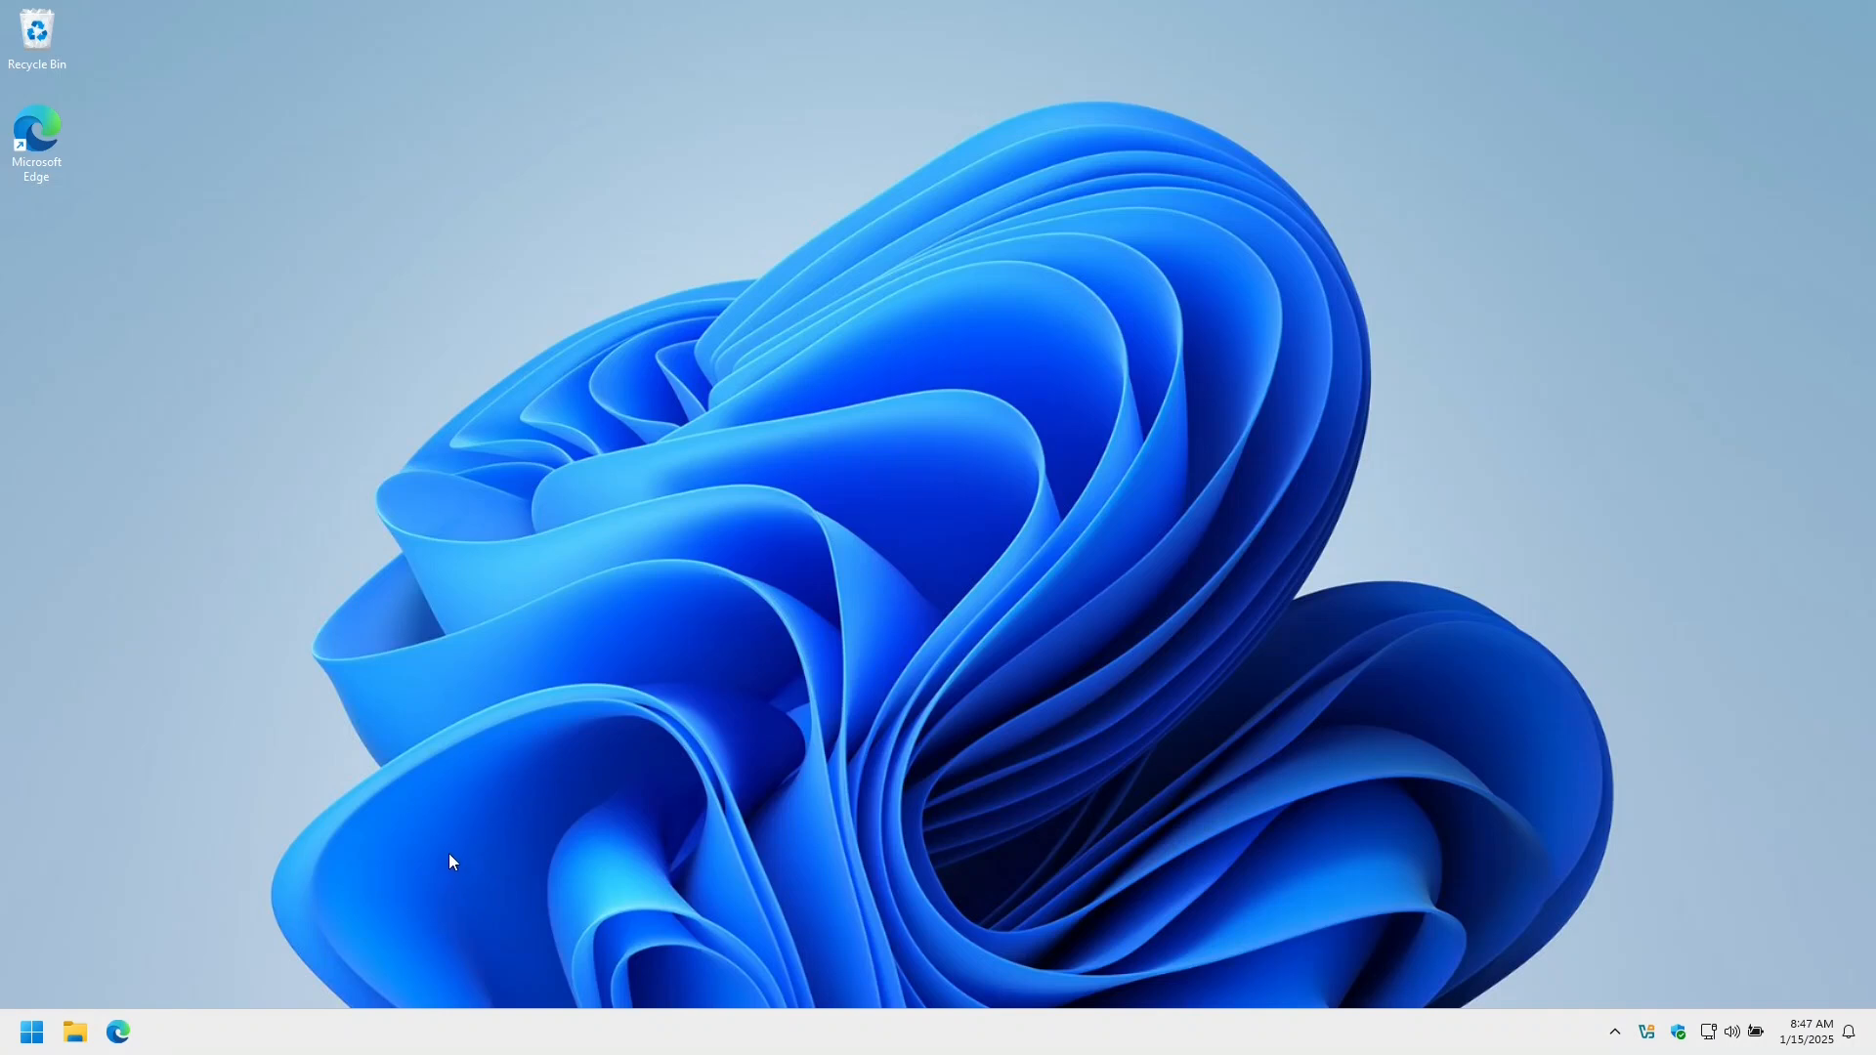
- Restart Windows from the Start menu's power options
{"action": "left_click", "coordinate": [31, 1032]}
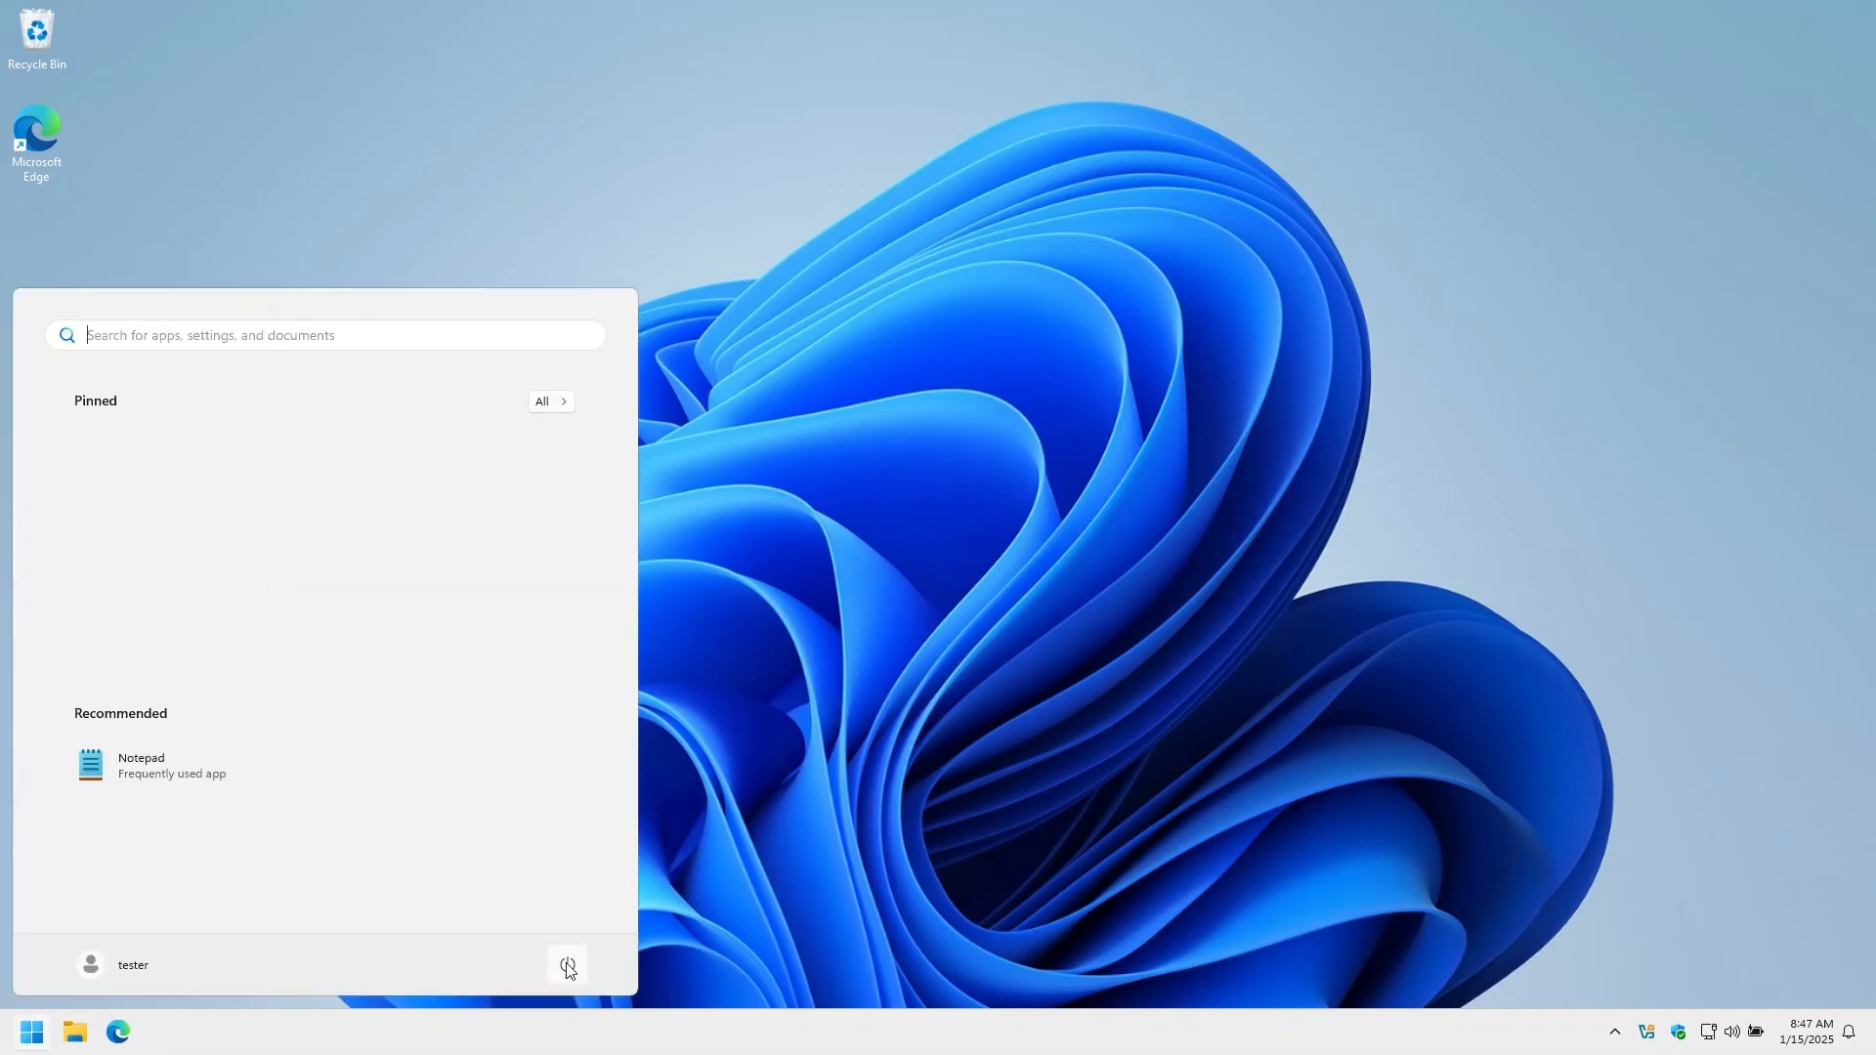
{"action": "left_click", "coordinate": [567, 964]}
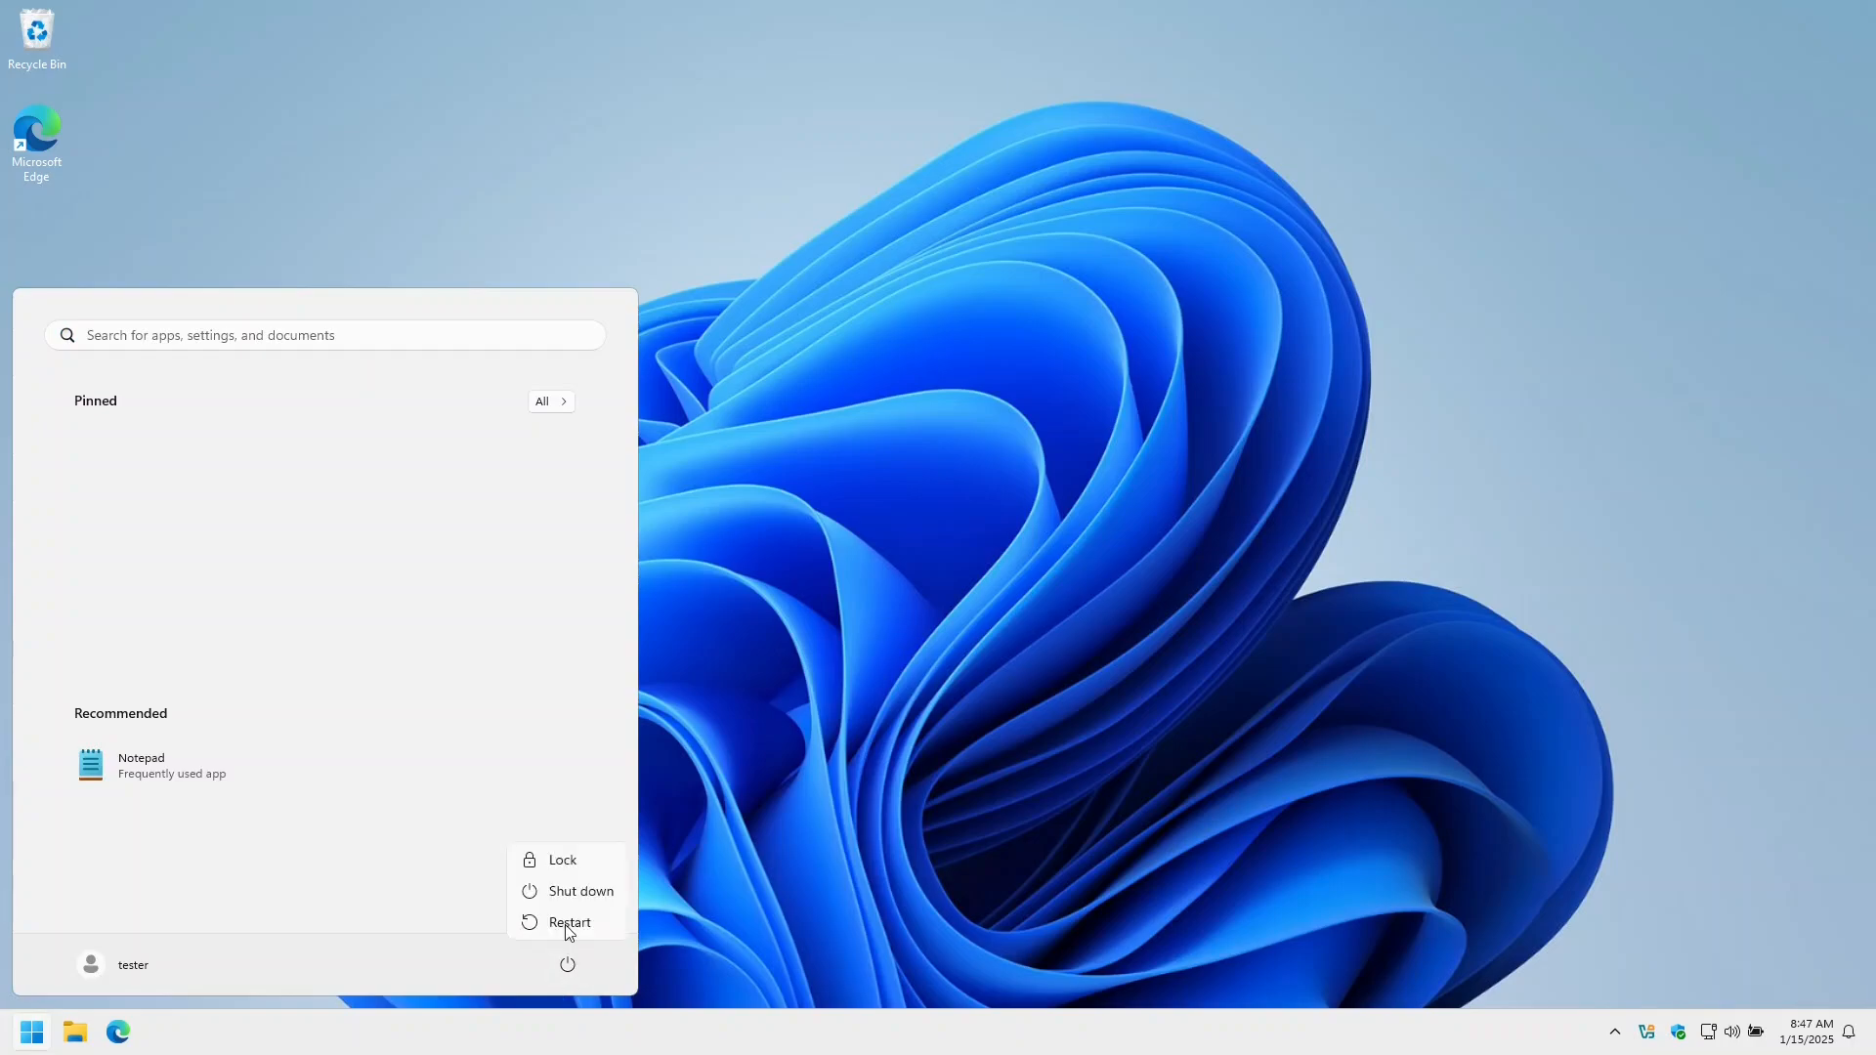
{"action": "left_click", "coordinate": [569, 921]}
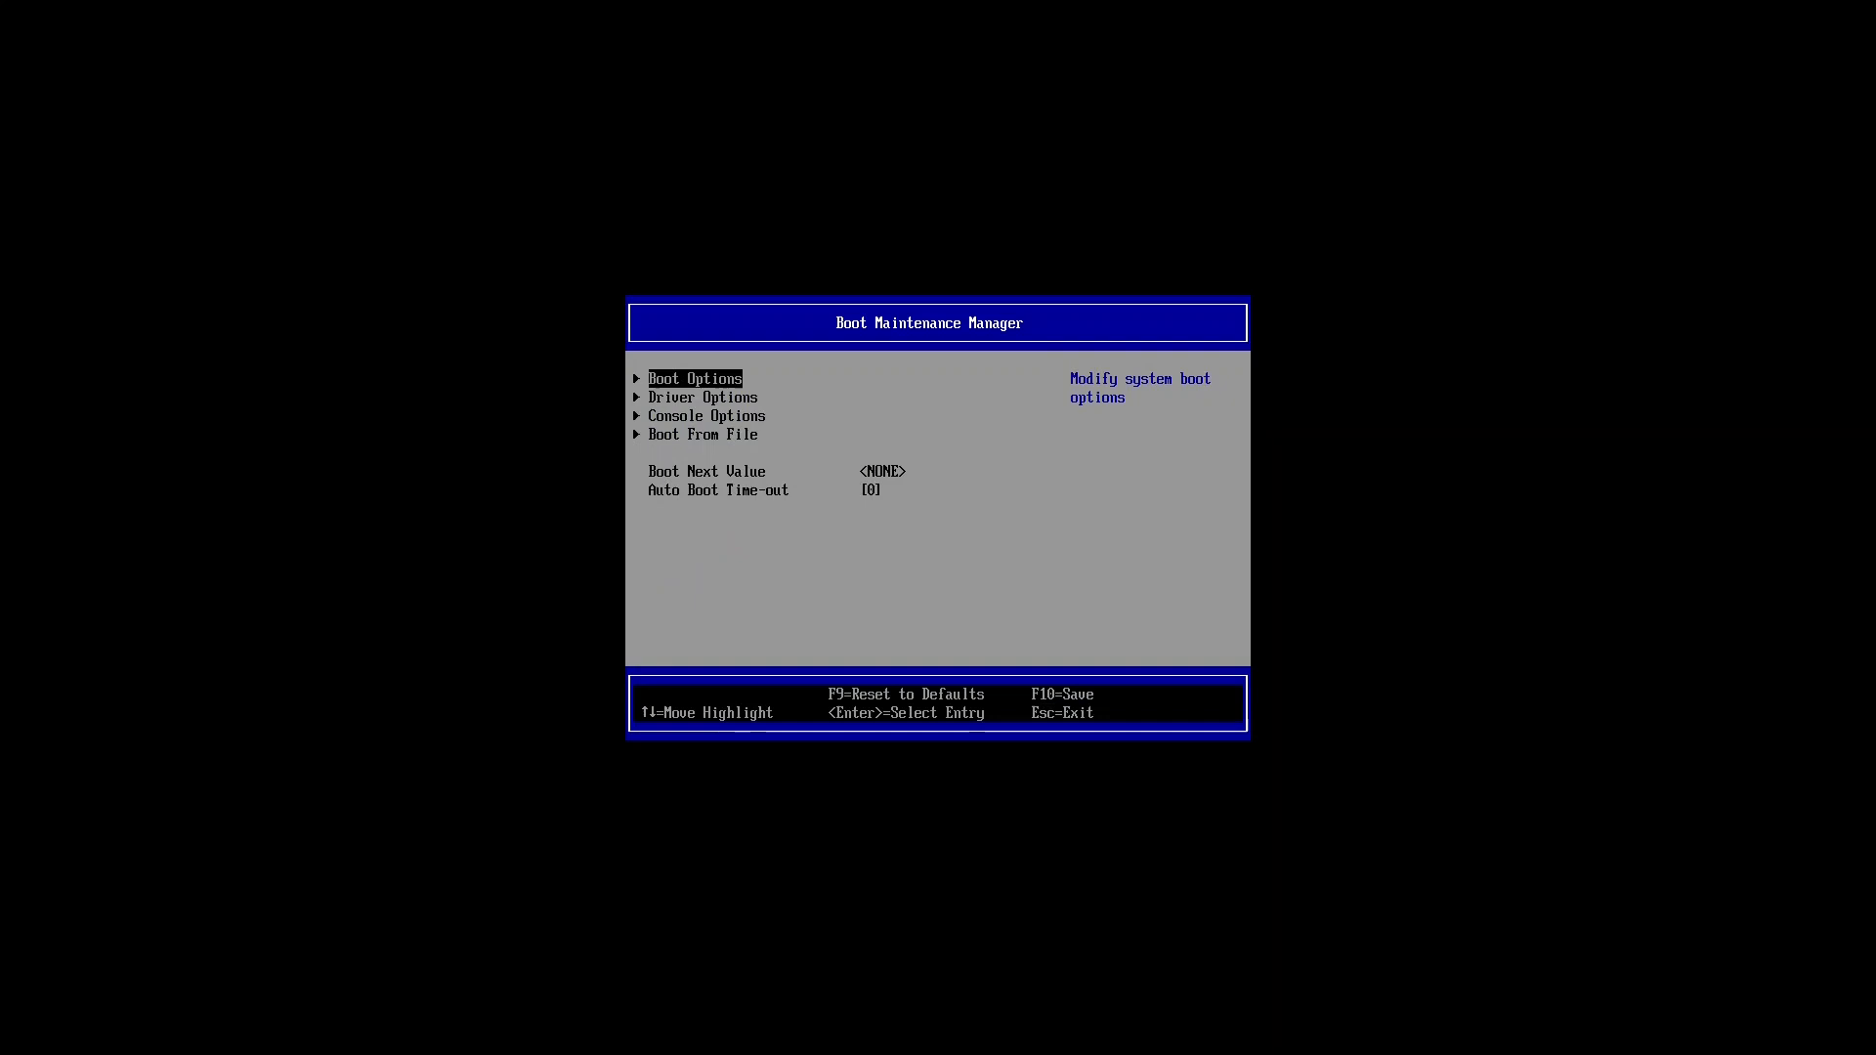
- Delete the fedora boot option and save the configuration
{"action": "key", "text": "Return"}
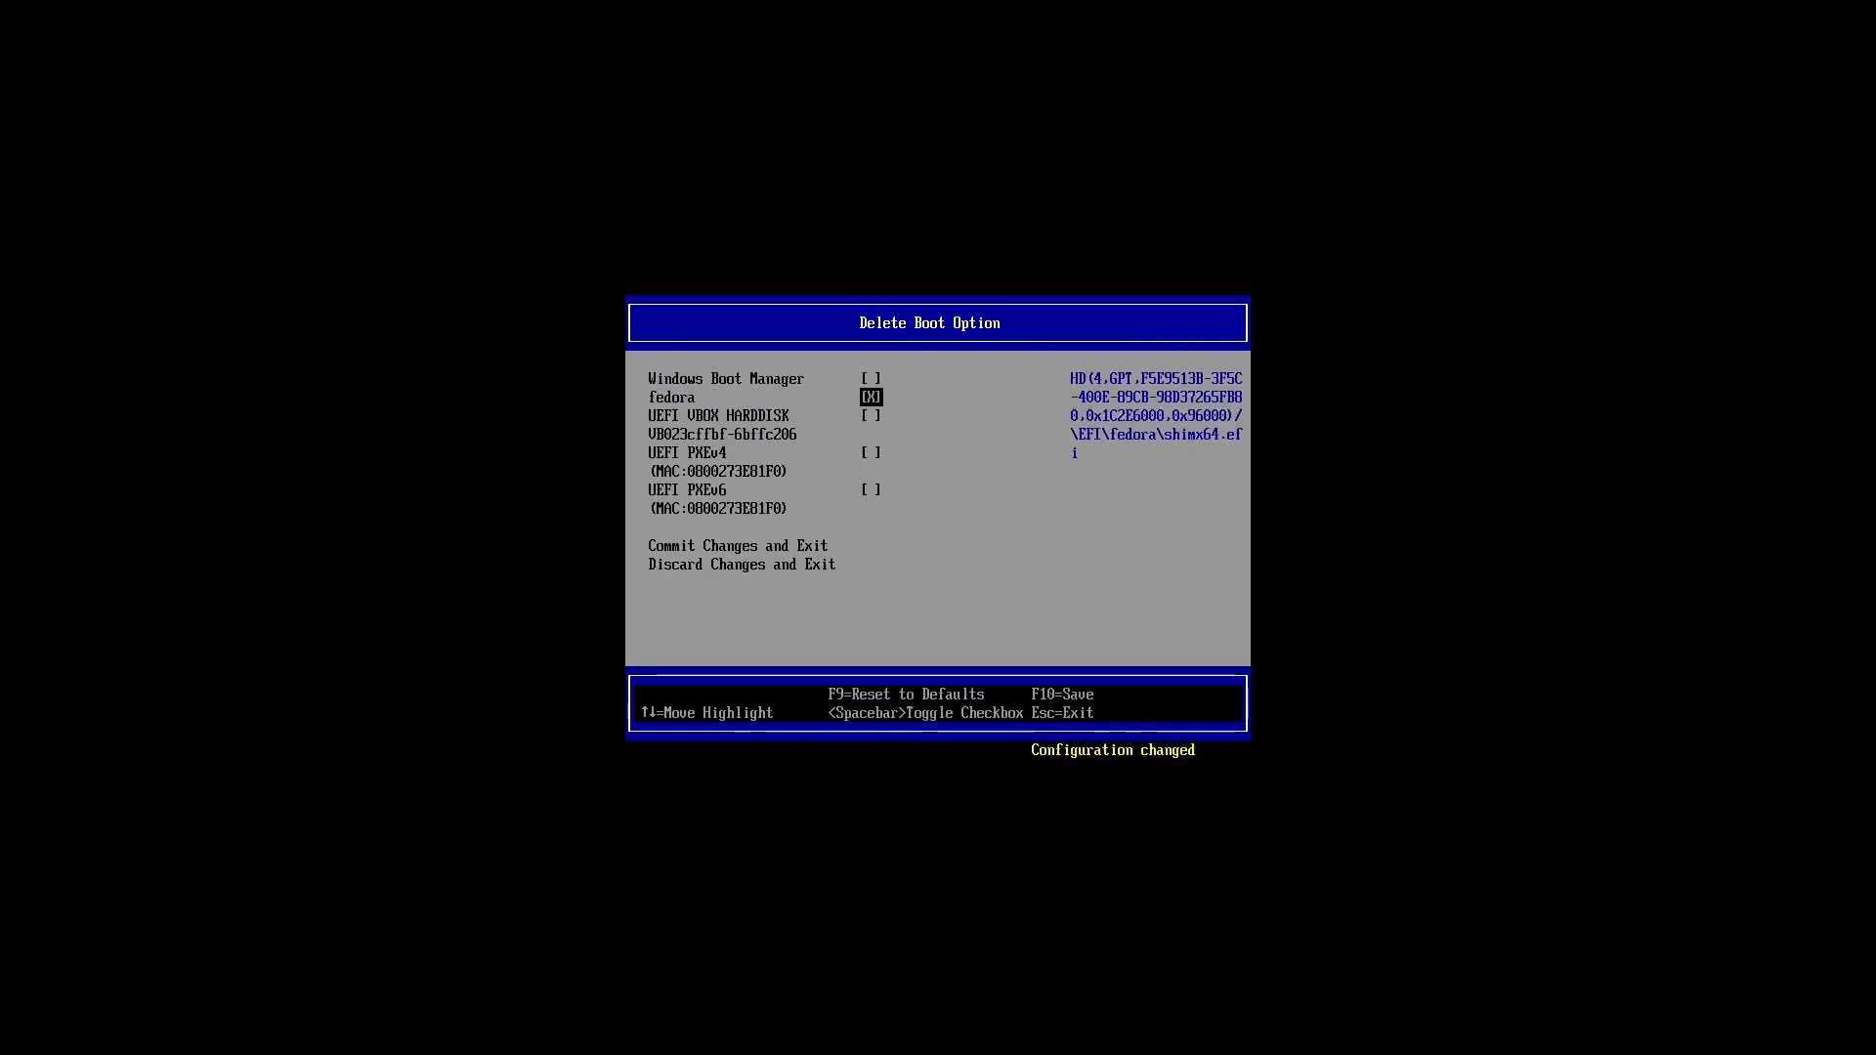
{"action": "key", "text": "f10"}
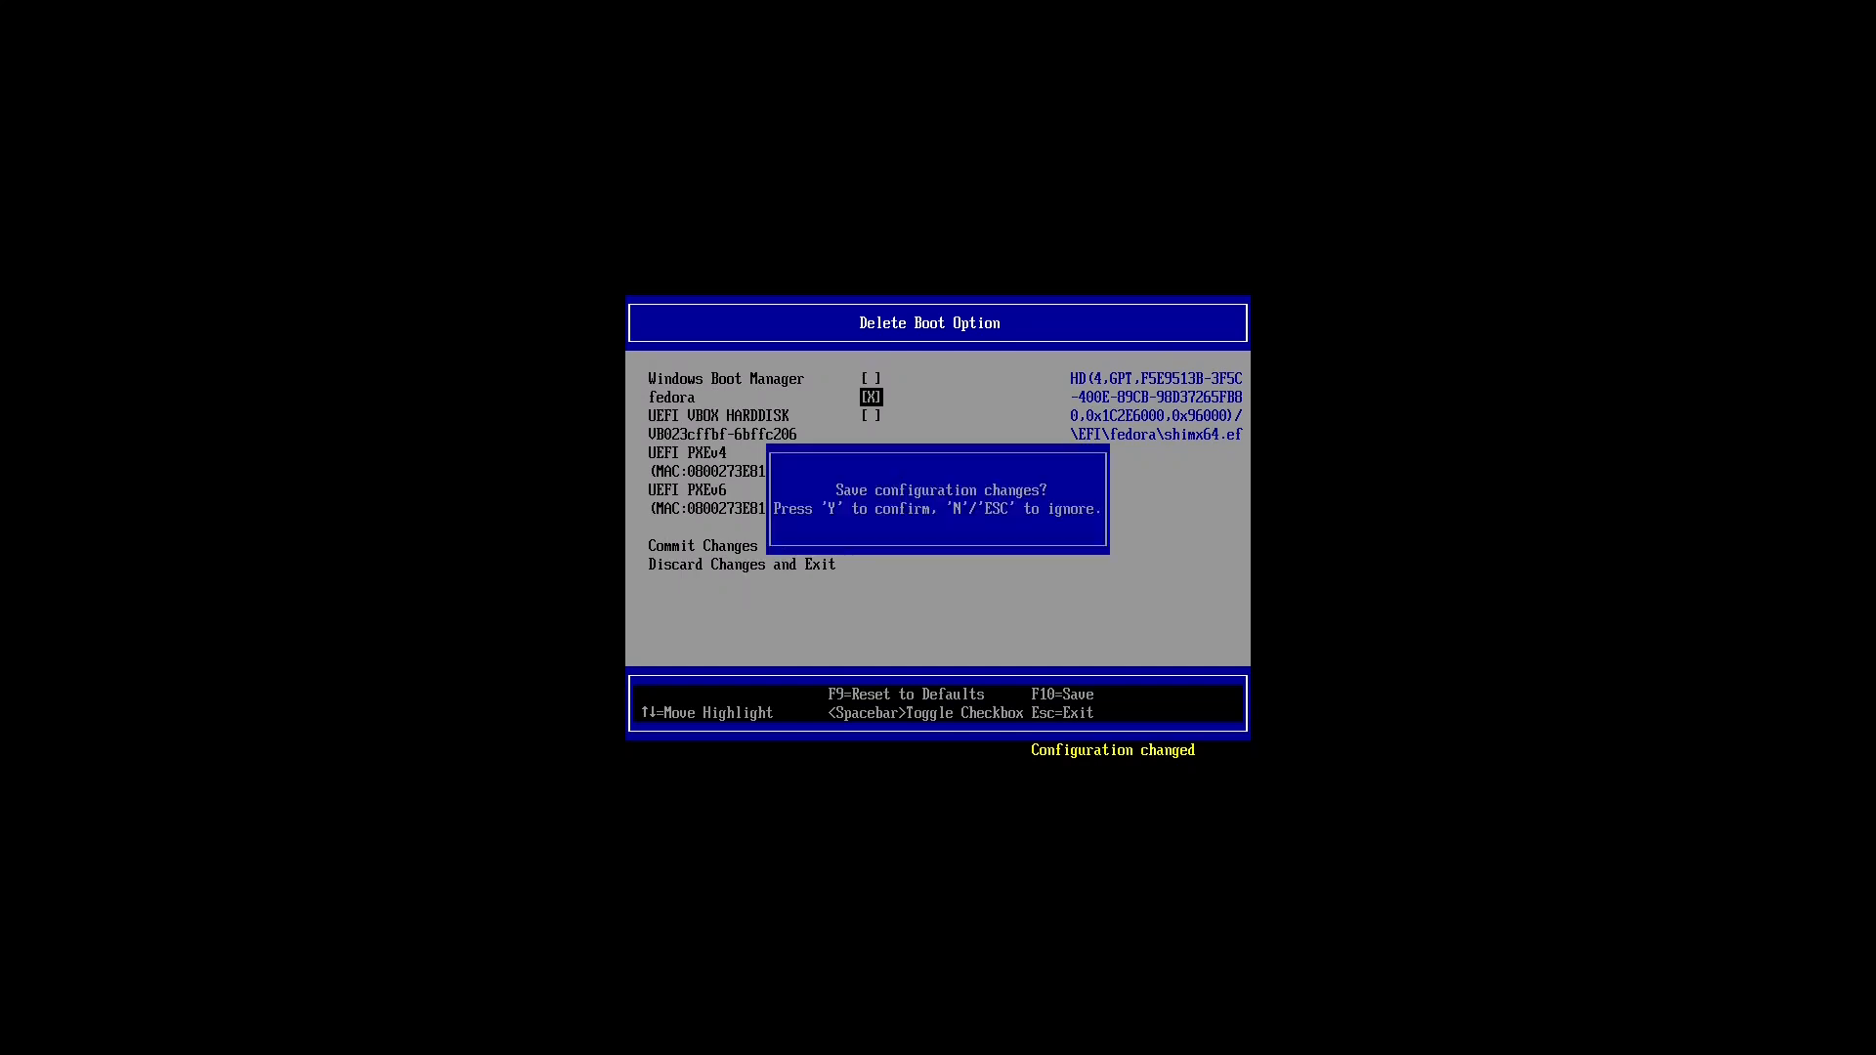
{"action": "key", "text": "y"}
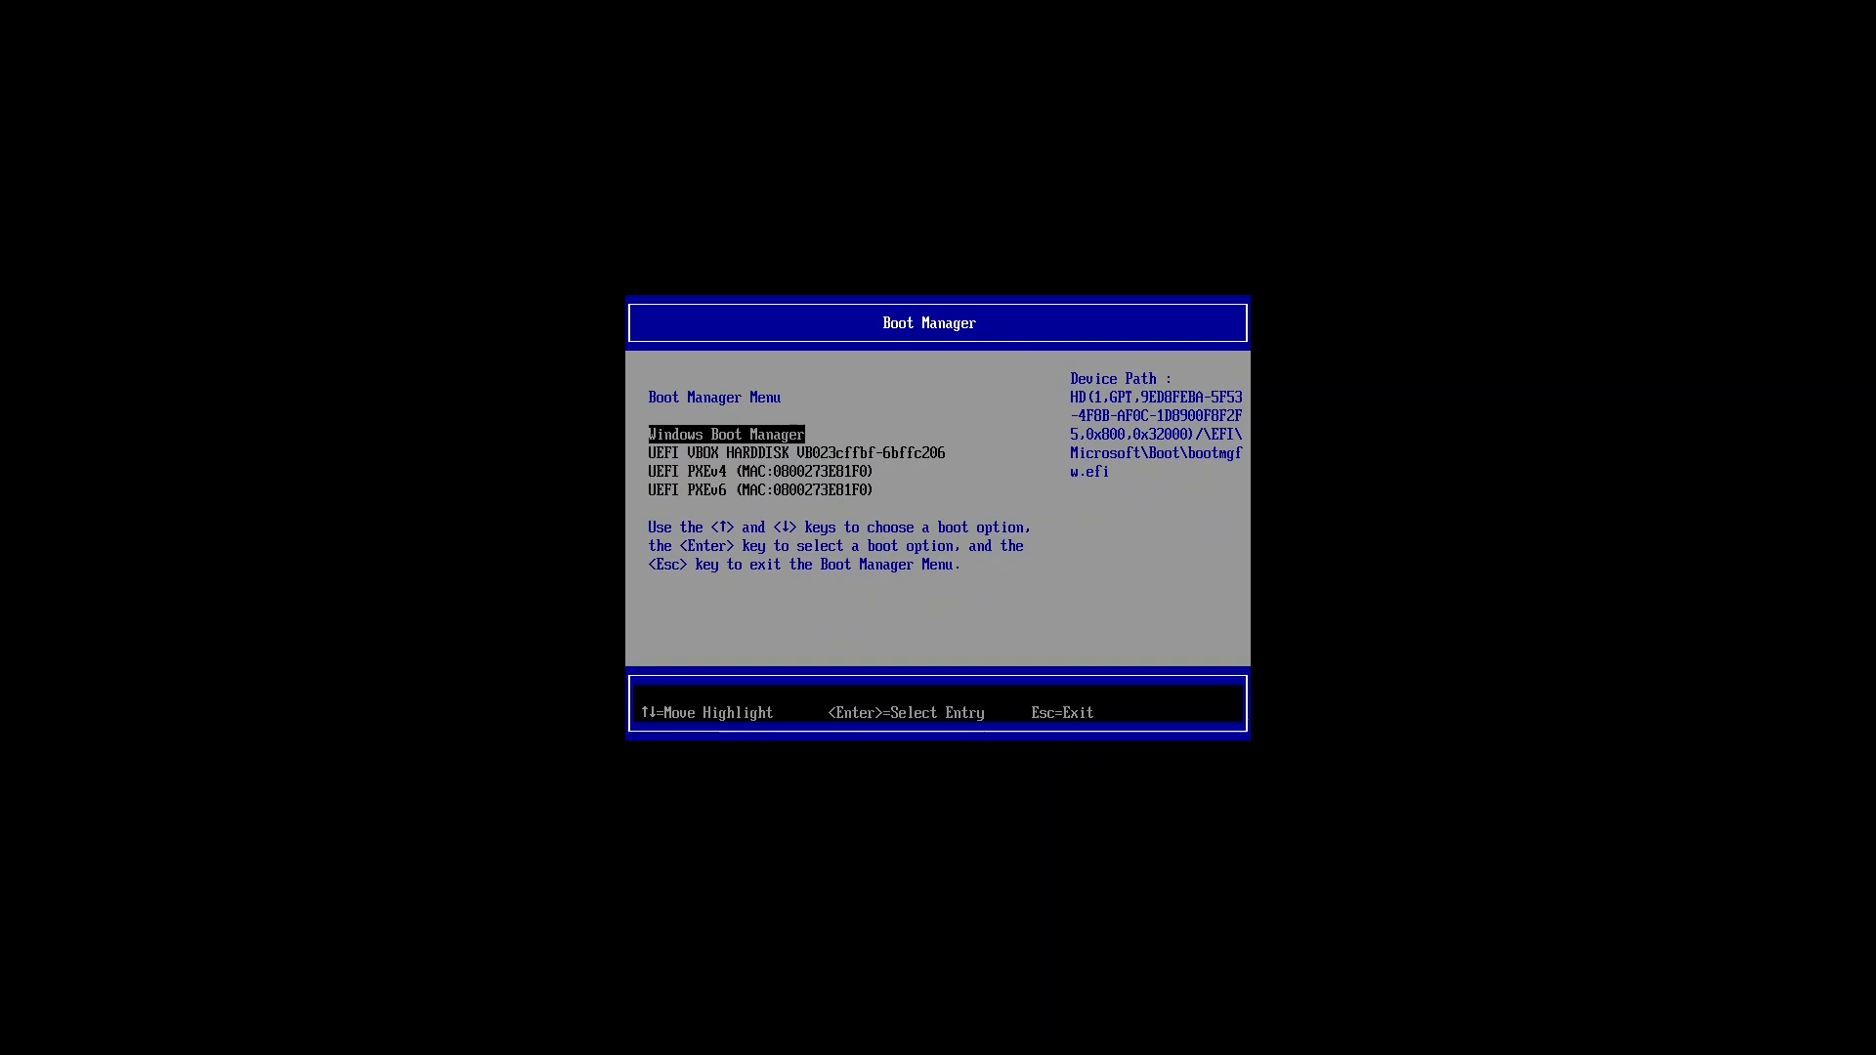